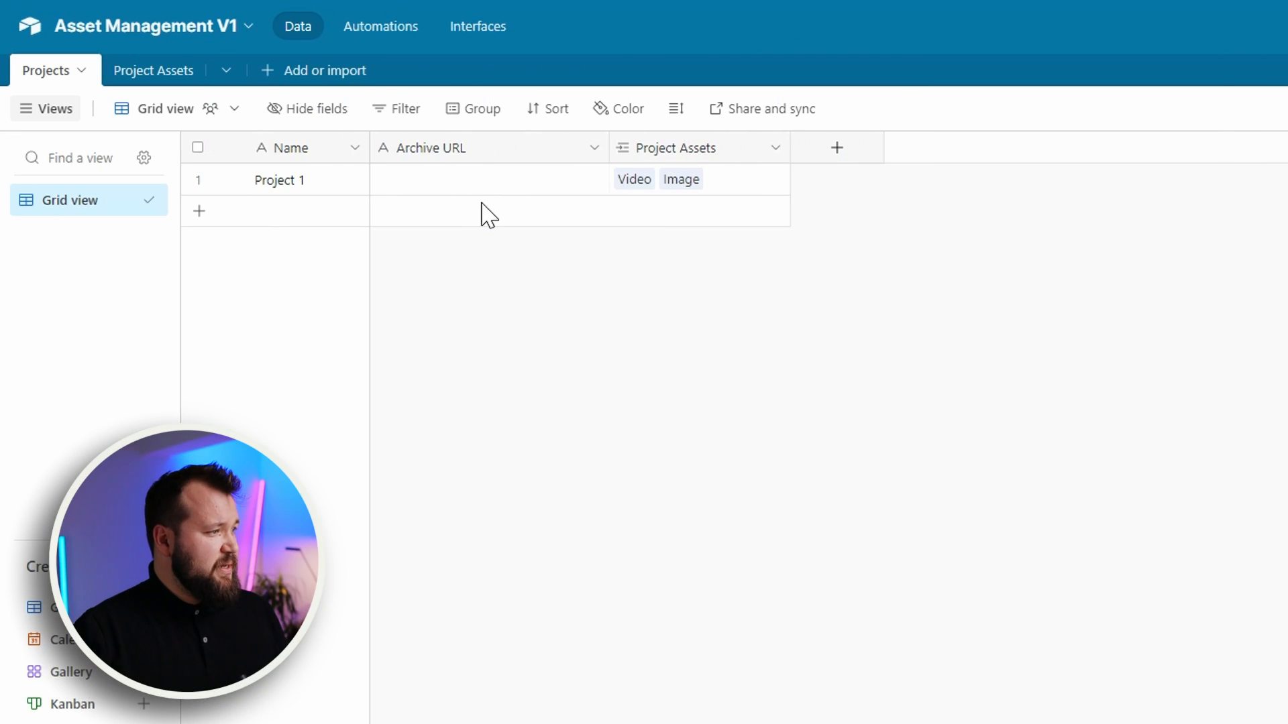
mouse_move(599, 202)
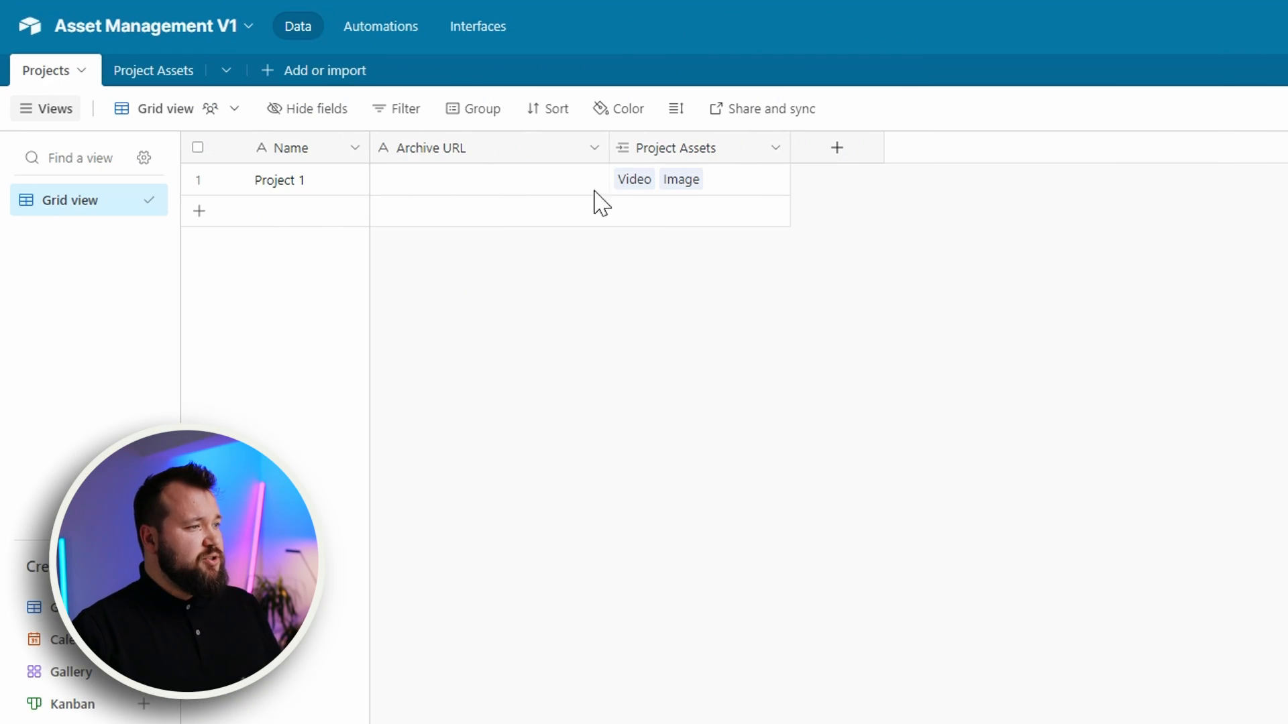
mouse_move(490, 200)
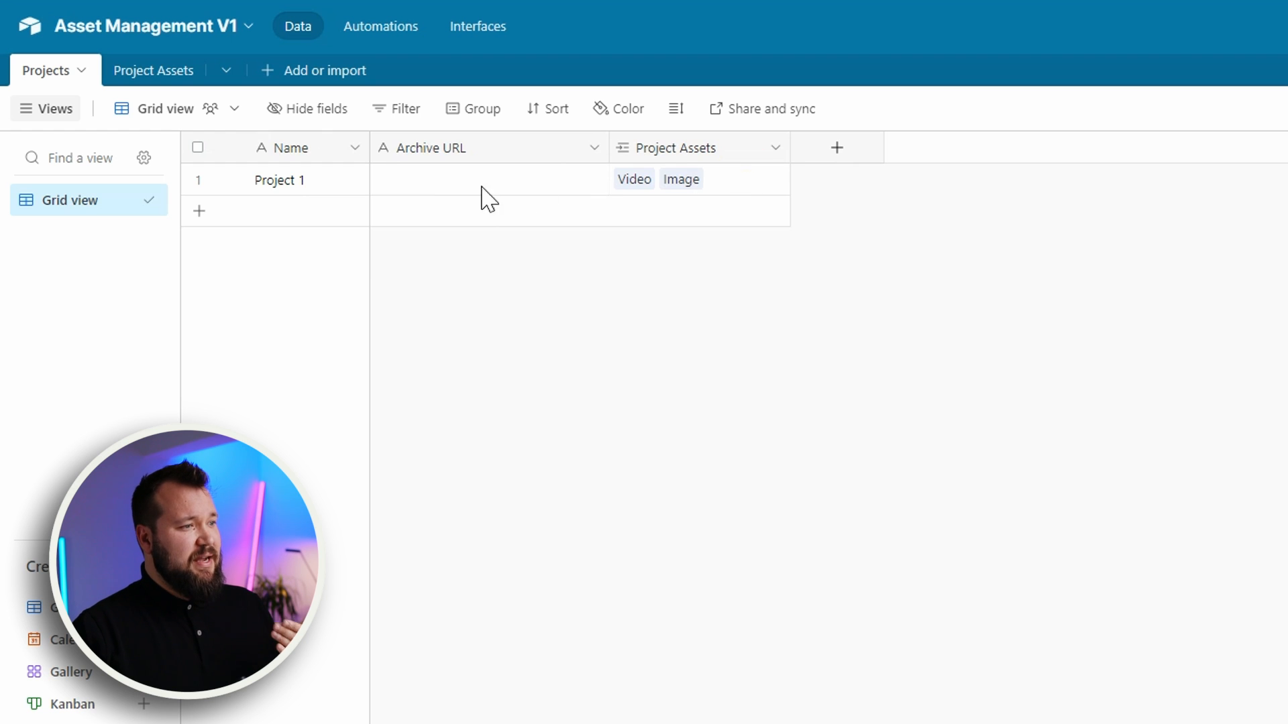
Step: In the Project Assets table, tick Archive on the Video row, leaving Image unarchived
left_click(153, 70)
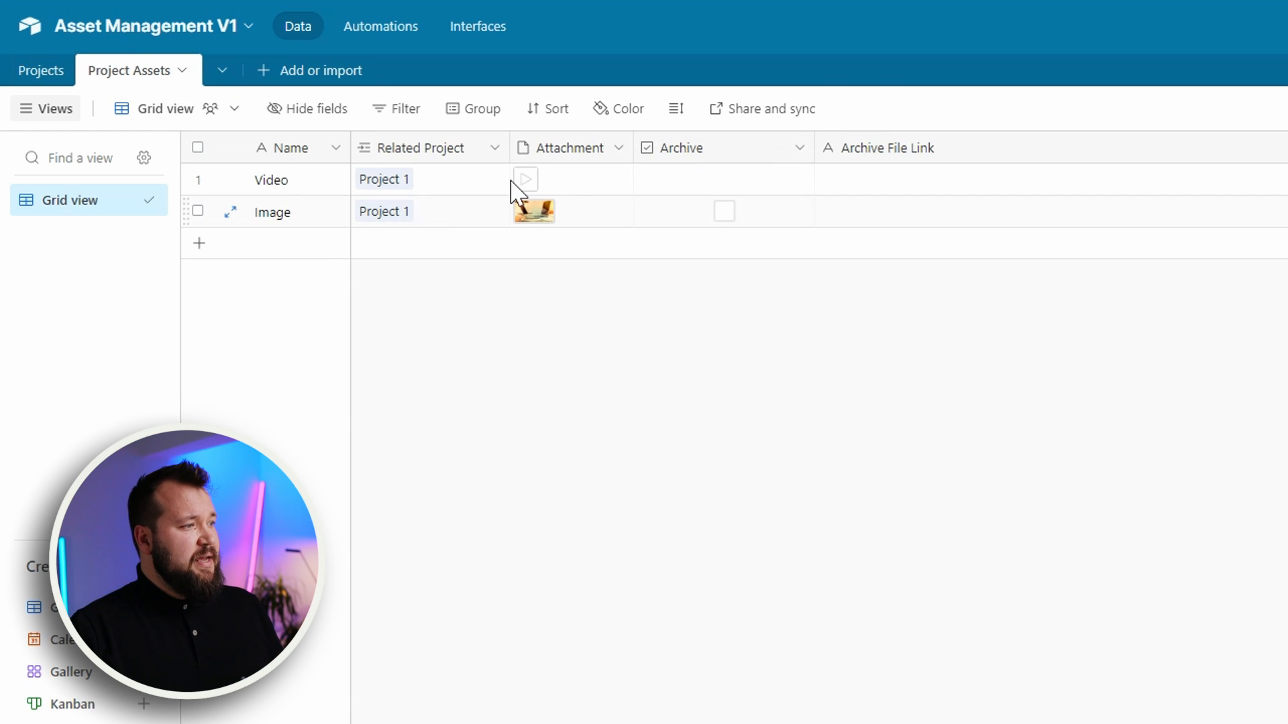
left_click(526, 178)
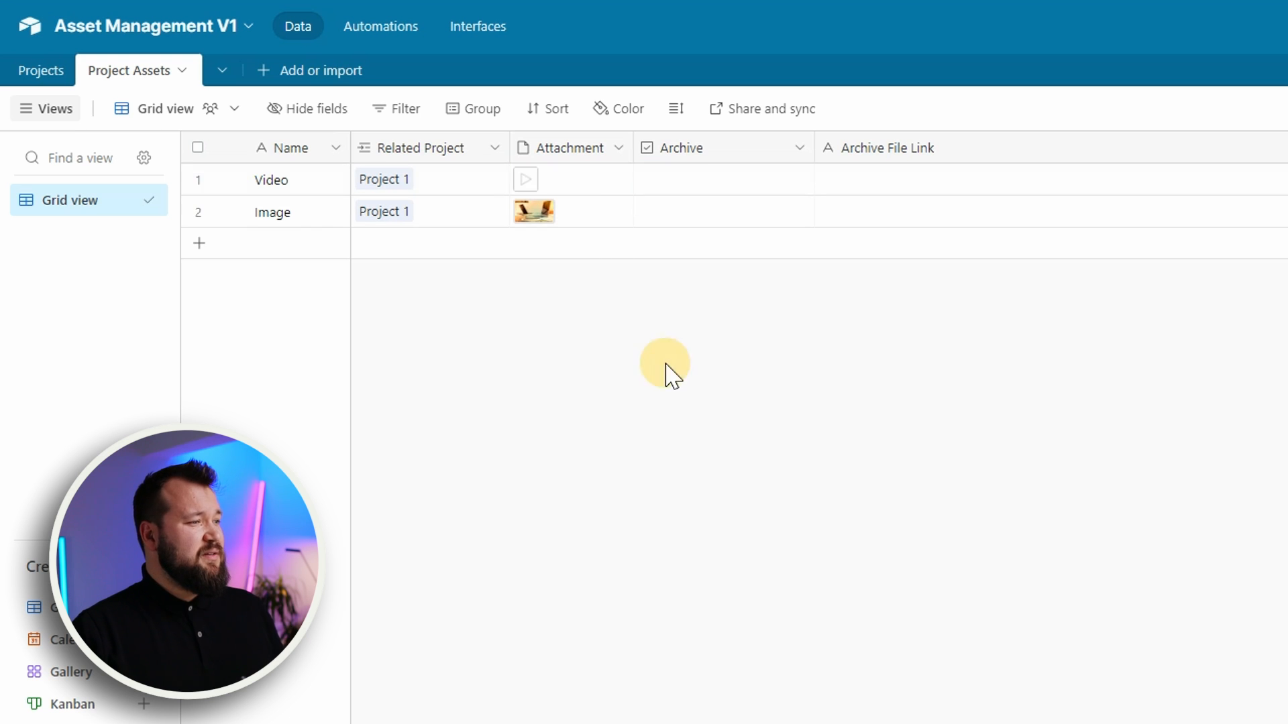
left_click(533, 211)
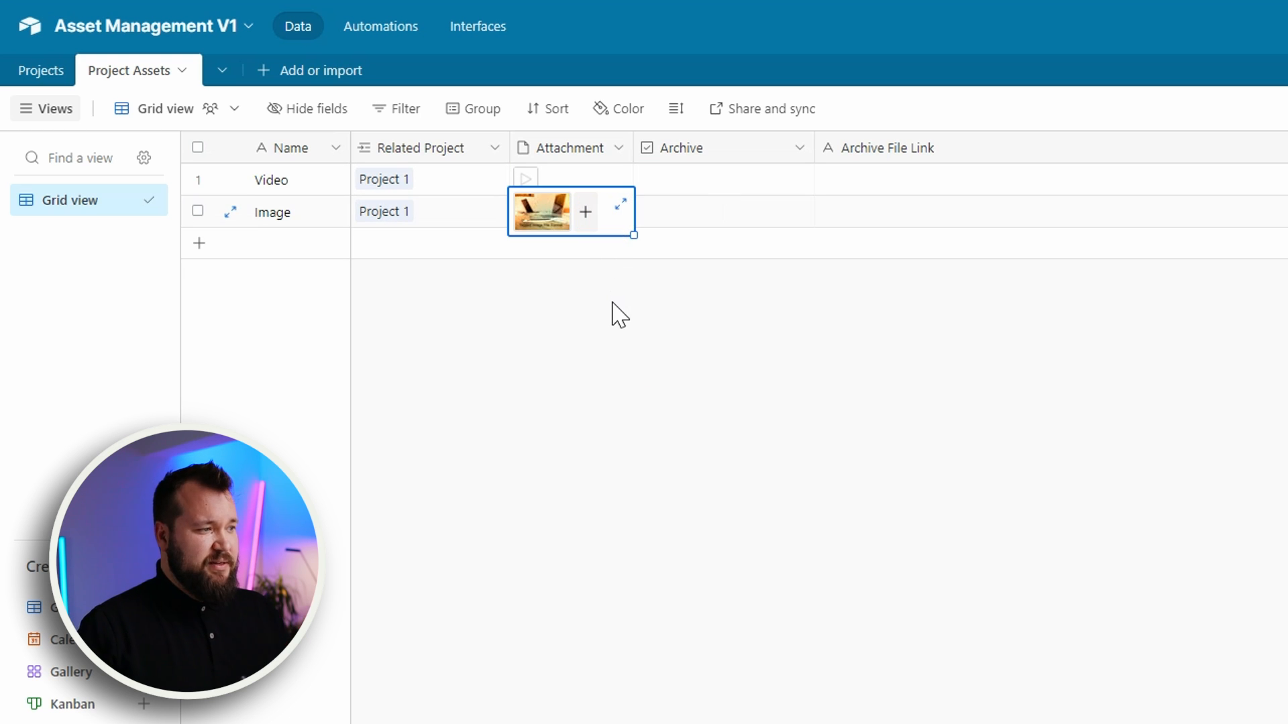
mouse_move(697, 178)
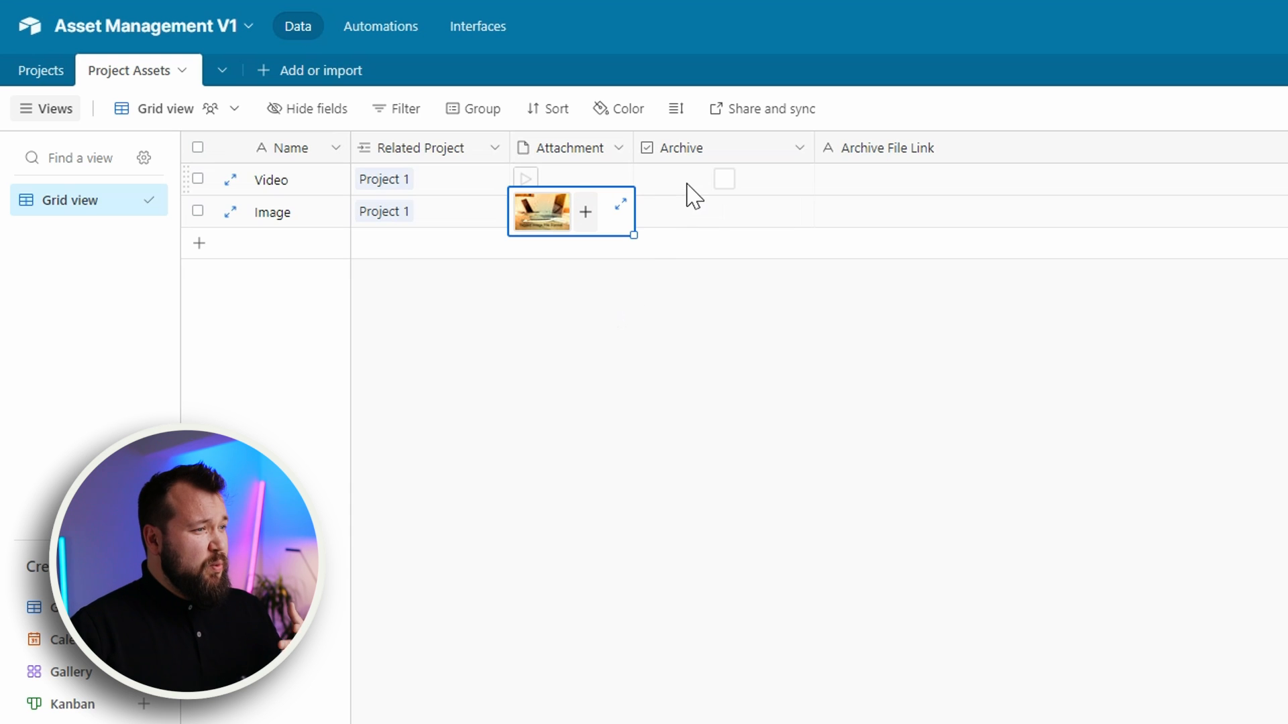
left_click(723, 179)
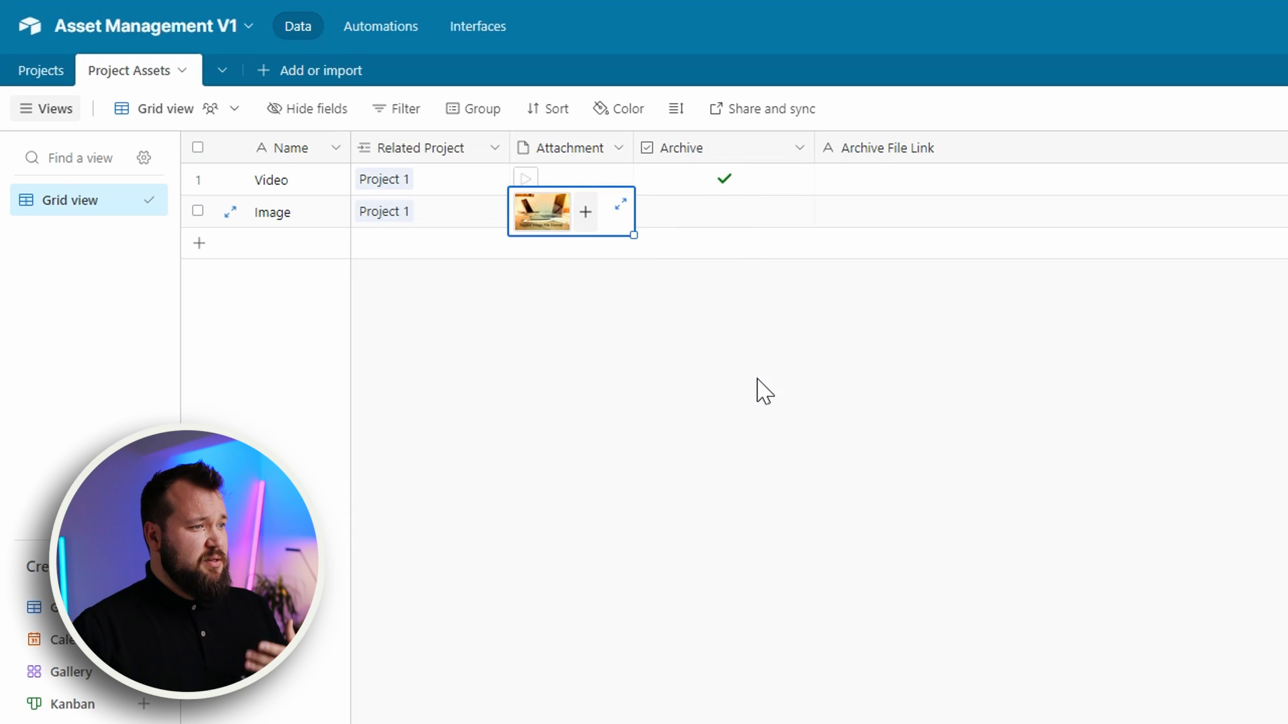
left_click(767, 378)
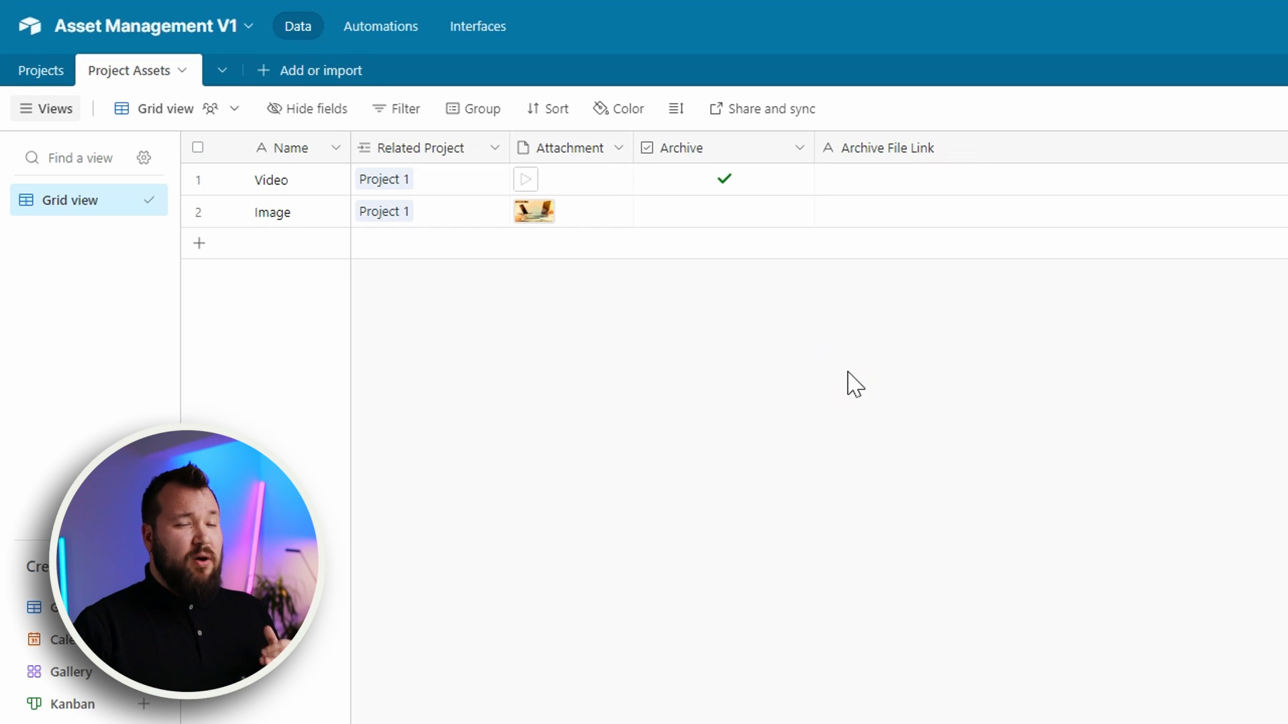
mouse_move(857, 357)
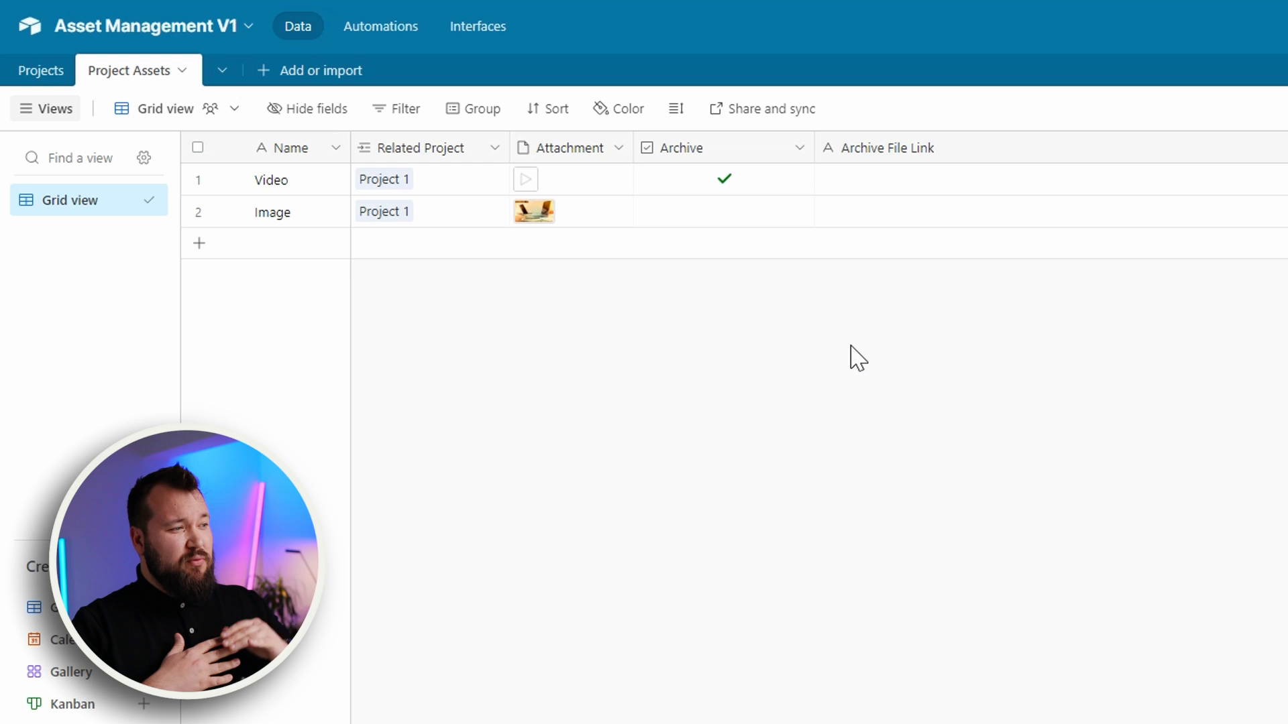
mouse_move(572, 189)
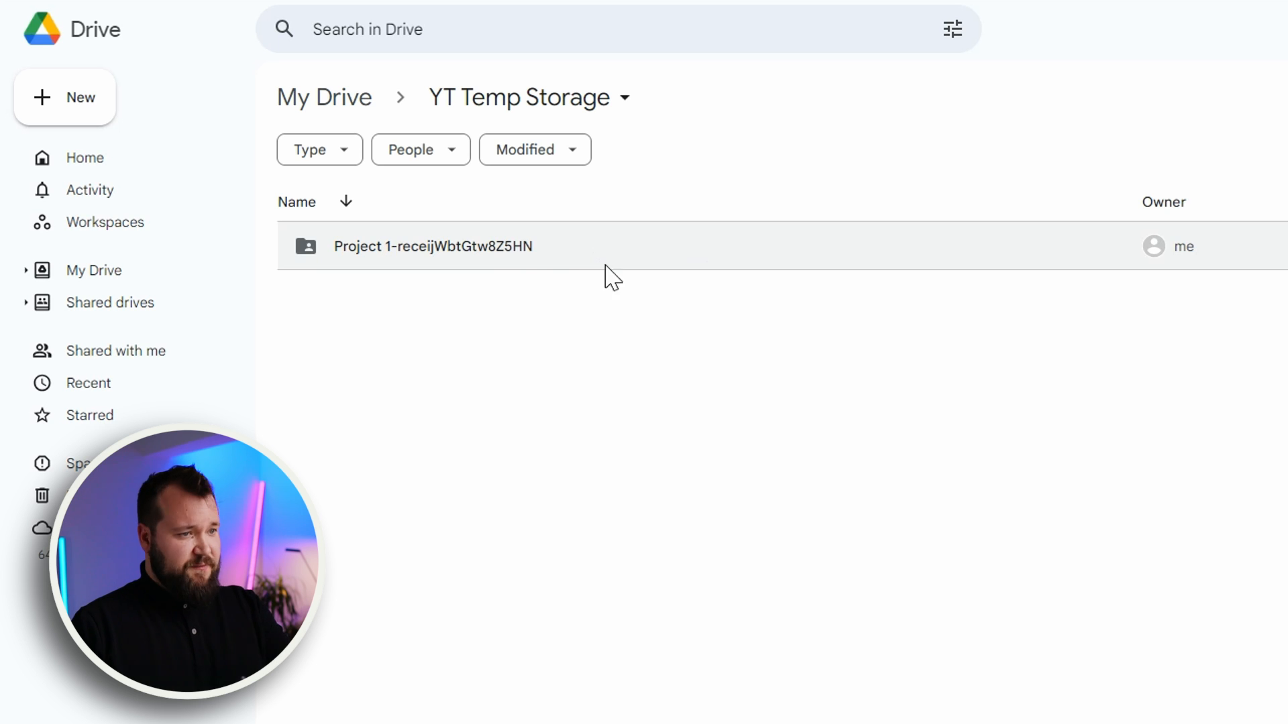
Step: Enter the Project 1 folder inside YT Temp Storage in Google Drive
double_click(433, 247)
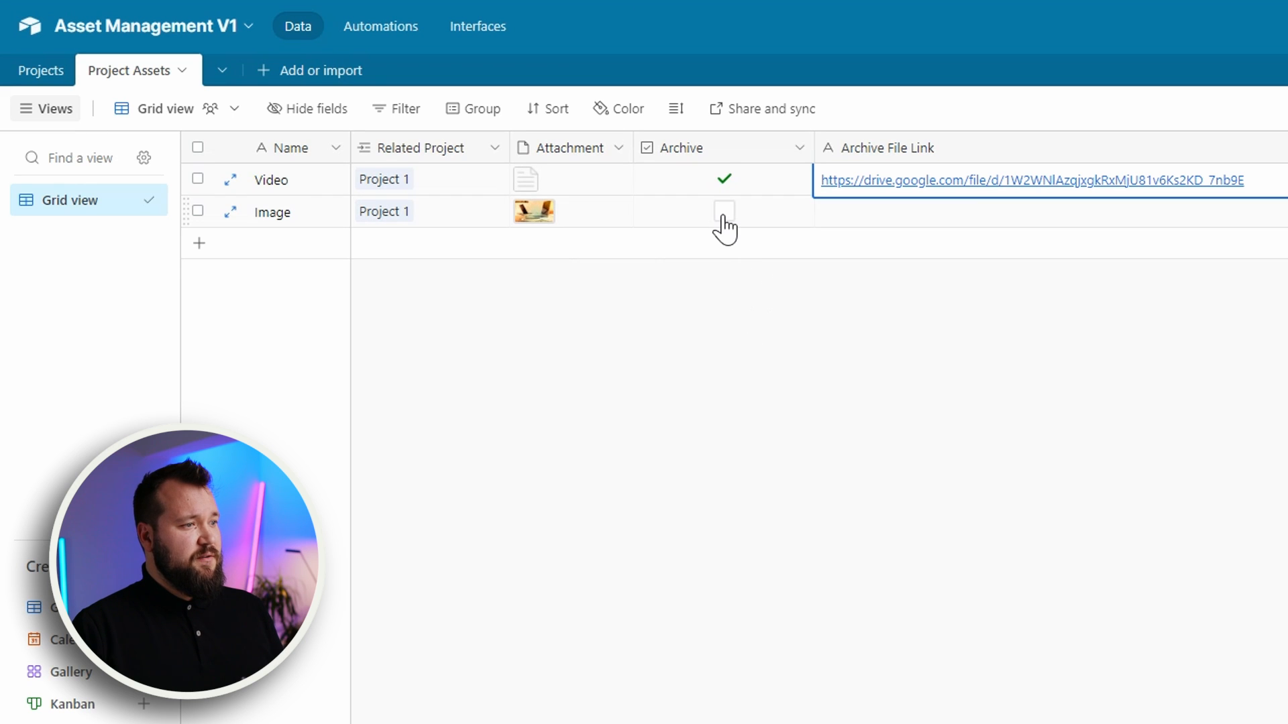
Step: Tick Archive on the Image row, check its Archive File Link, then go to the Projects table
left_click(723, 211)
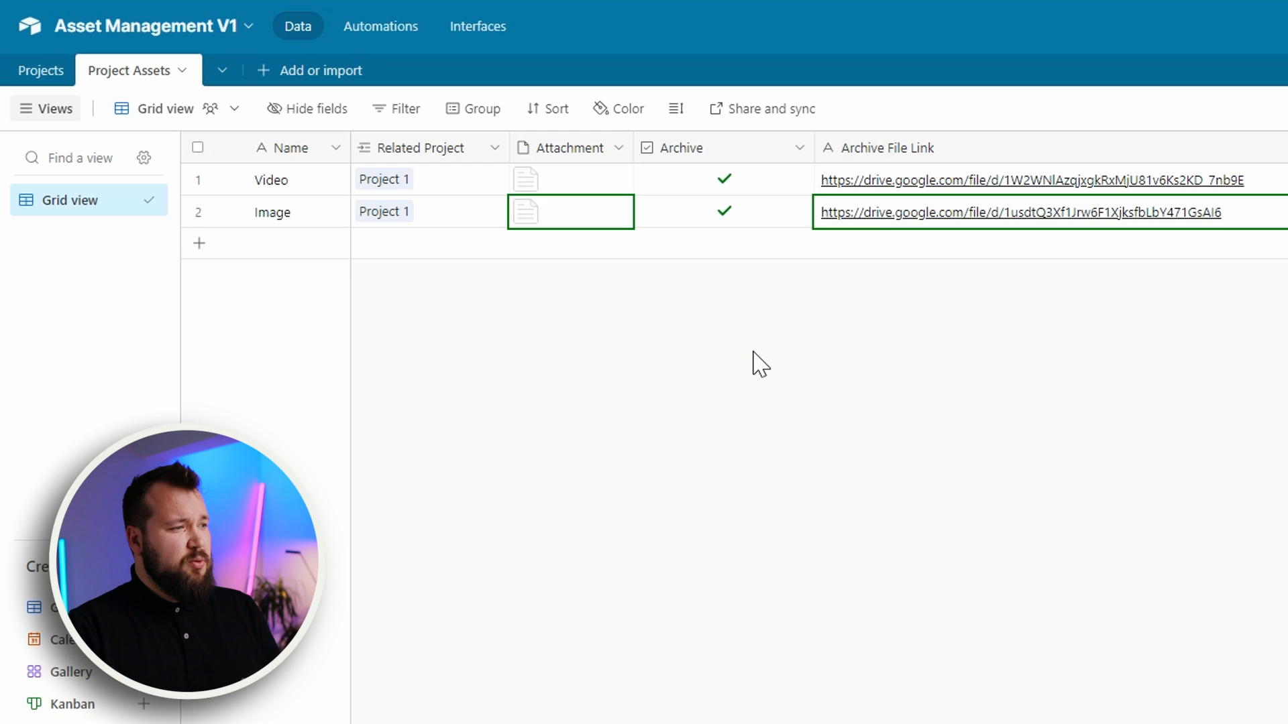
left_click(524, 210)
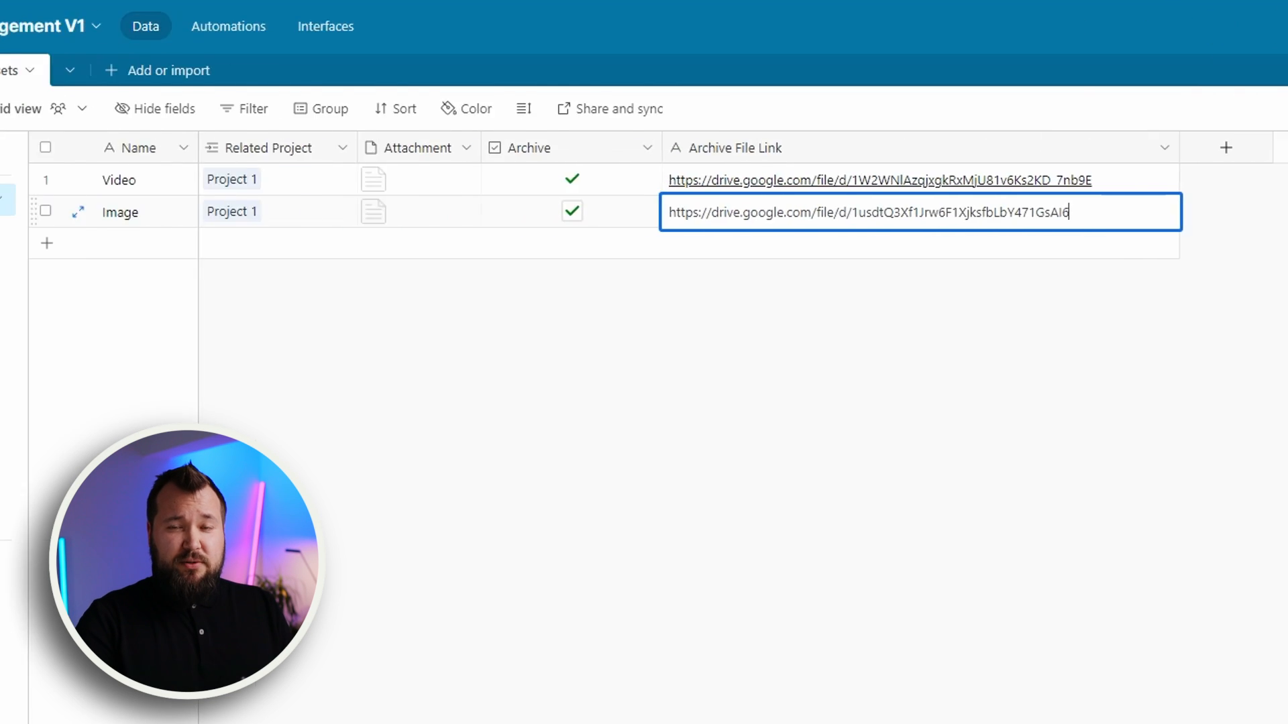
left_click(39, 109)
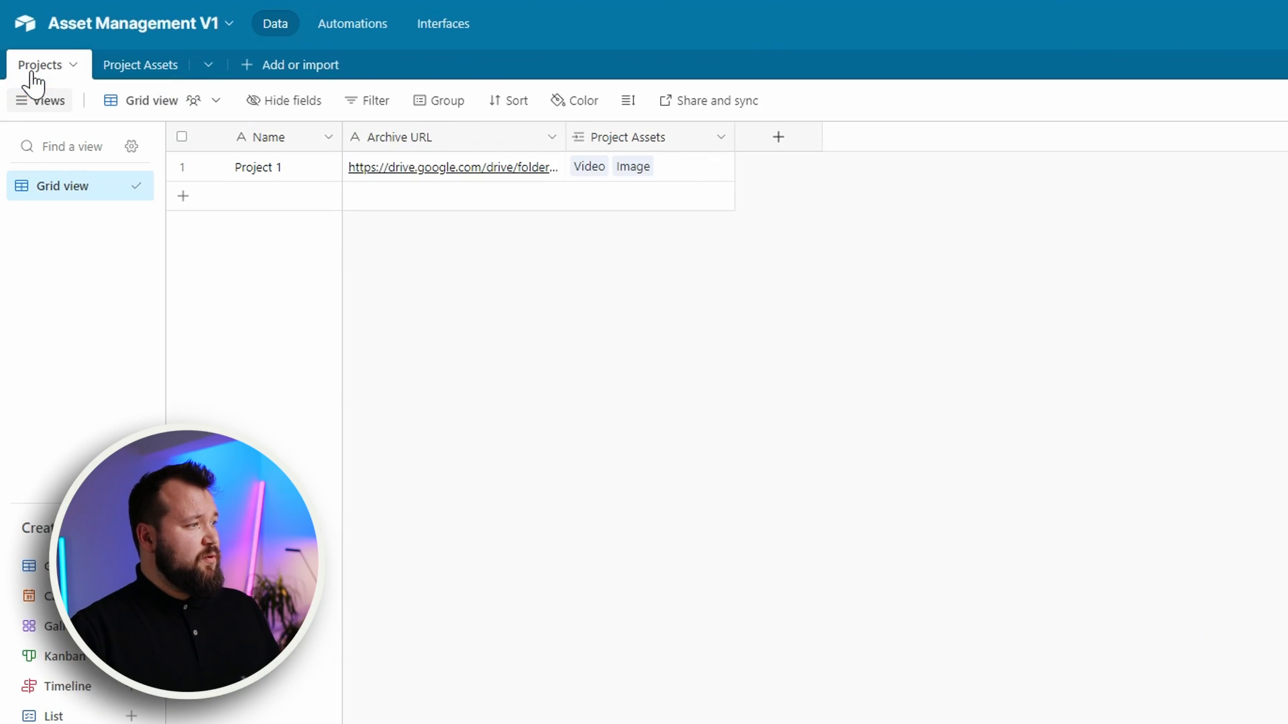
Step: Inspect Project 1's archive folder URL and the Project Assets field settings, cancelling without changes
left_click(258, 166)
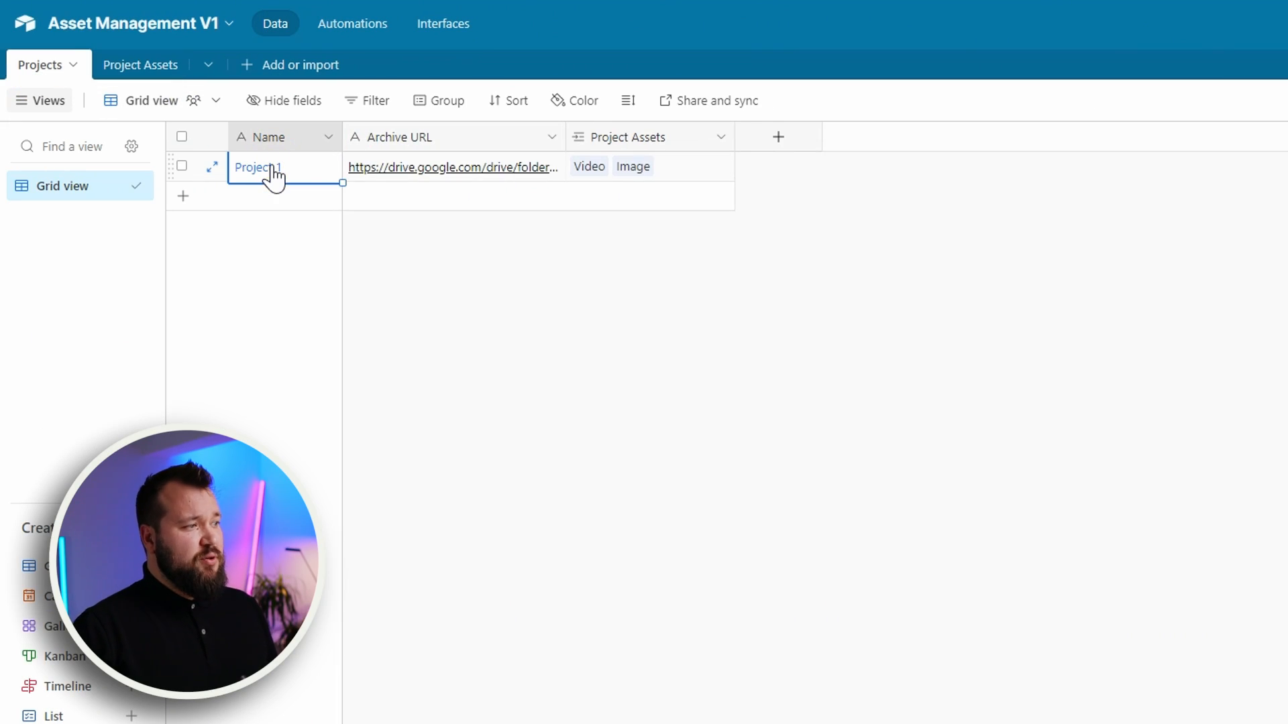
mouse_move(445, 146)
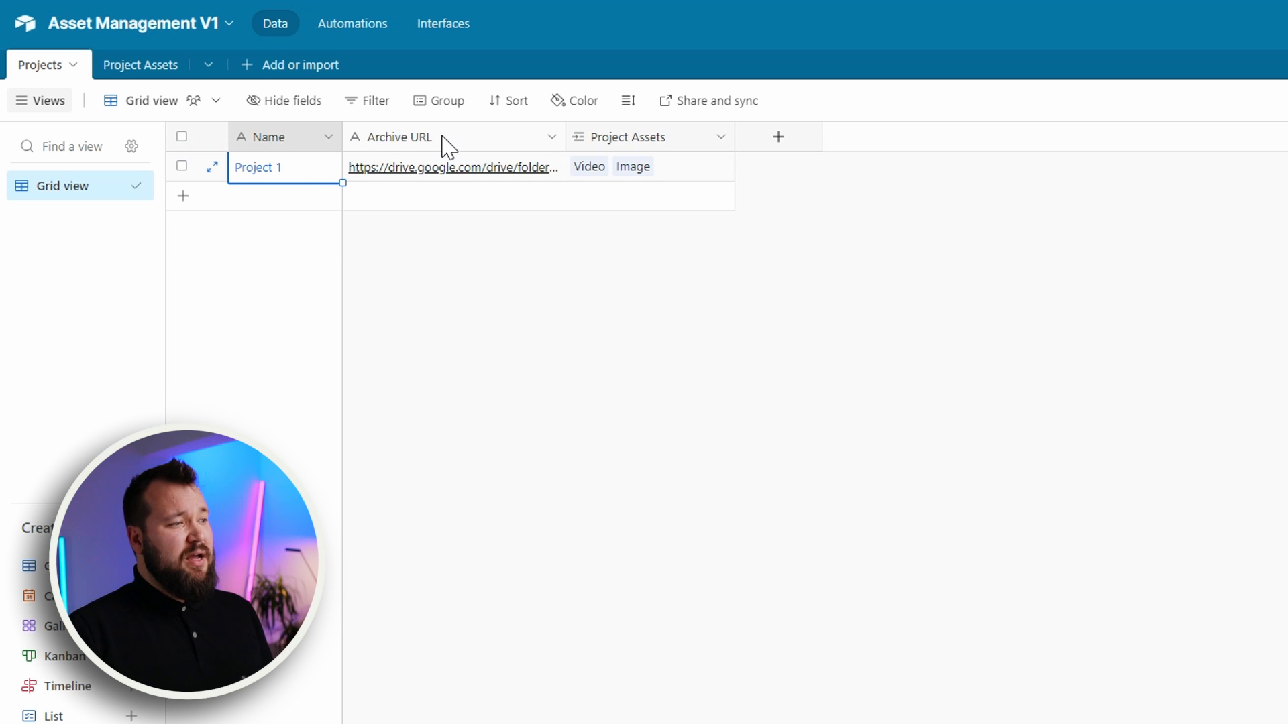
mouse_move(468, 166)
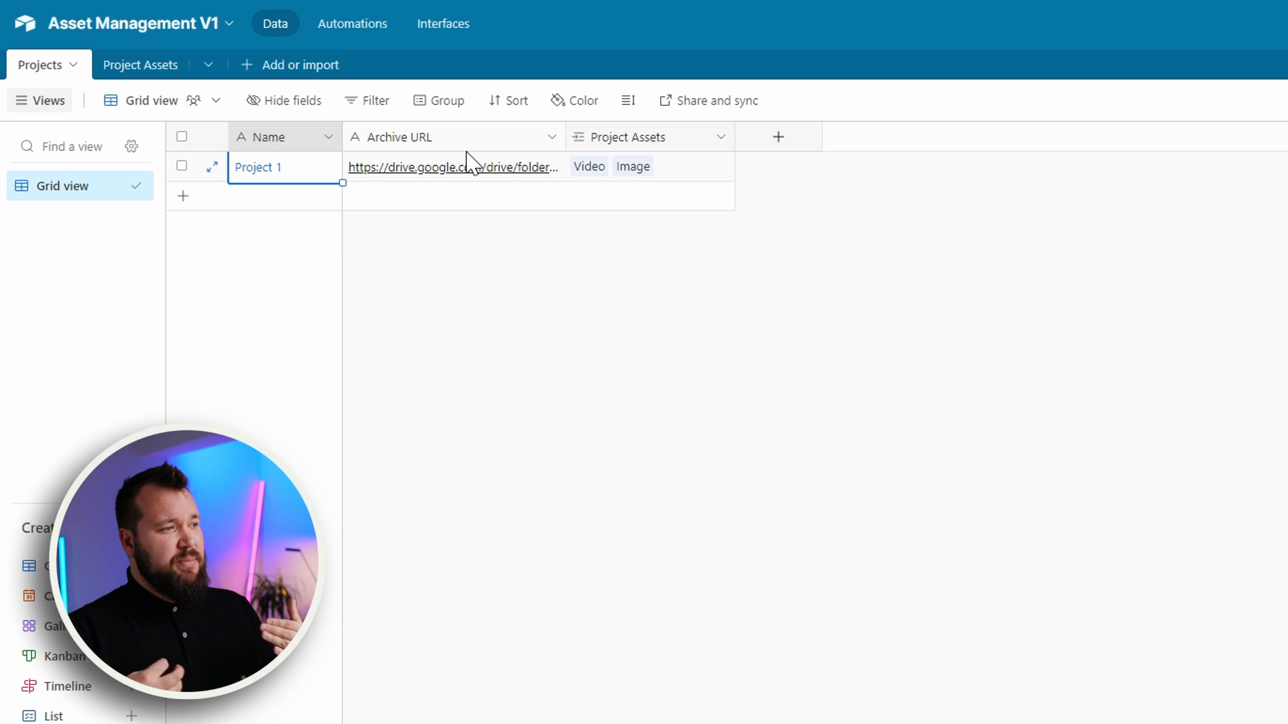
left_click(455, 166)
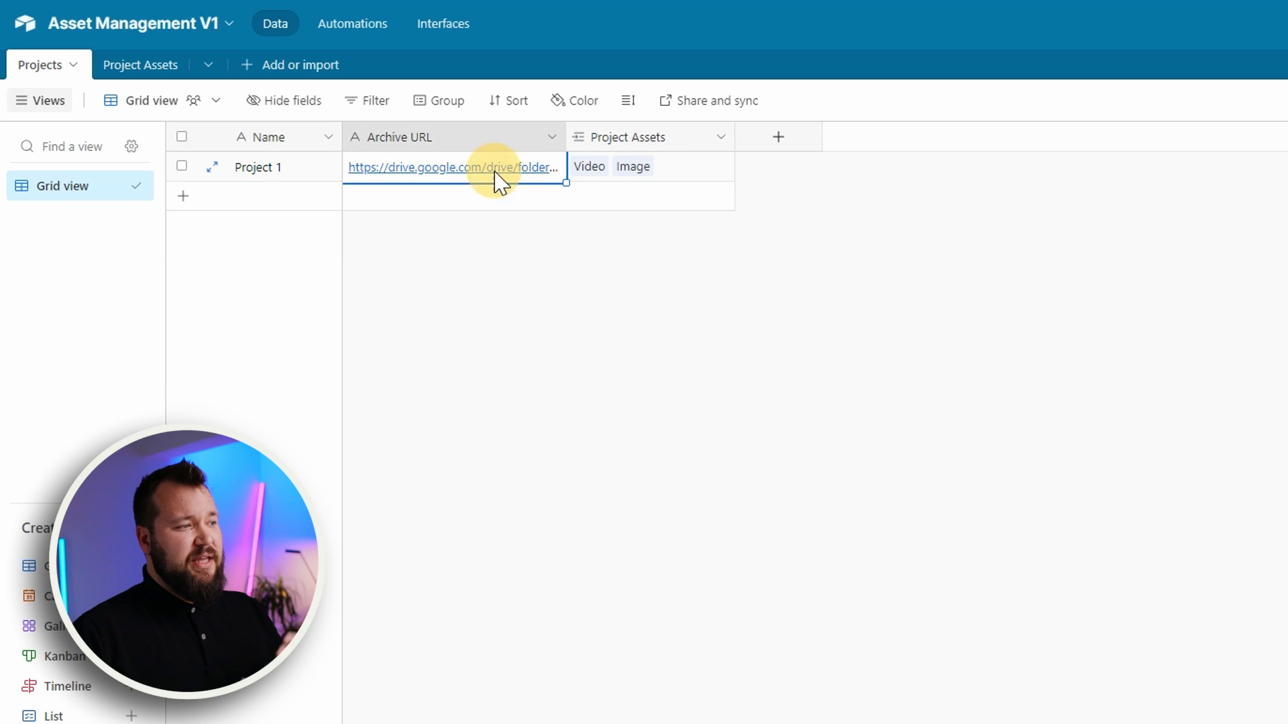
left_click(452, 167)
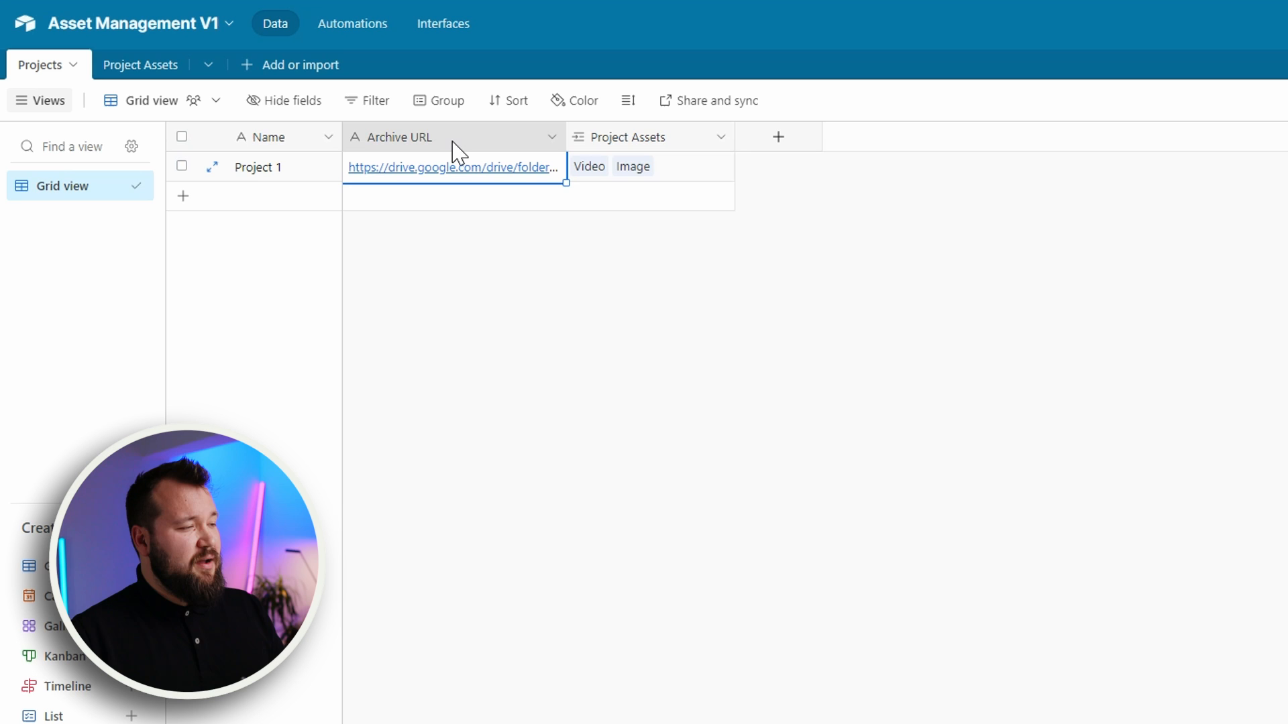
mouse_move(655, 150)
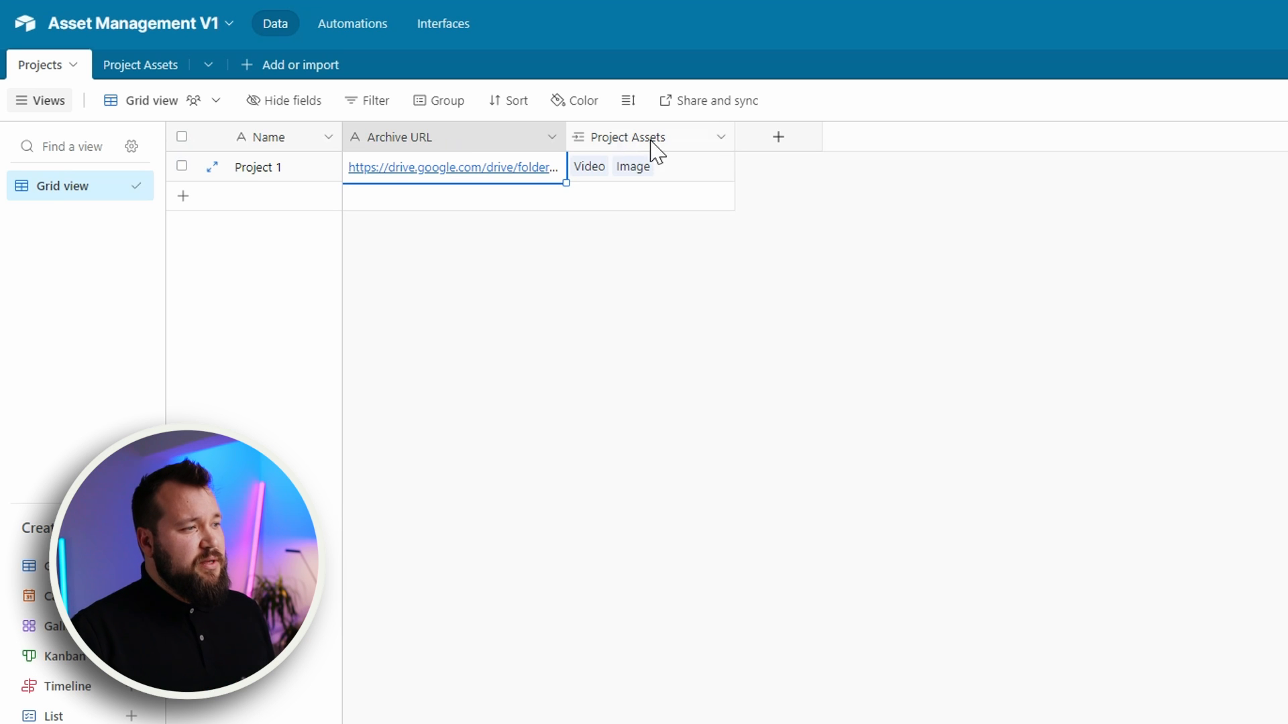
mouse_move(642, 147)
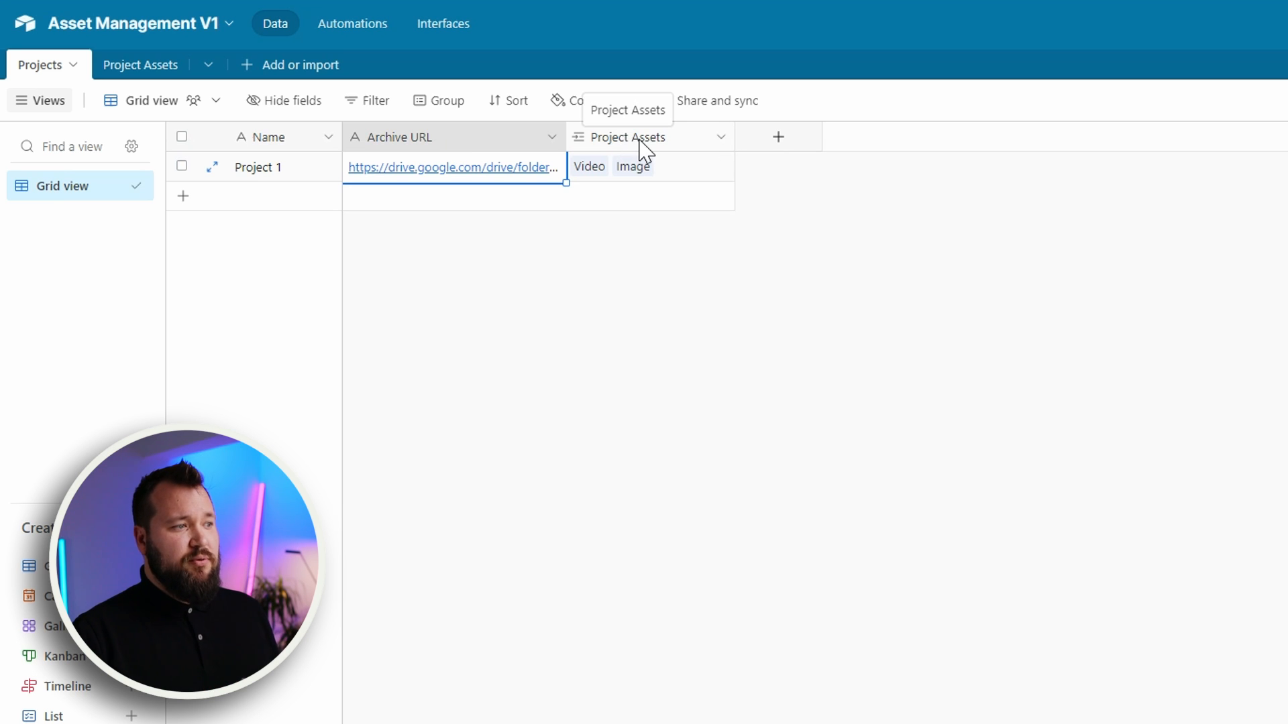
left_click(627, 137)
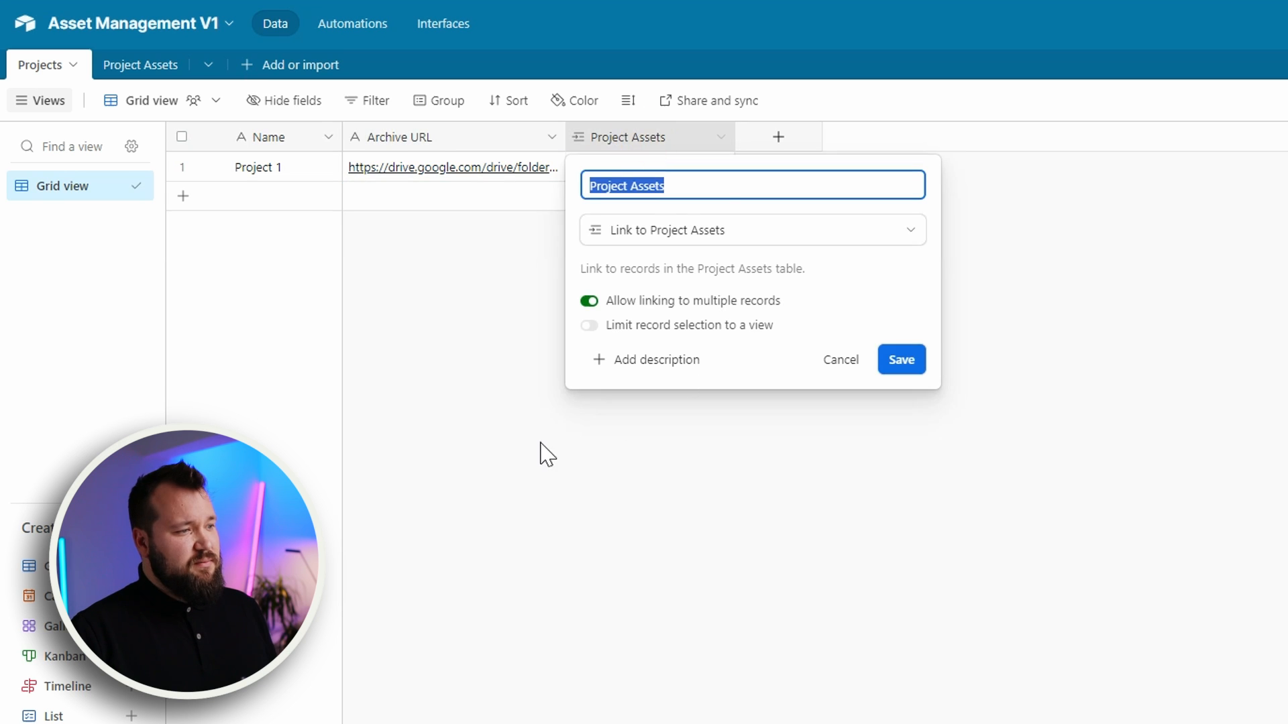
left_click(118, 65)
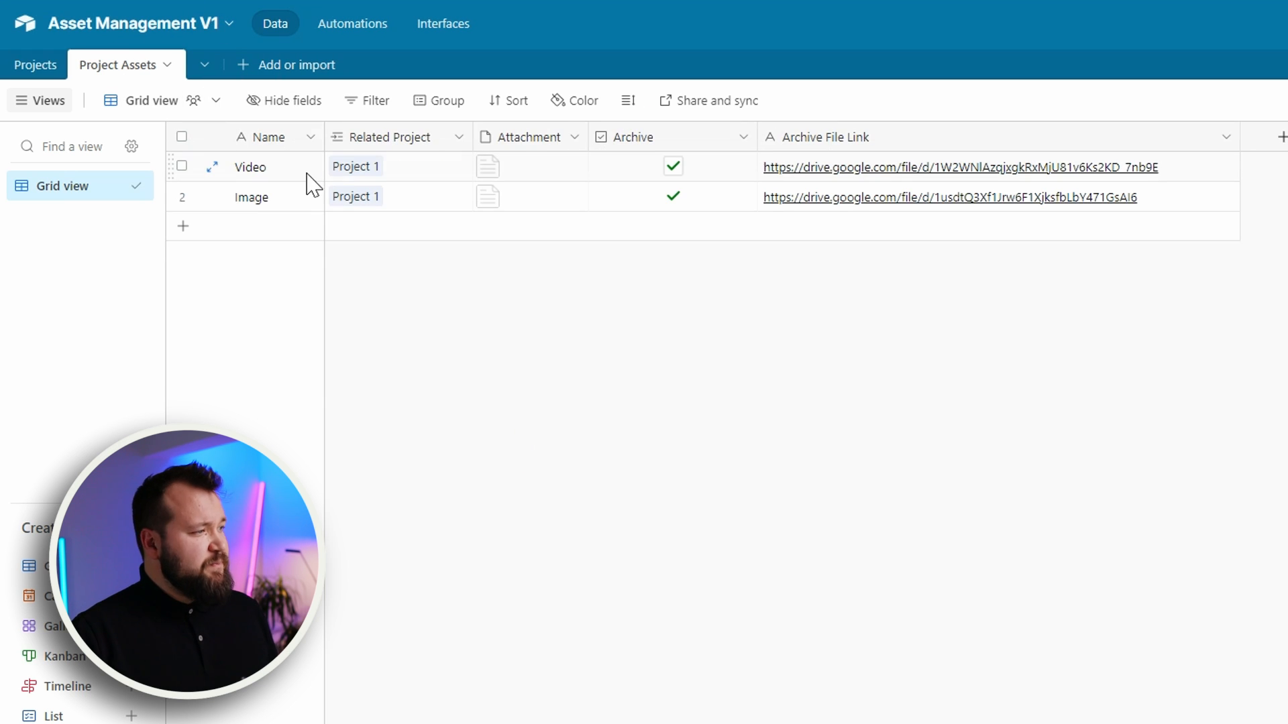
left_click(249, 166)
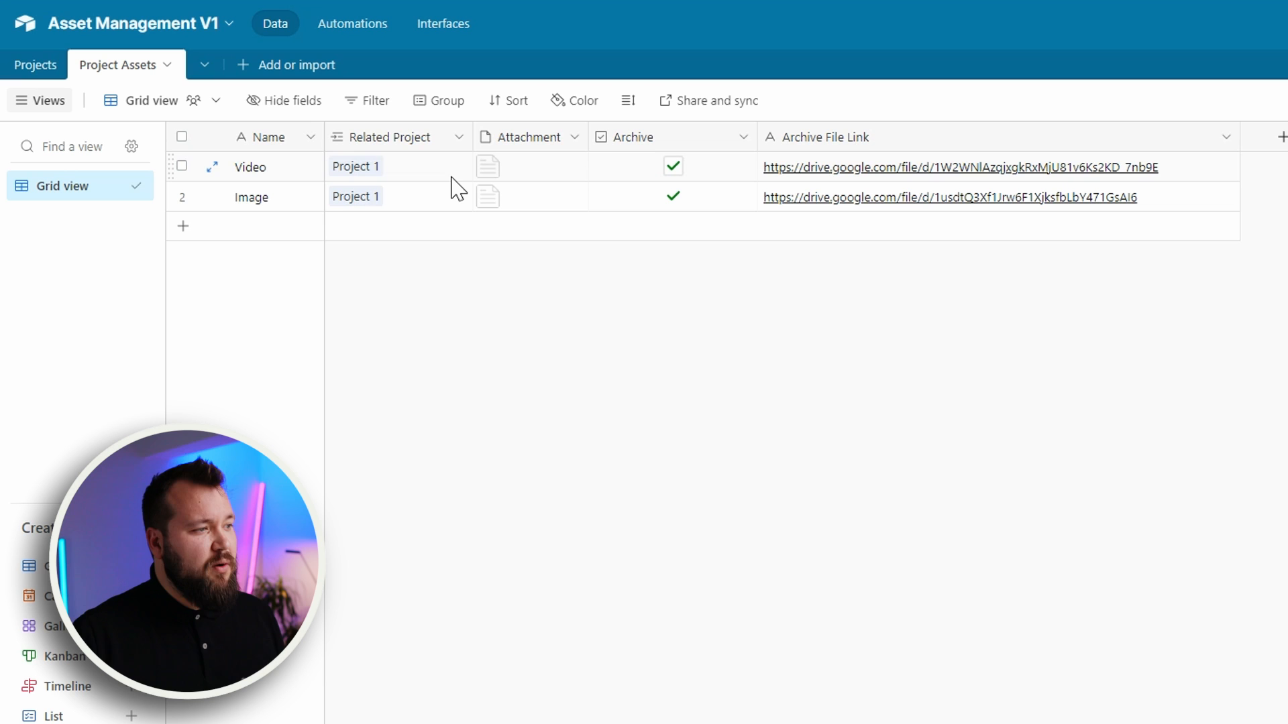
left_click(673, 166)
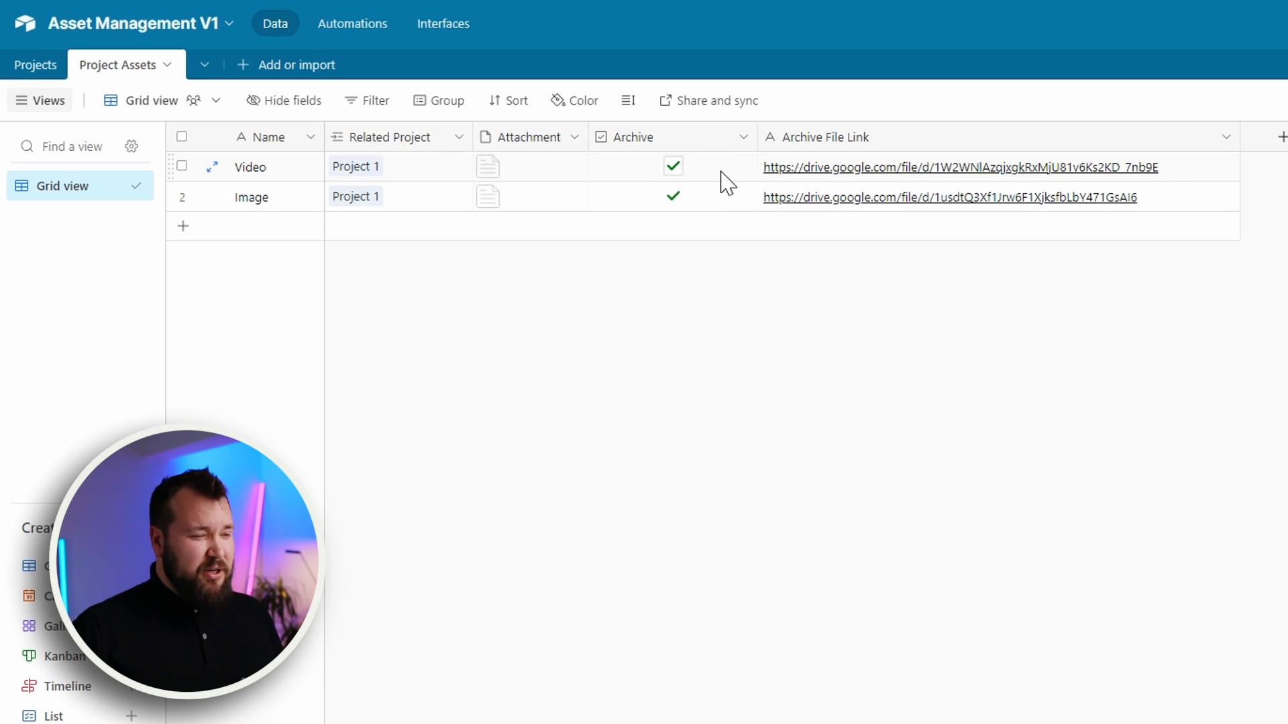
left_click(959, 167)
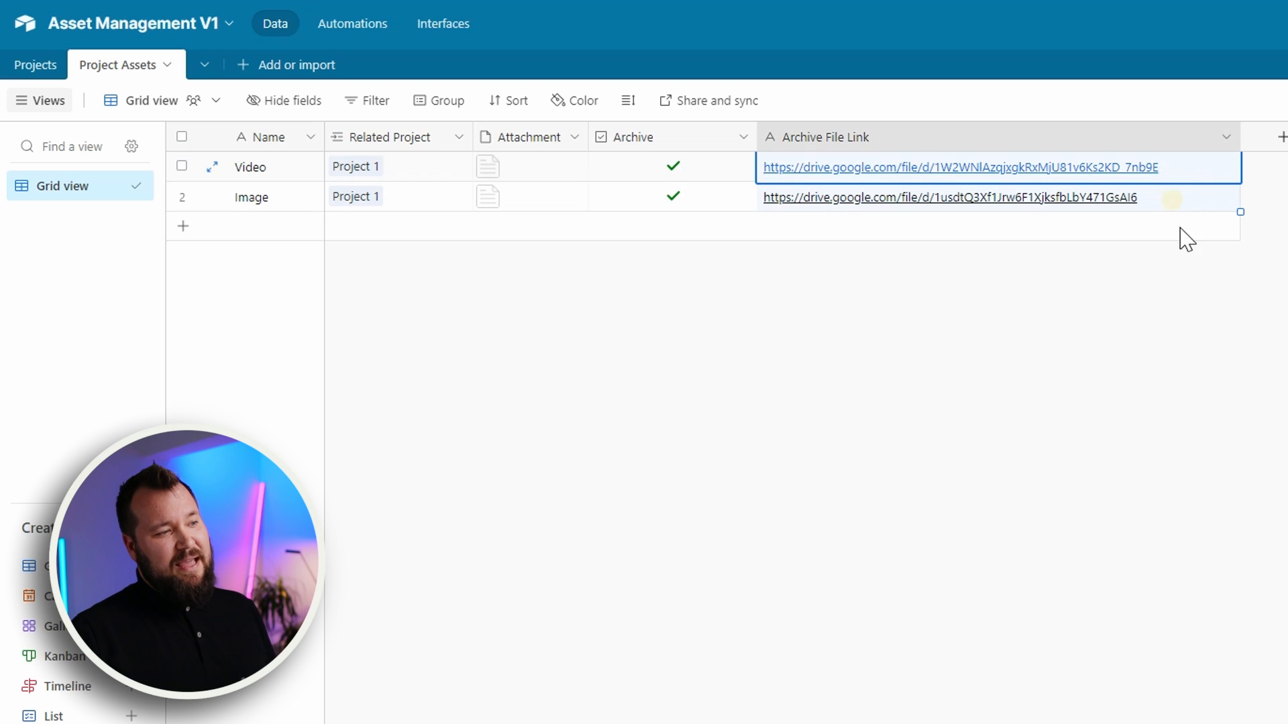
mouse_move(969, 144)
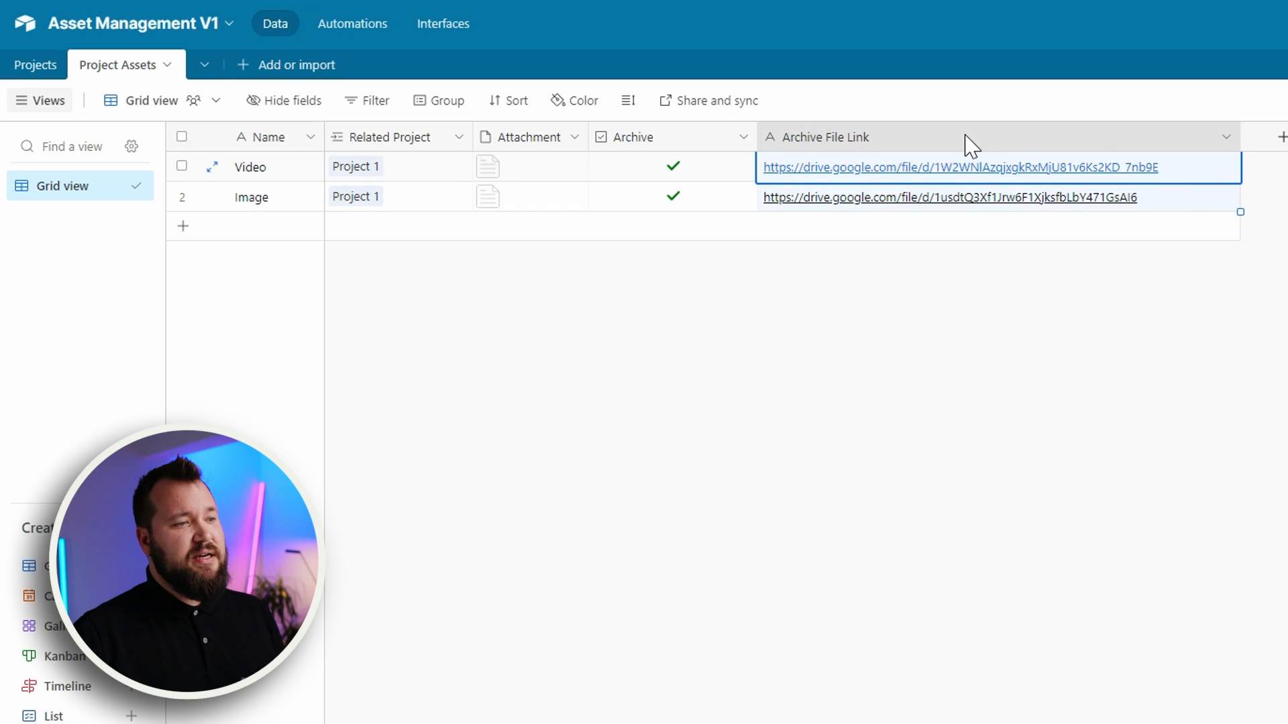
mouse_move(1165, 205)
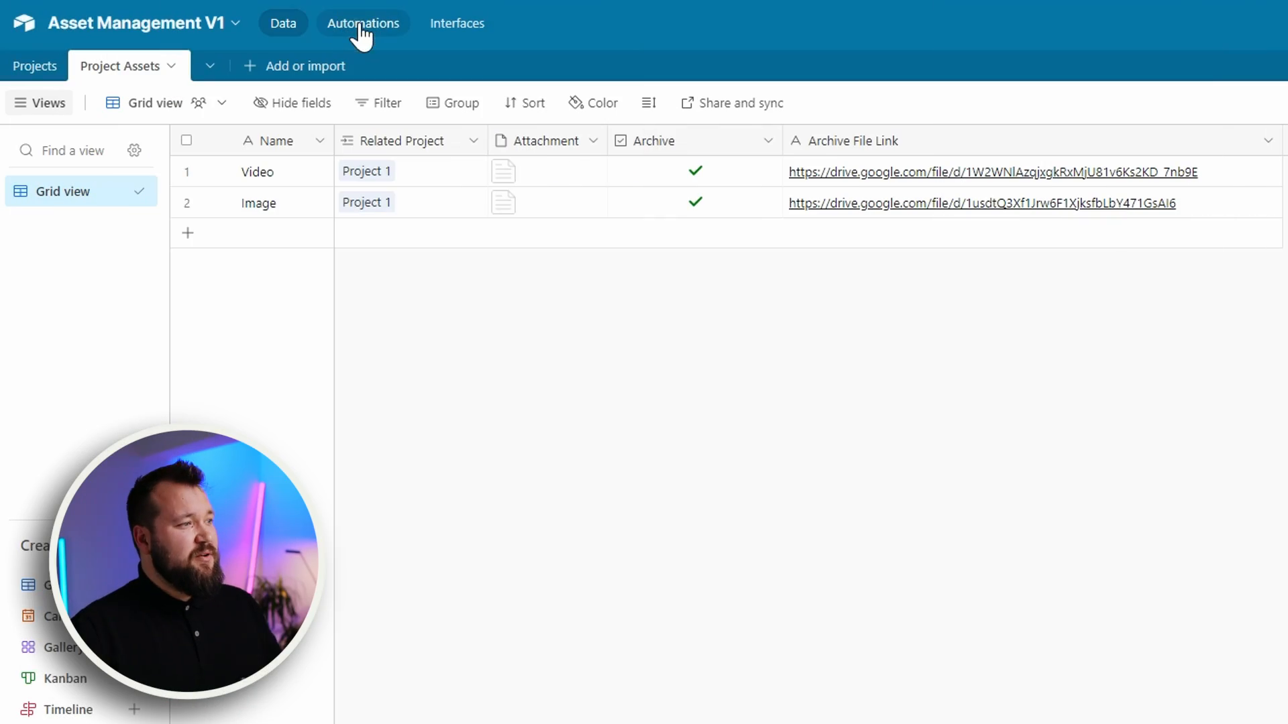
Step: View Automation 1's trigger: Project Assets record with Archive checked
left_click(364, 23)
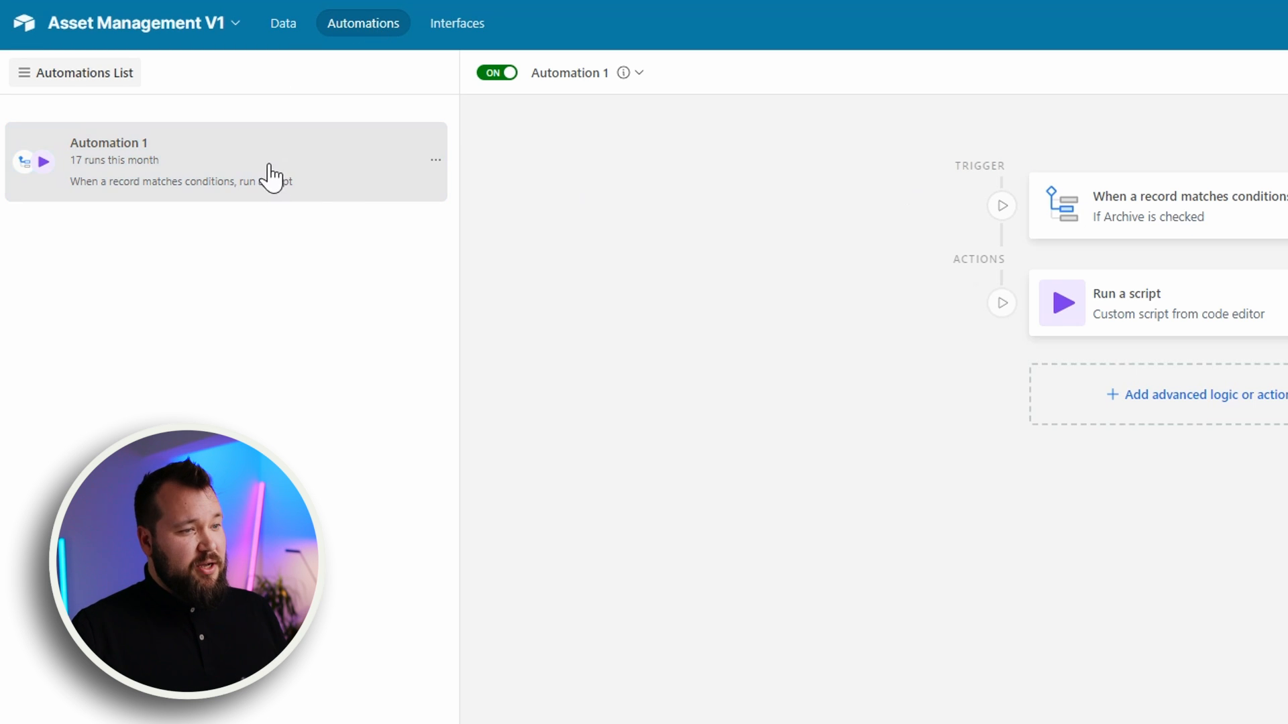
left_click(1149, 205)
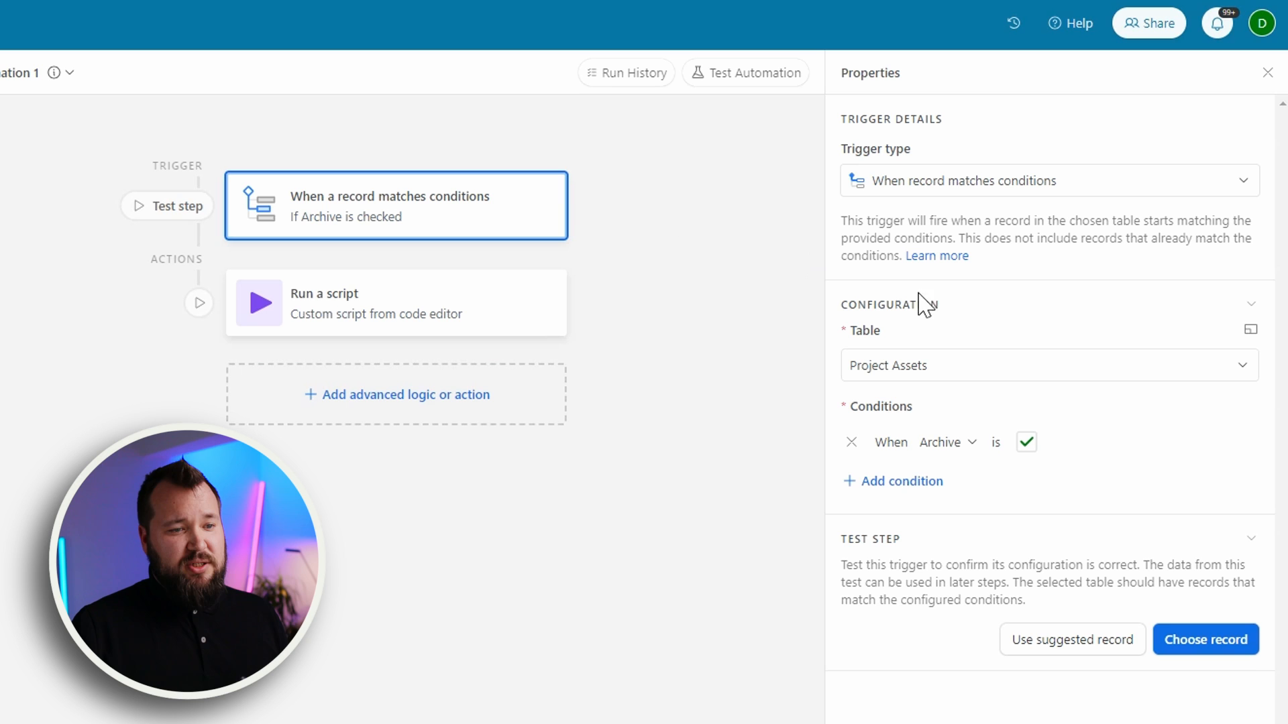
mouse_move(1013, 426)
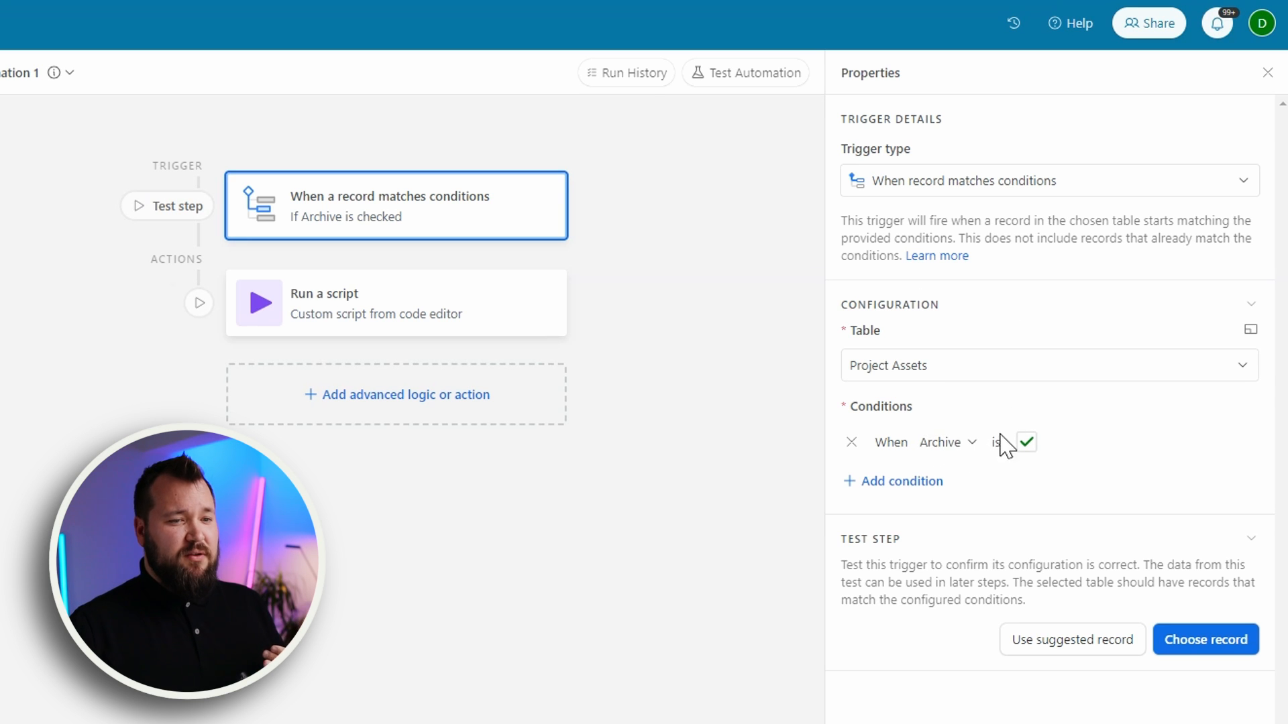
mouse_move(496, 320)
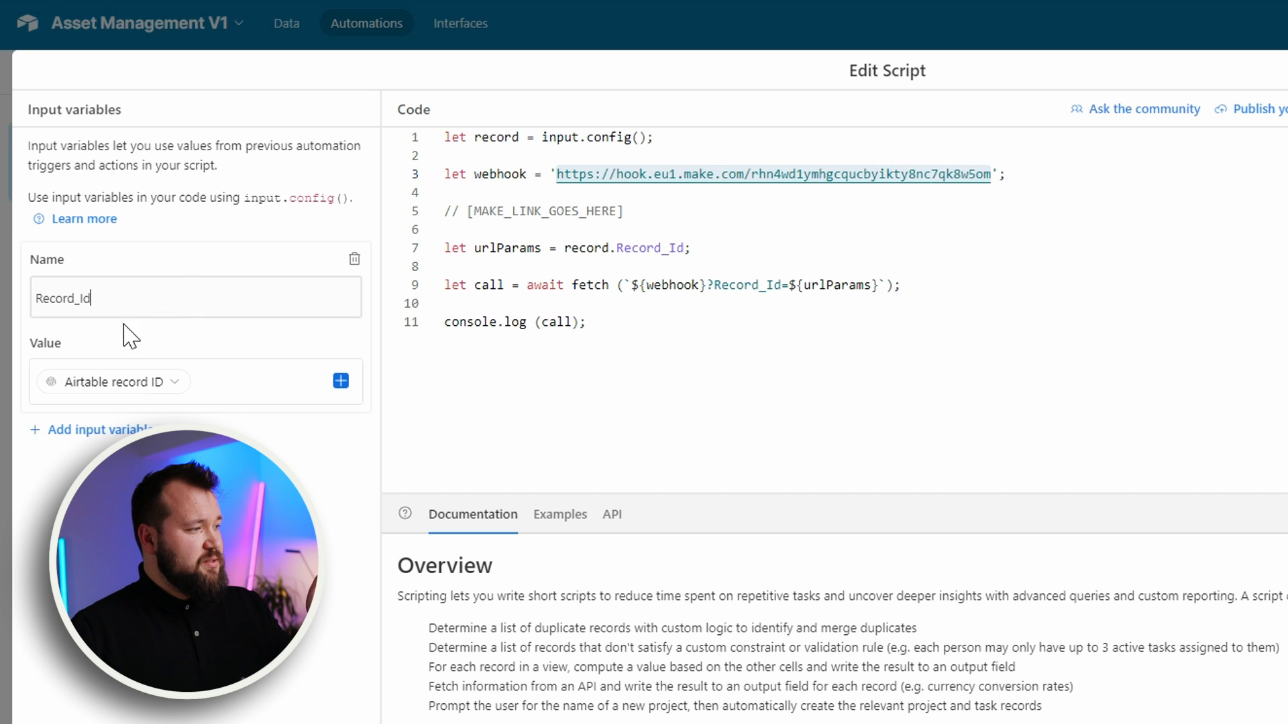
mouse_move(107, 345)
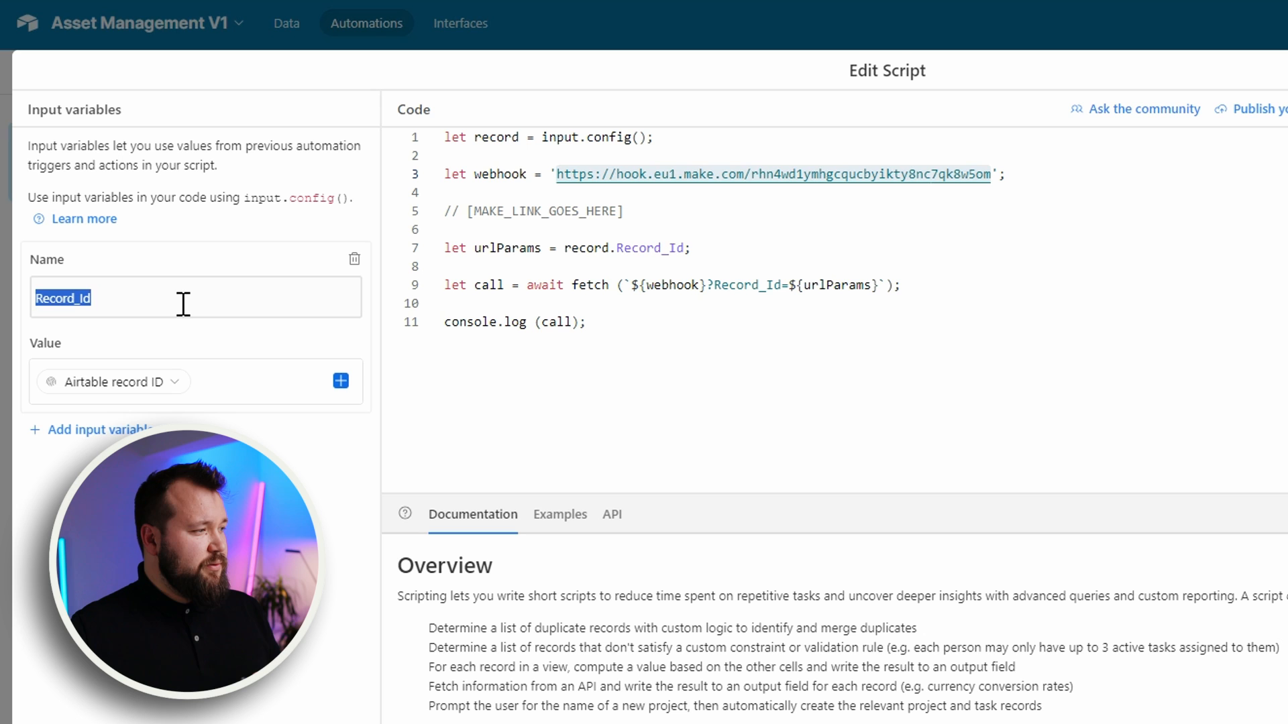
mouse_move(229, 366)
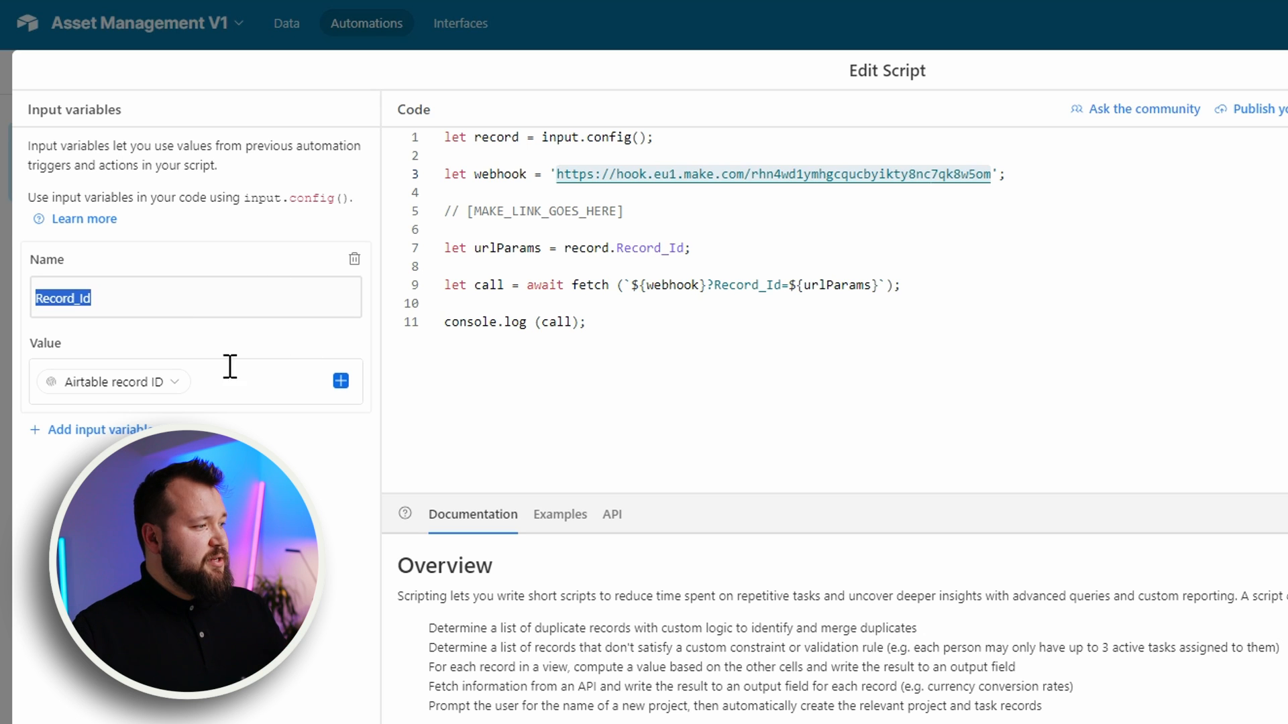
Step: Set the script input Record_Id to the Airtable record ID value
left_click(196, 381)
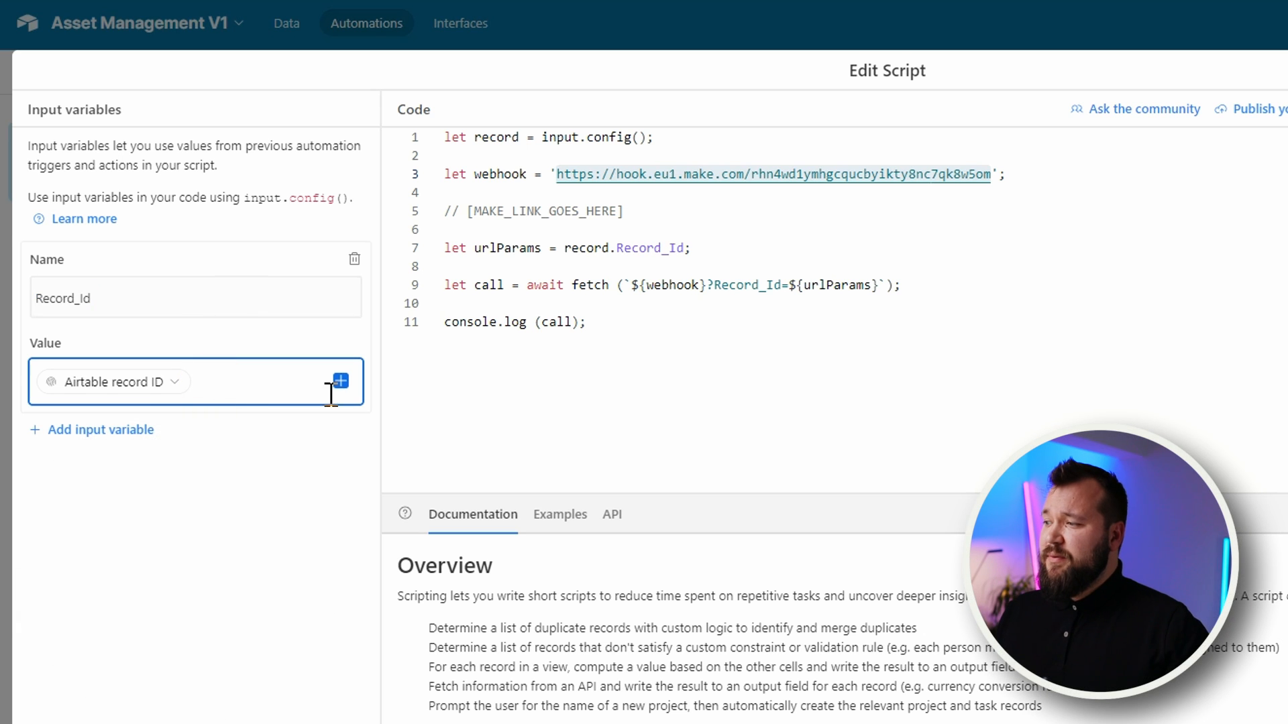
left_click(340, 381)
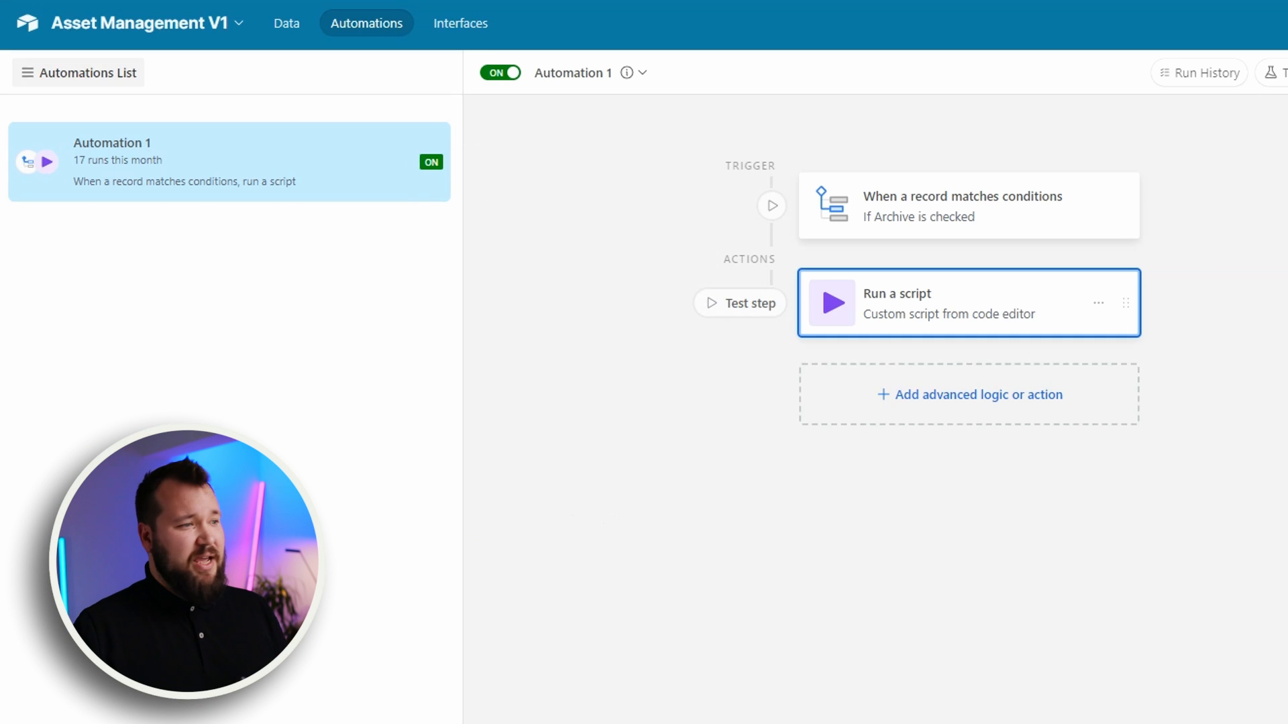
mouse_move(287, 23)
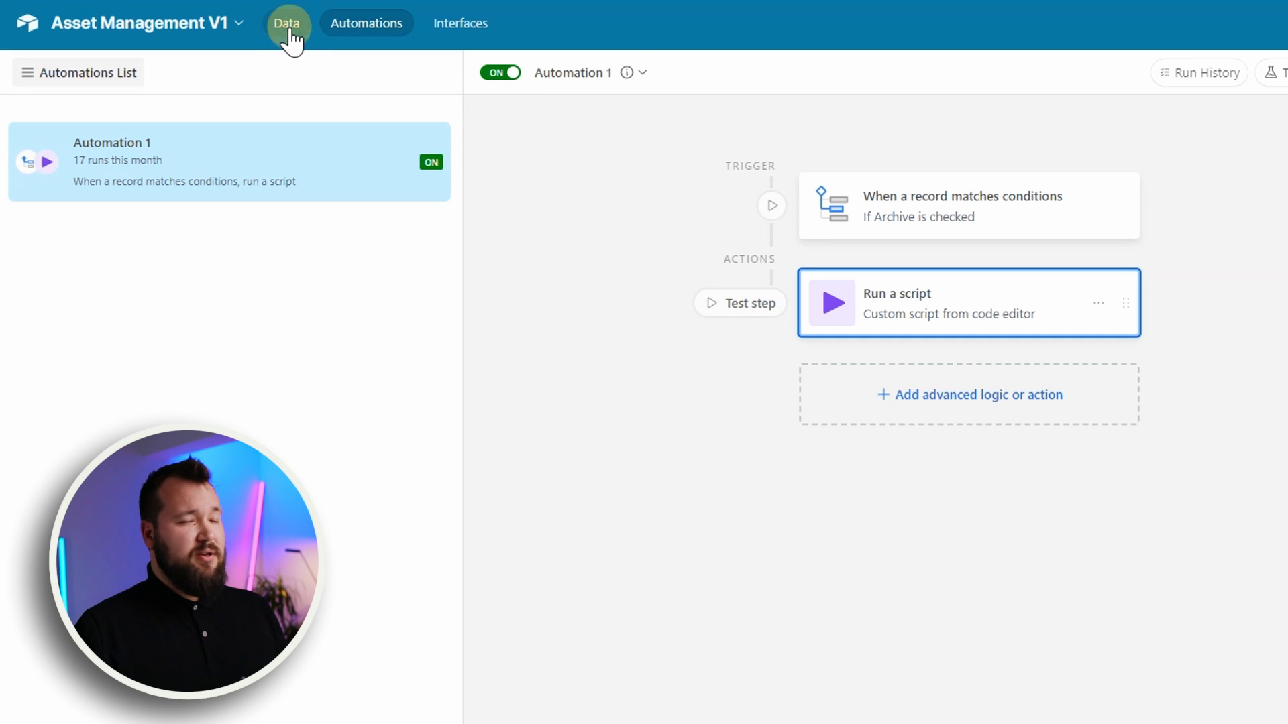
Step: Return to the base's data tables before switching to the Make scenario
left_click(287, 23)
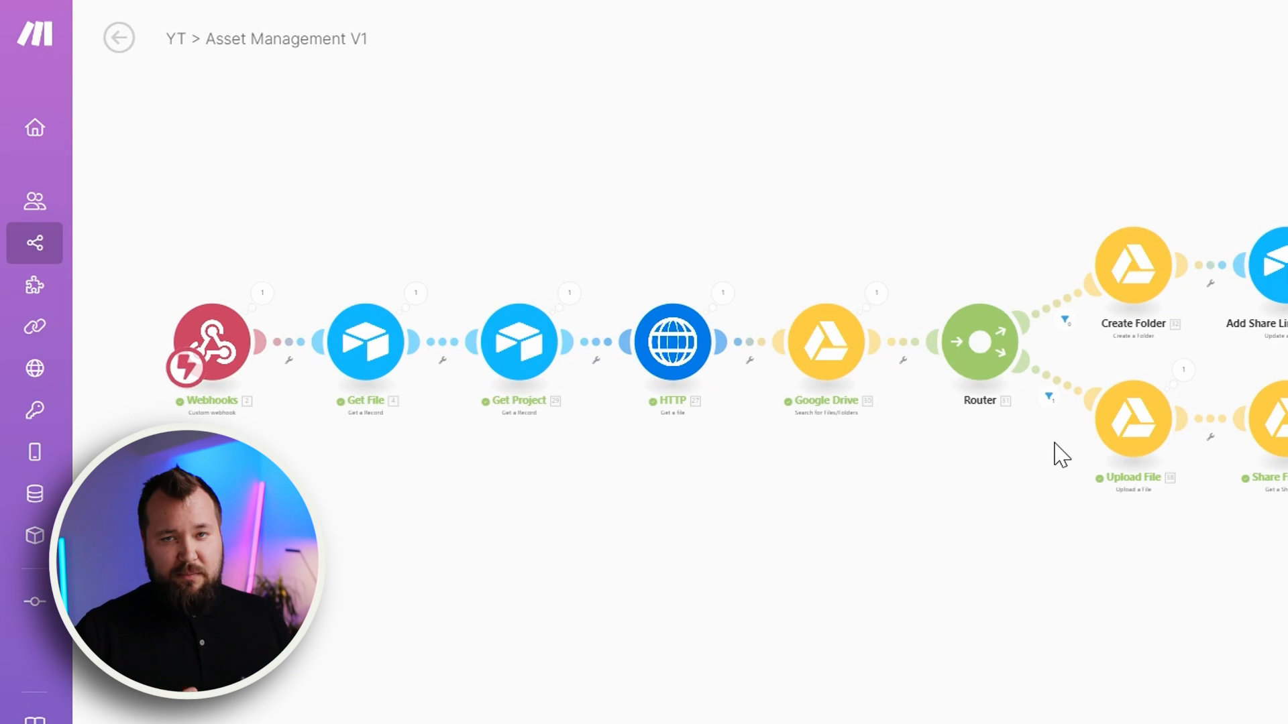
mouse_move(285, 394)
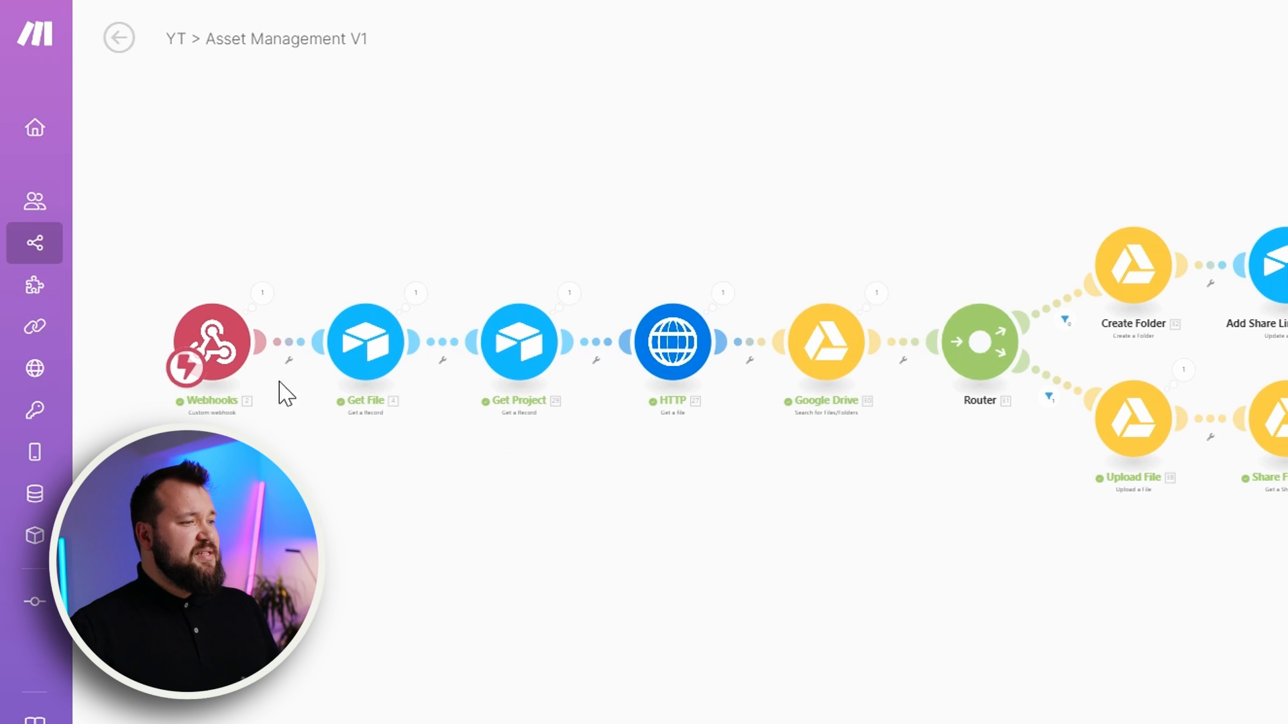
mouse_move(248, 228)
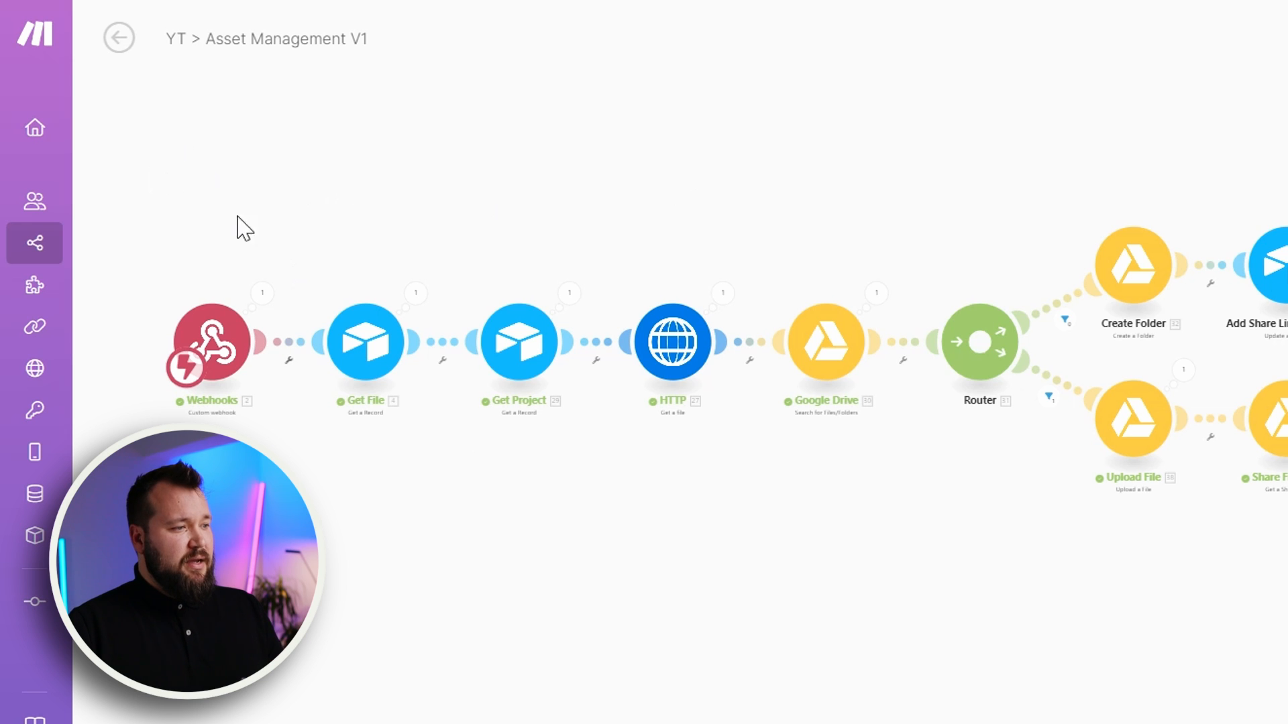
mouse_move(491, 486)
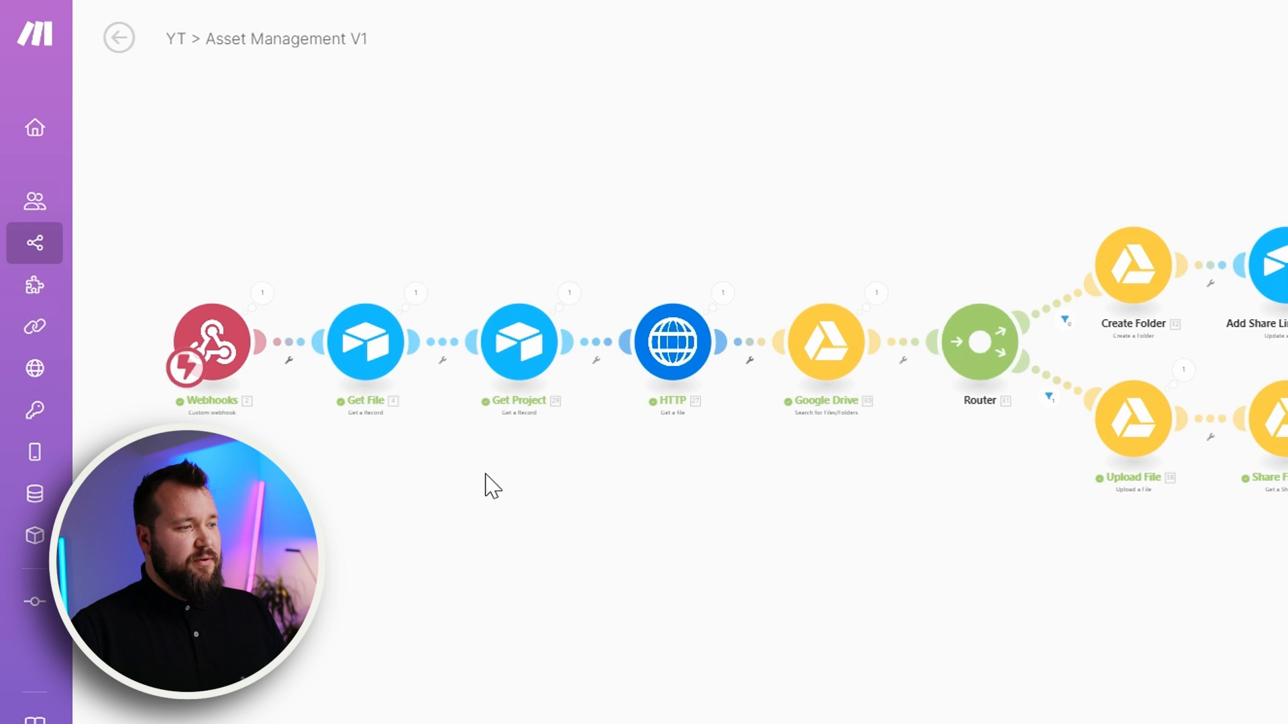
mouse_move(812, 371)
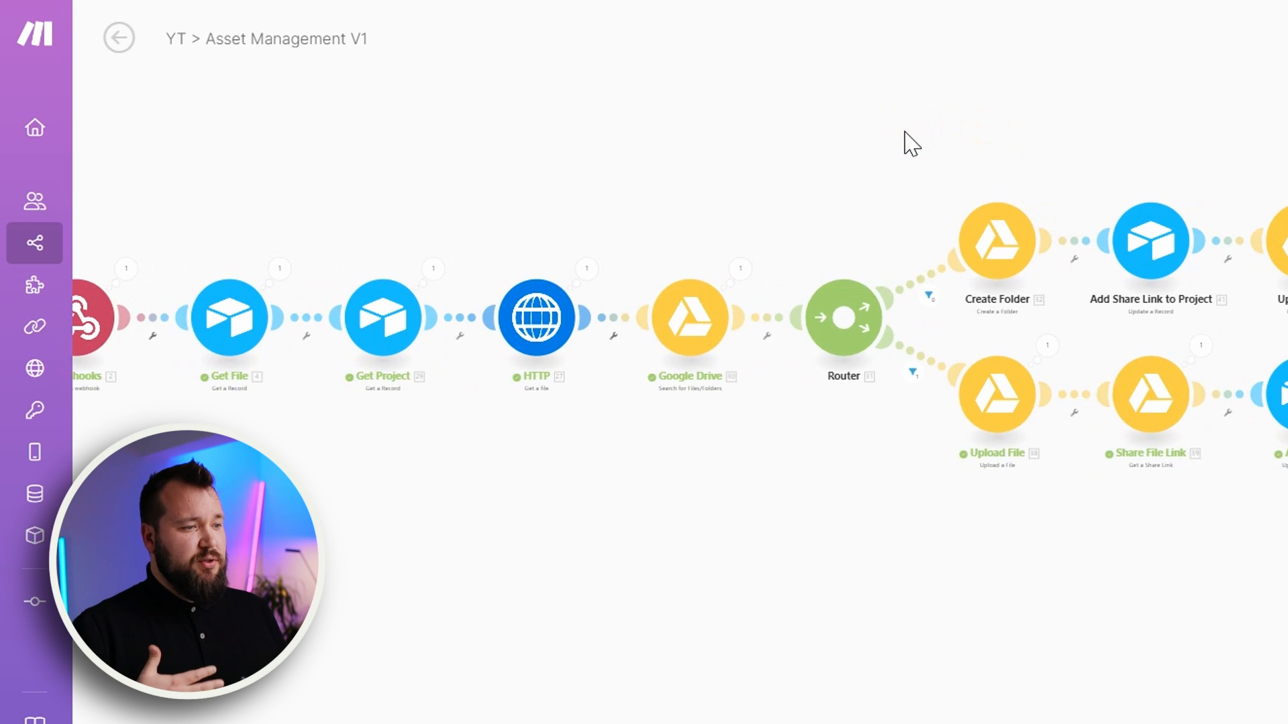
mouse_move(857, 258)
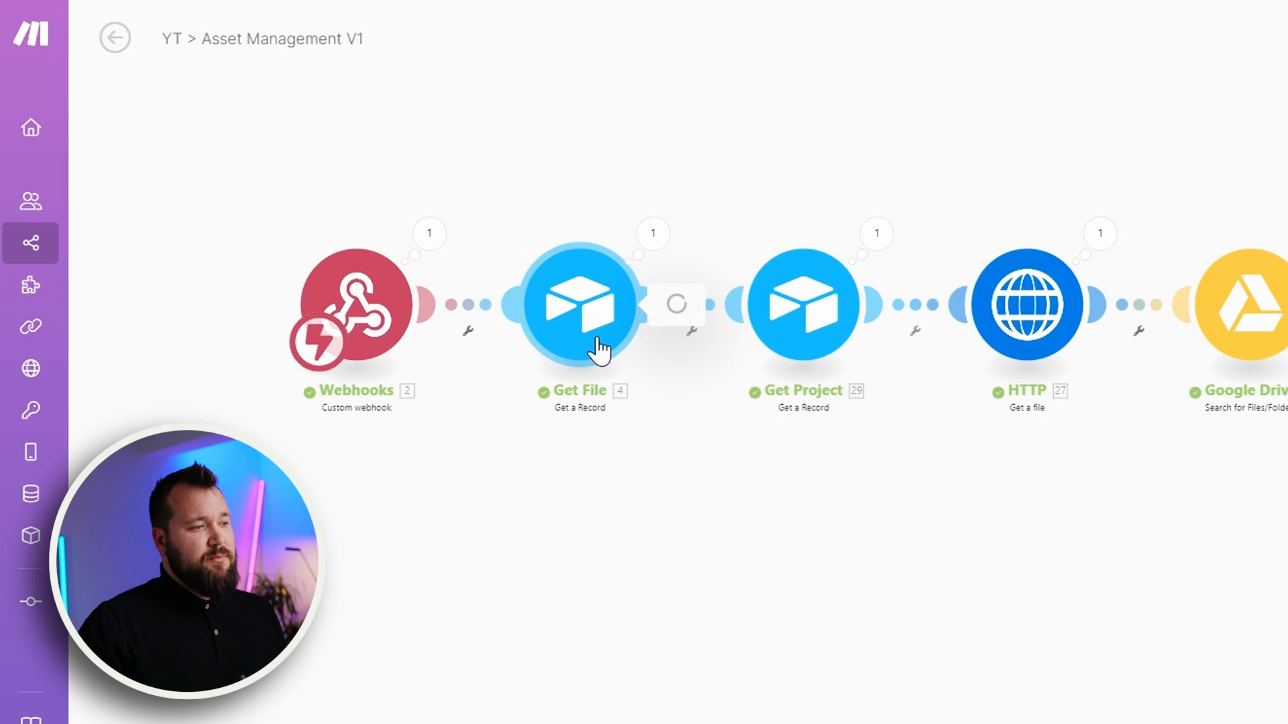
Step: Change the Get File module's table from Optimize Stuff to Project Assets and confirm
left_click(580, 304)
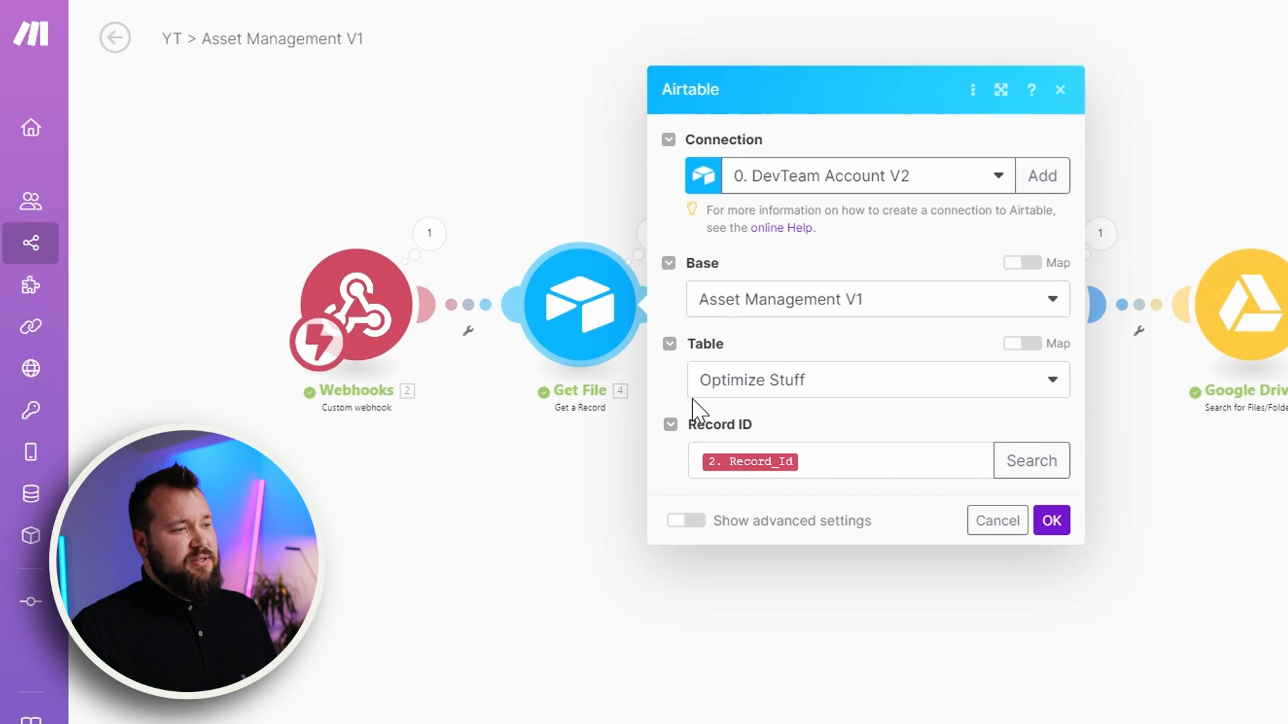
mouse_move(827, 396)
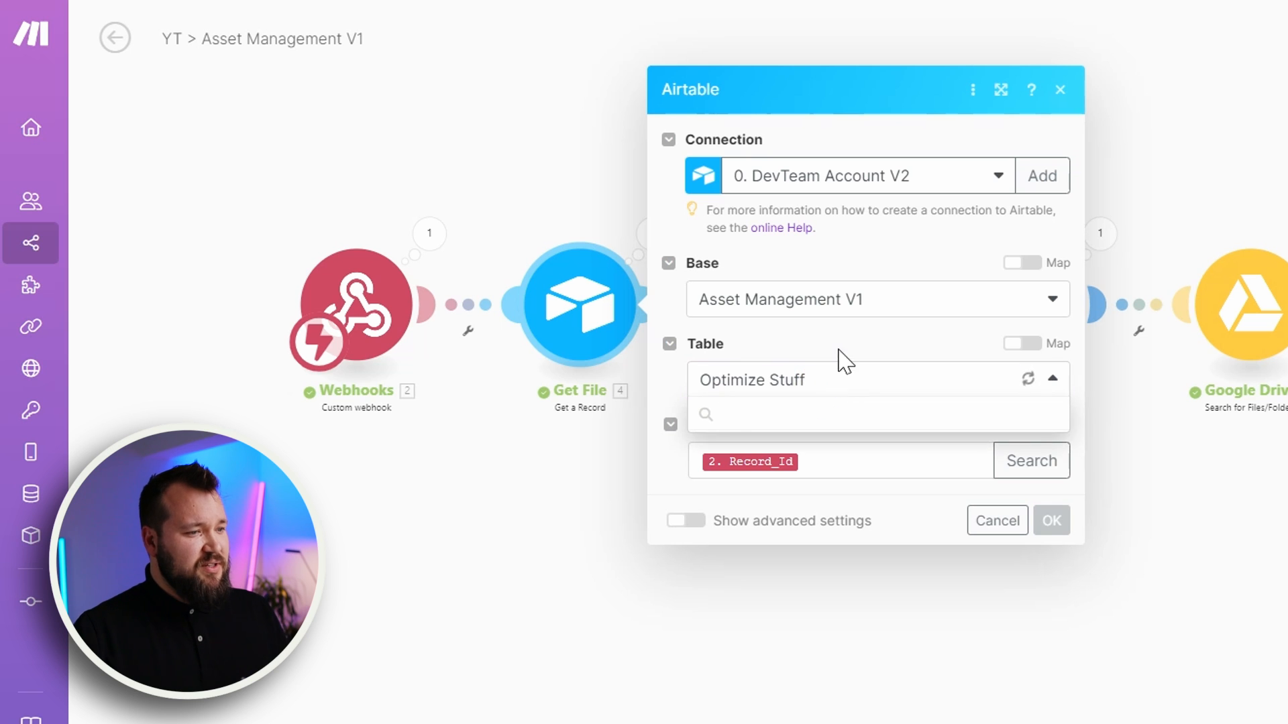
left_click(876, 379)
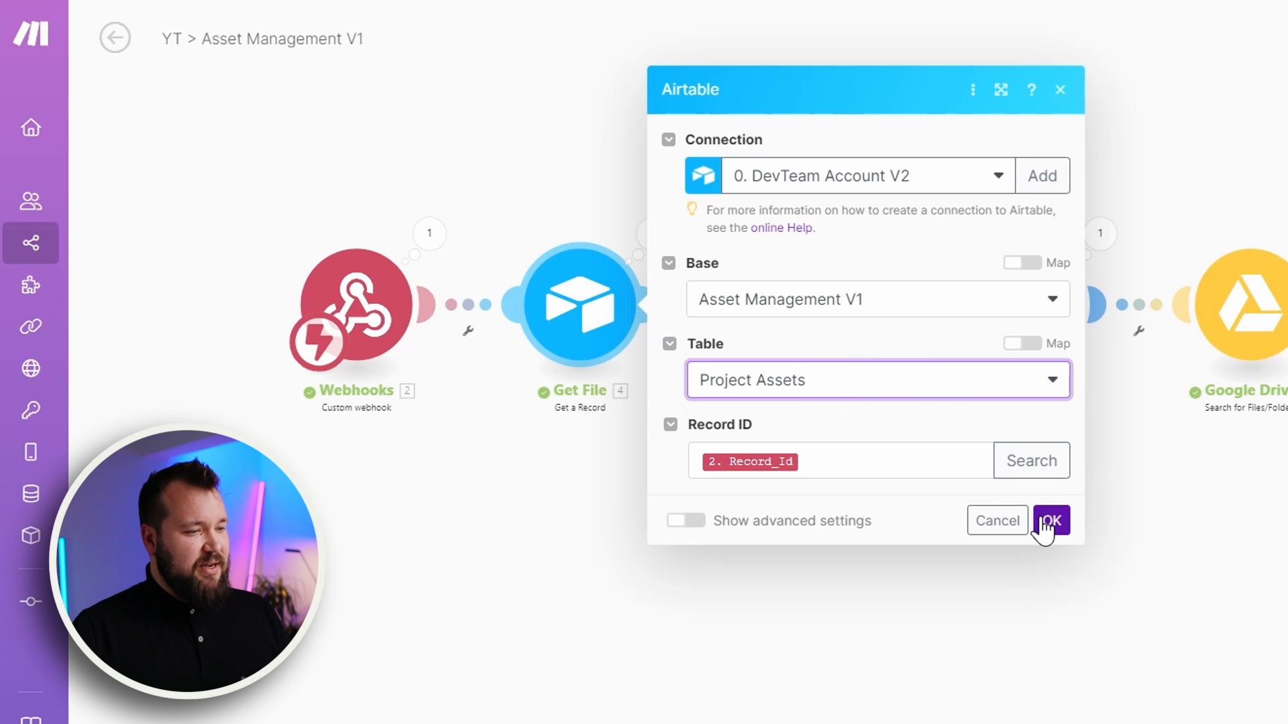
left_click(1052, 520)
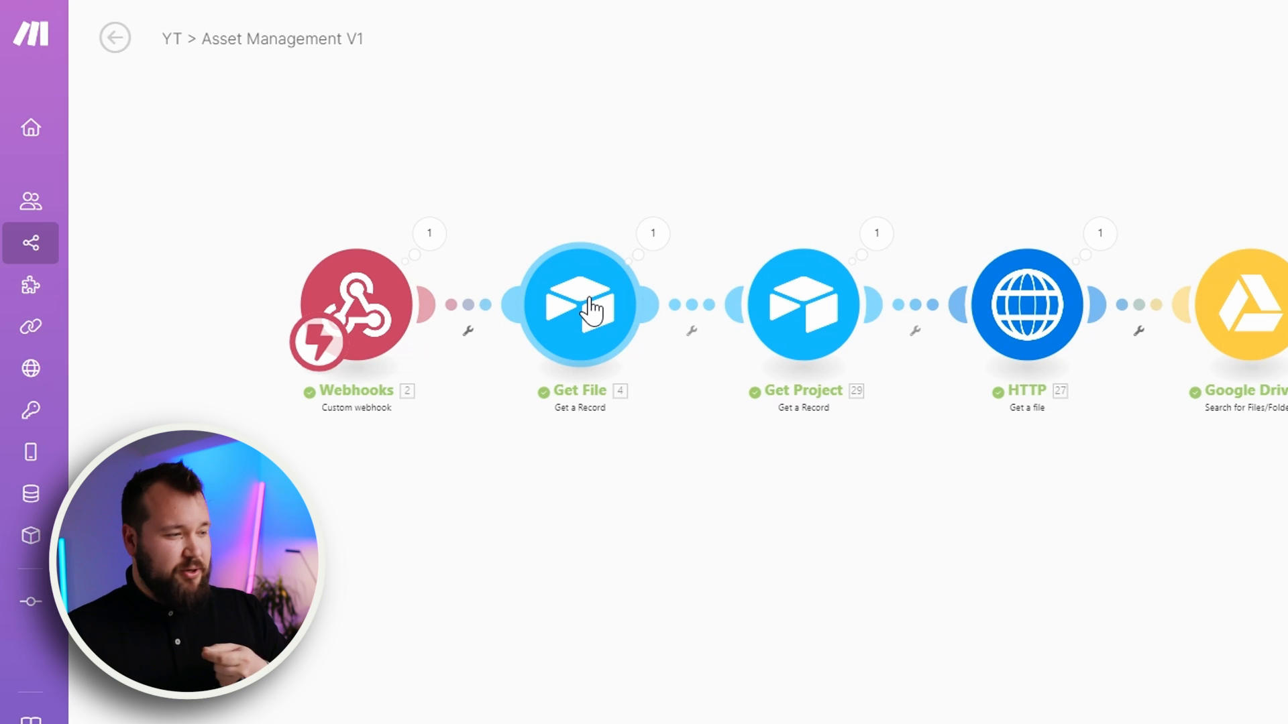
mouse_move(854, 280)
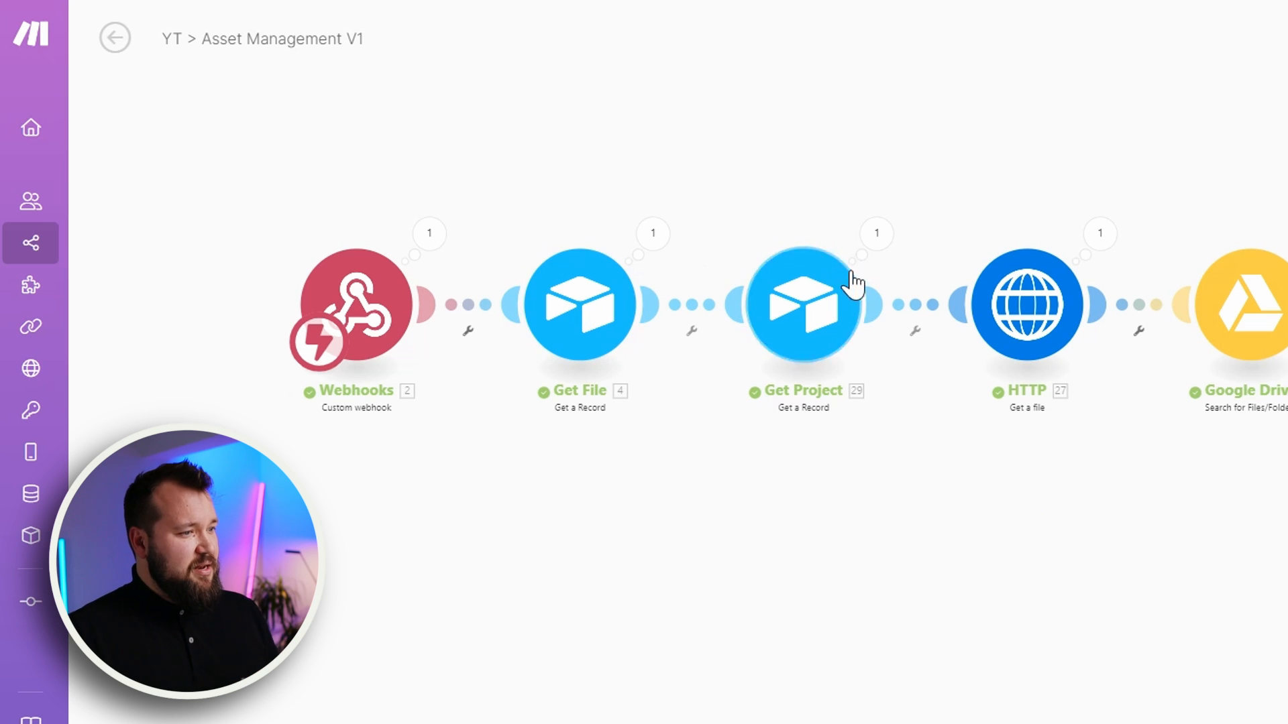
left_click(803, 306)
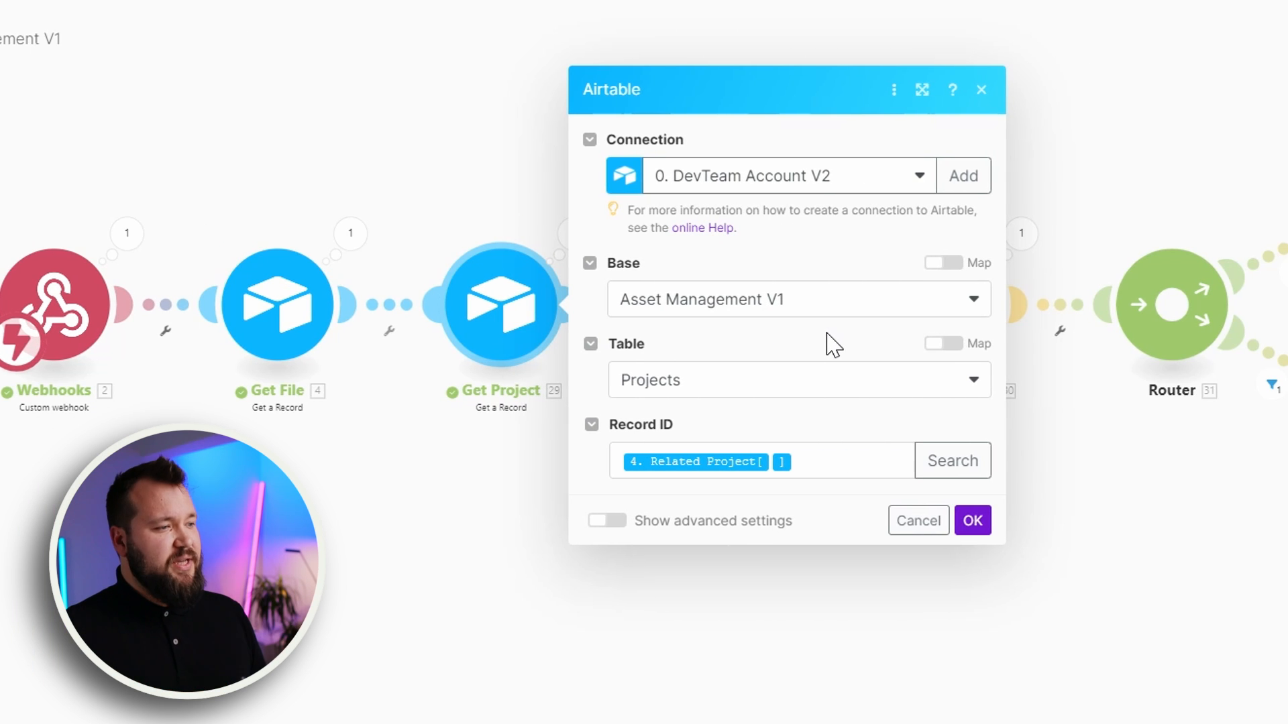
mouse_move(697, 420)
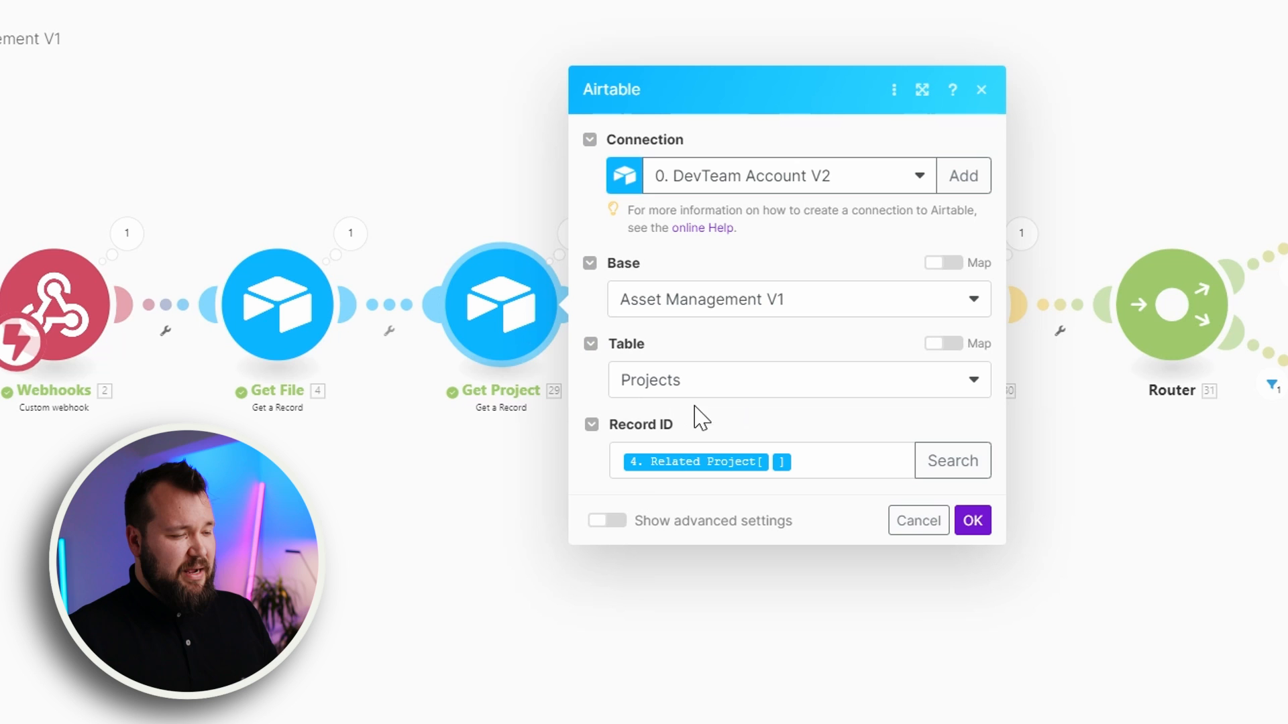
left_click(971, 520)
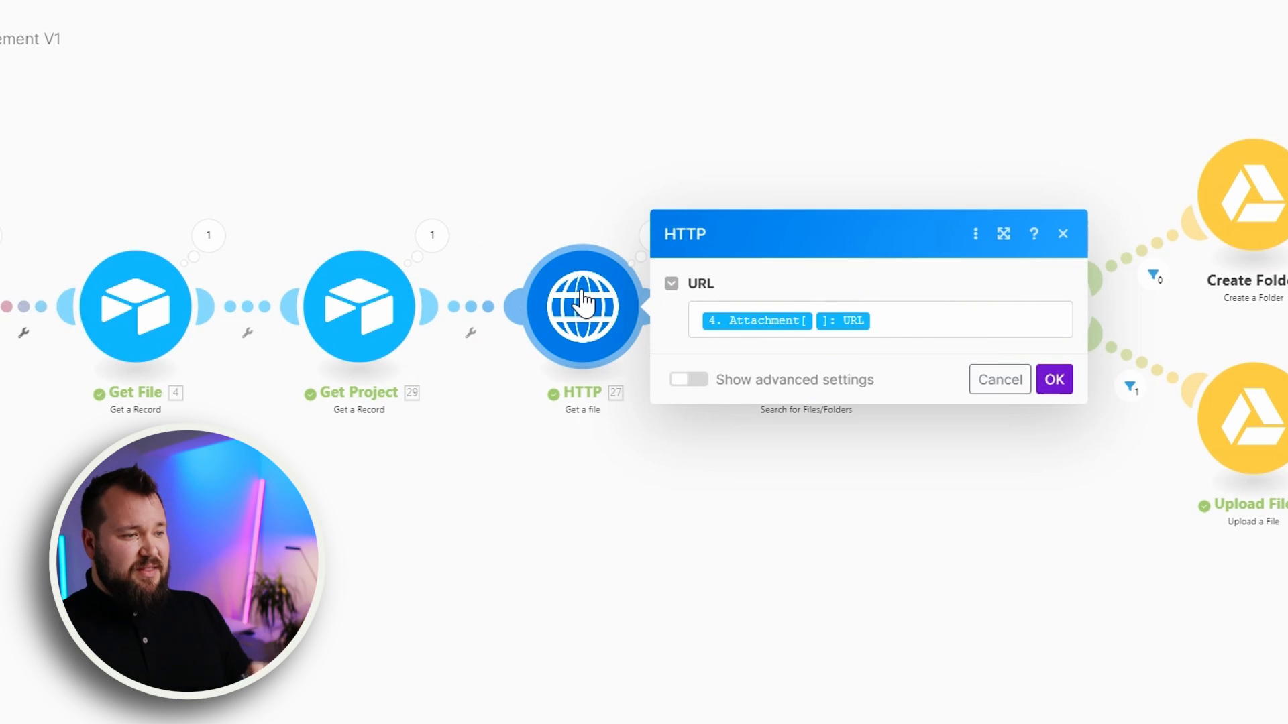
left_click(878, 321)
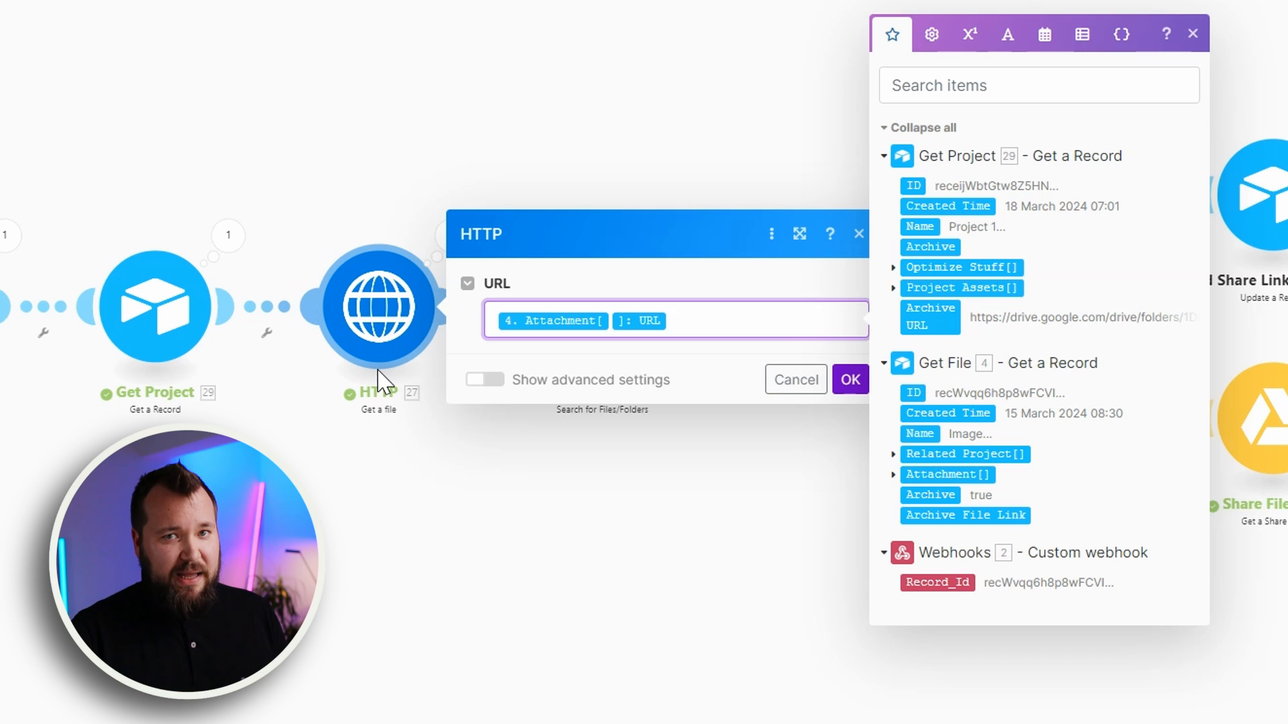
mouse_move(345, 283)
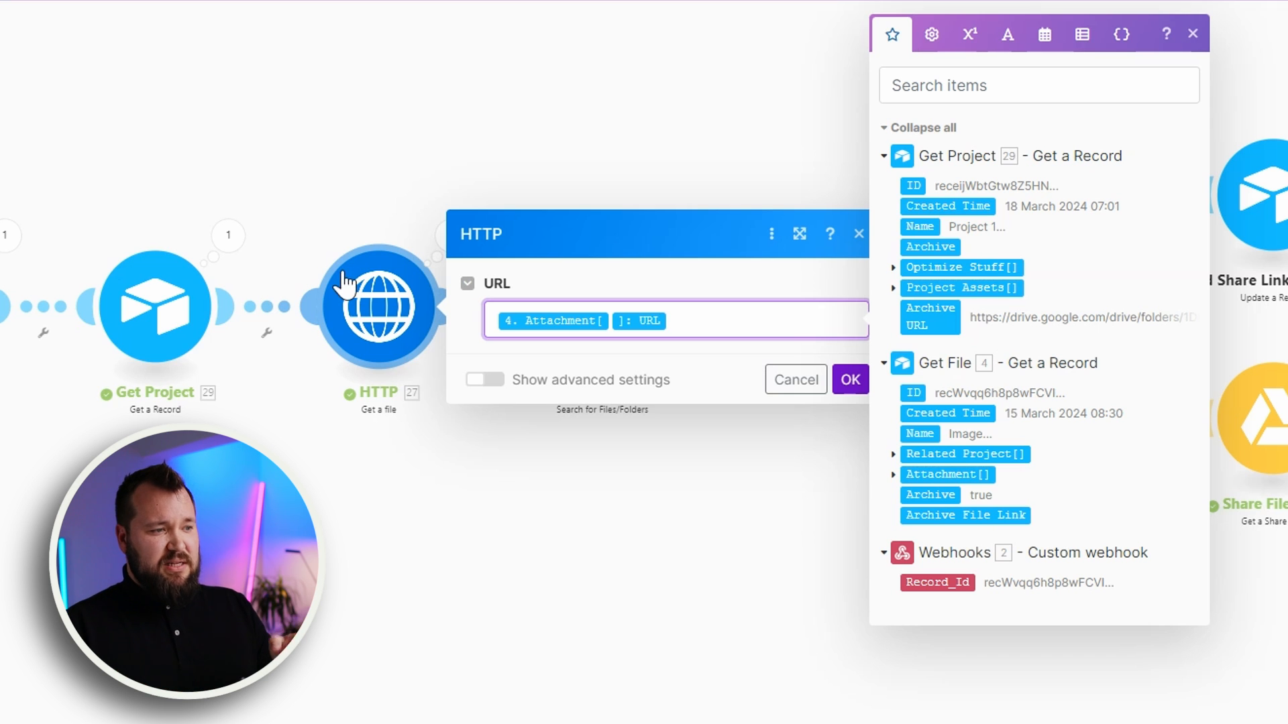
left_click(849, 380)
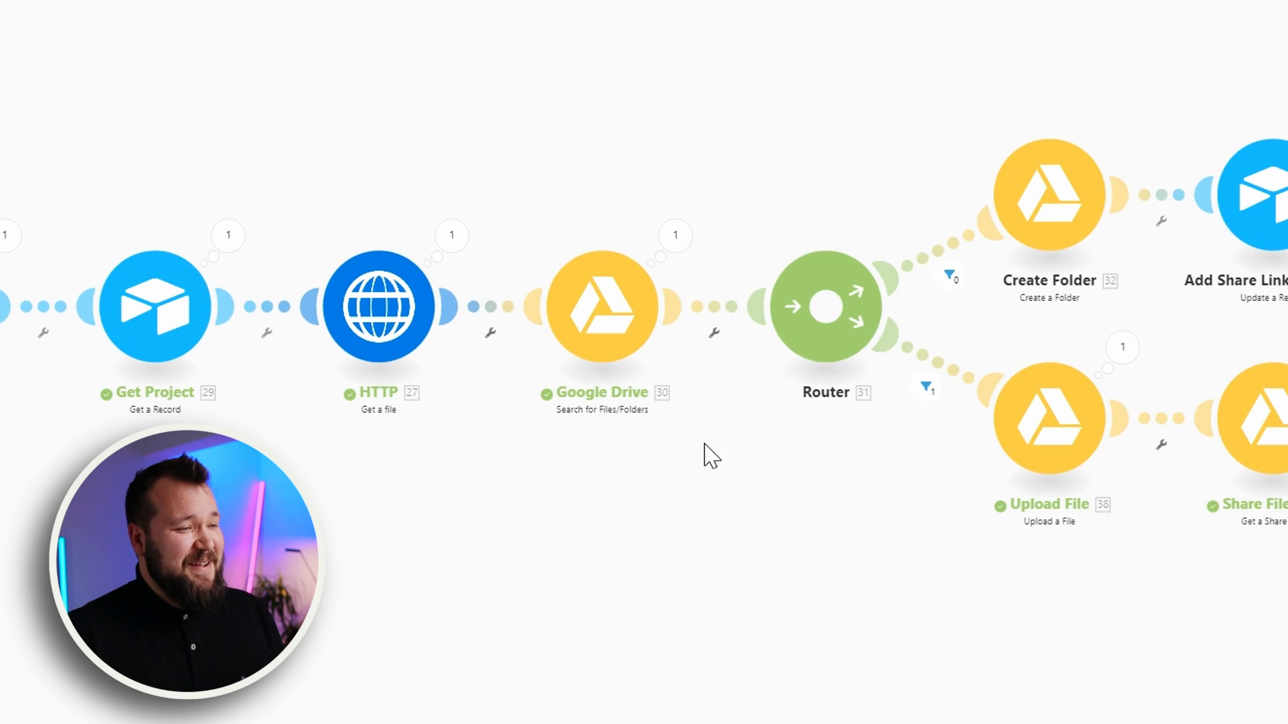
left_click(602, 306)
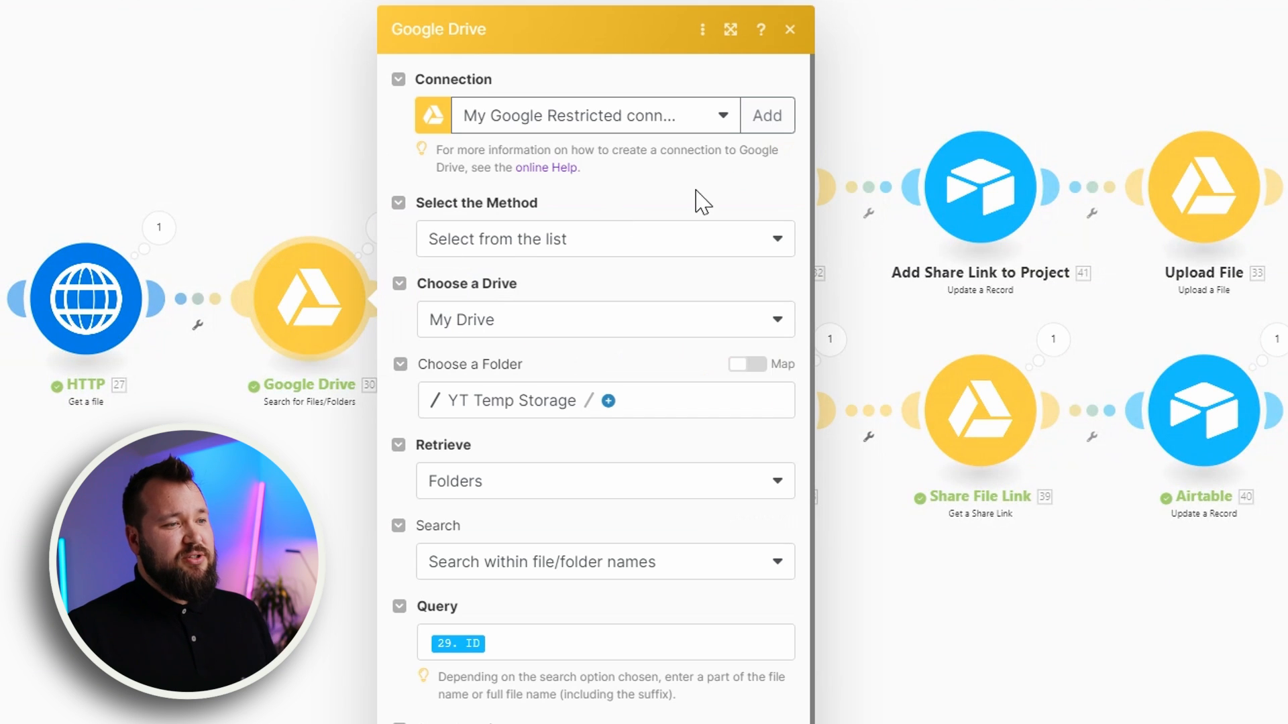
mouse_move(680, 240)
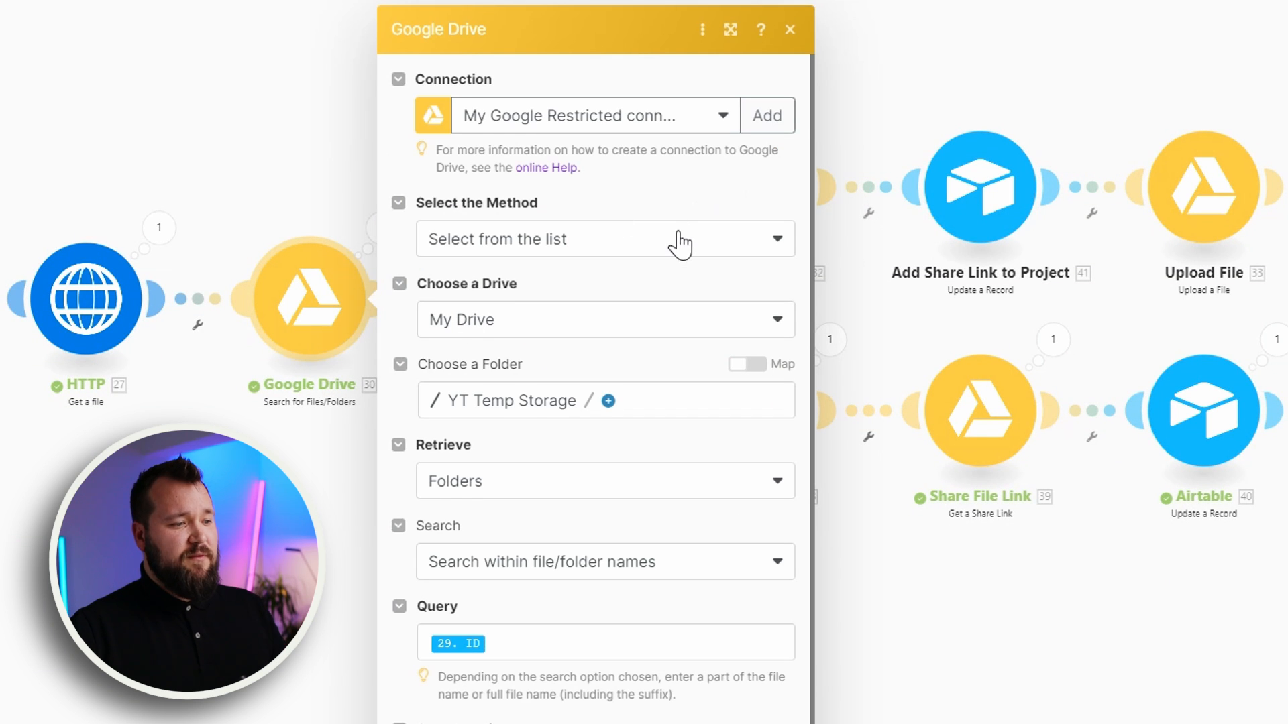
scroll("down", 3)
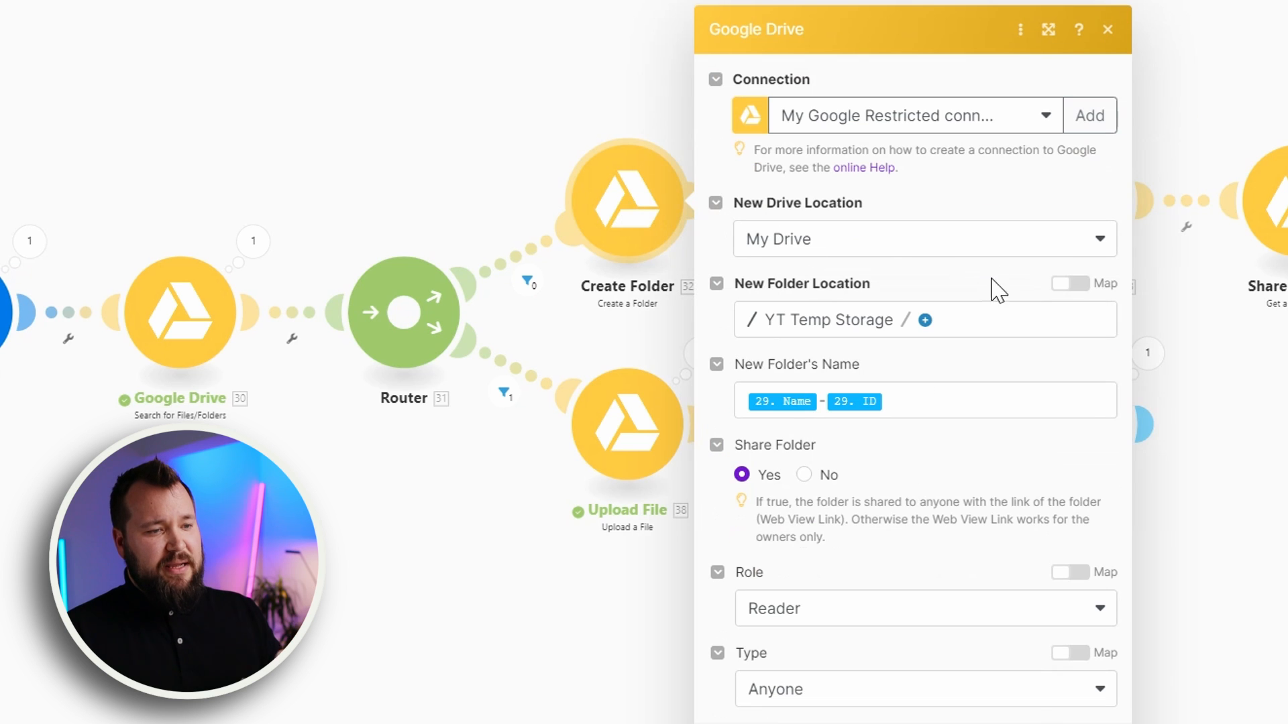
mouse_move(782, 401)
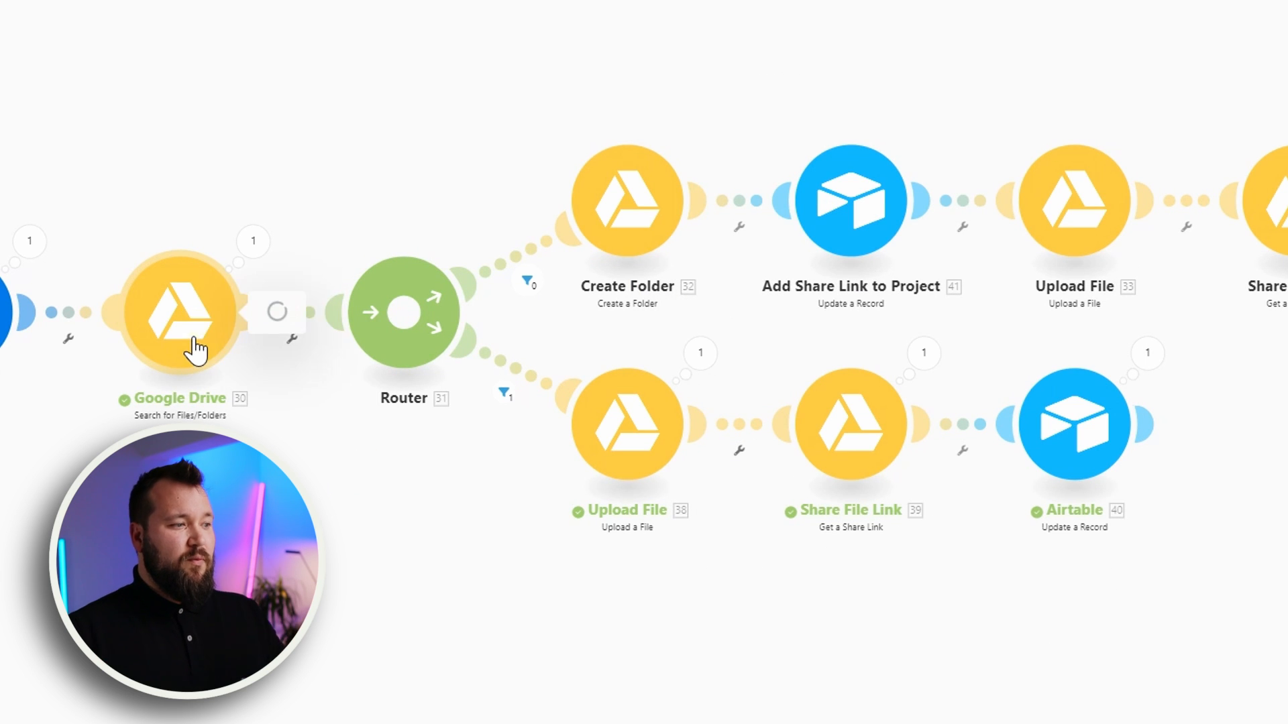
left_click(174, 312)
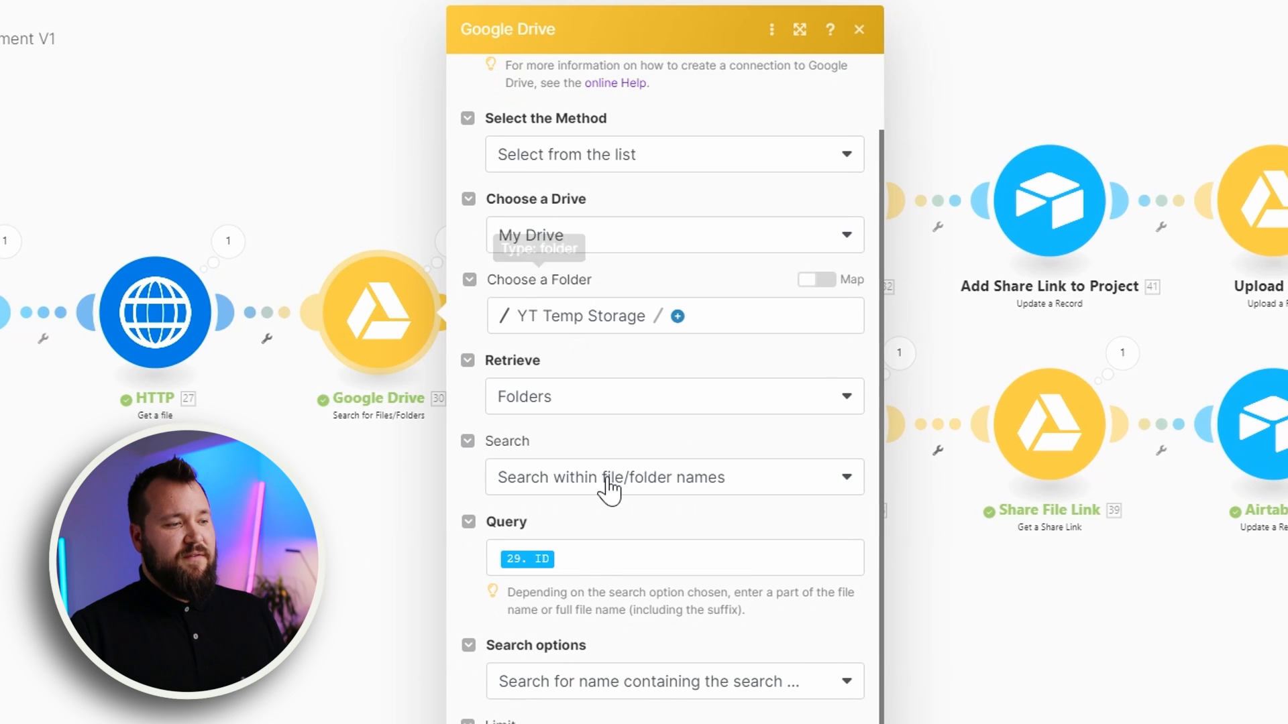
mouse_move(542, 410)
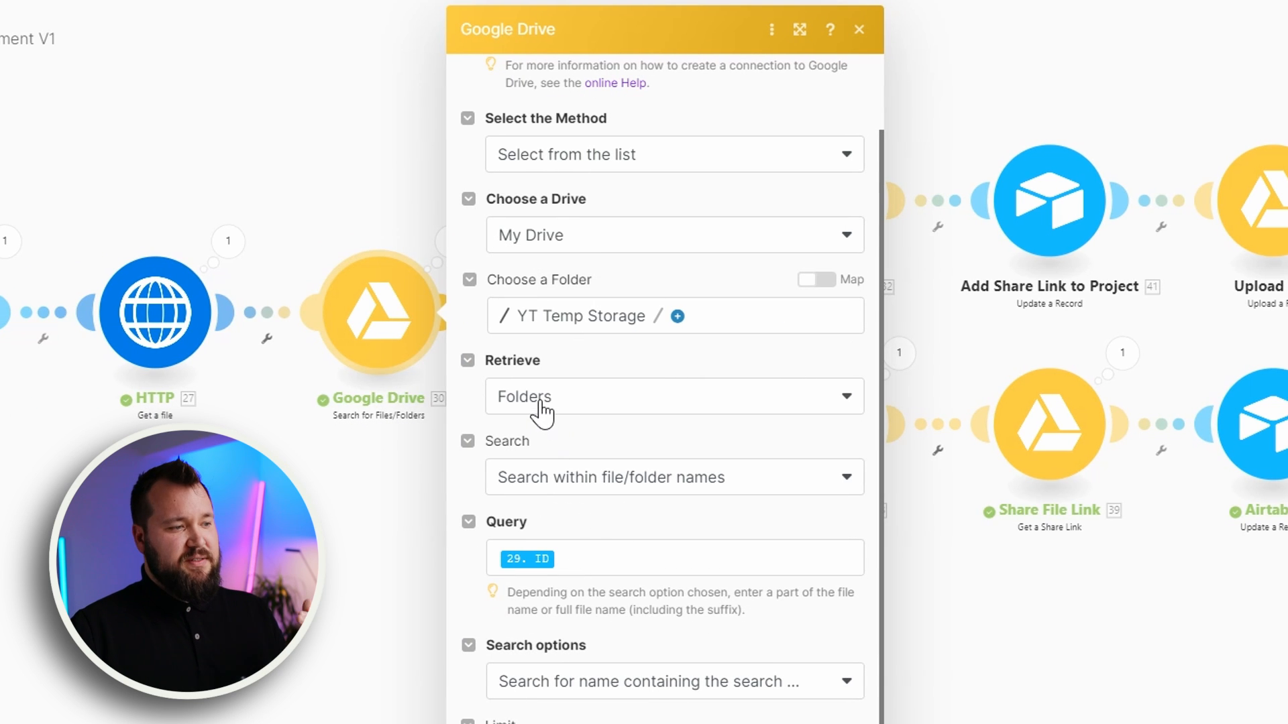
mouse_move(638, 488)
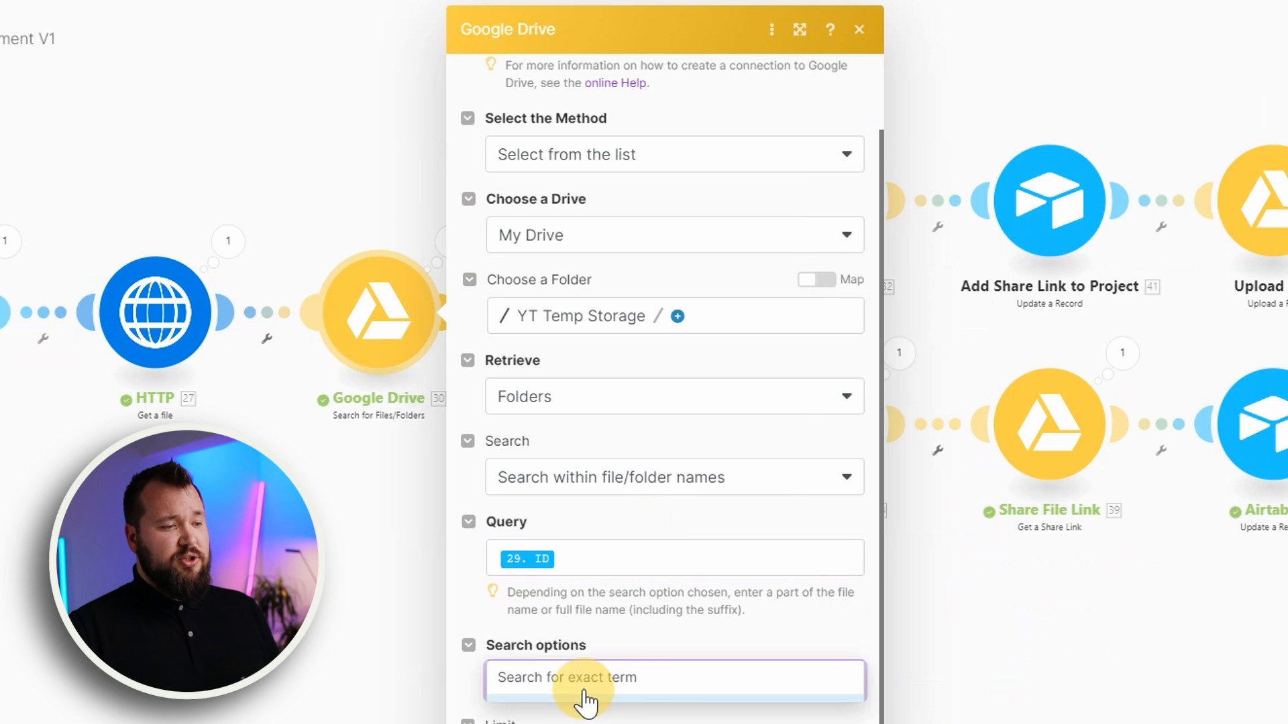
left_click(672, 680)
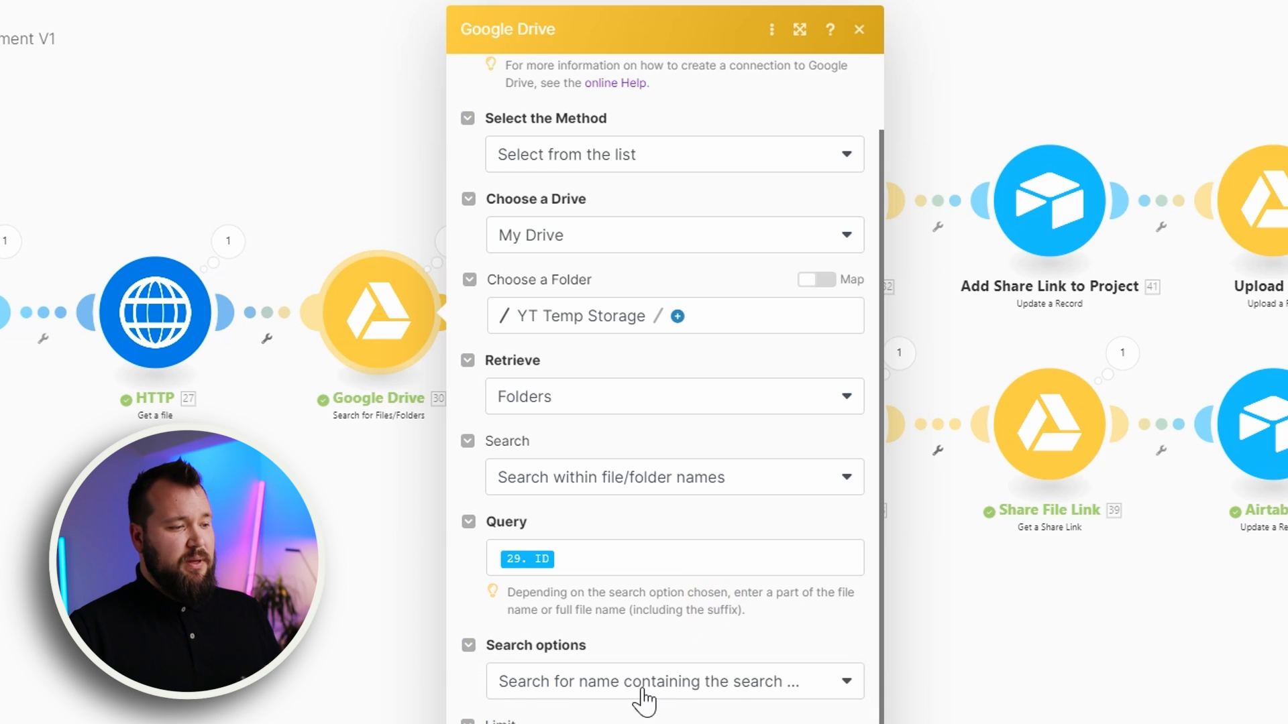
left_click(858, 30)
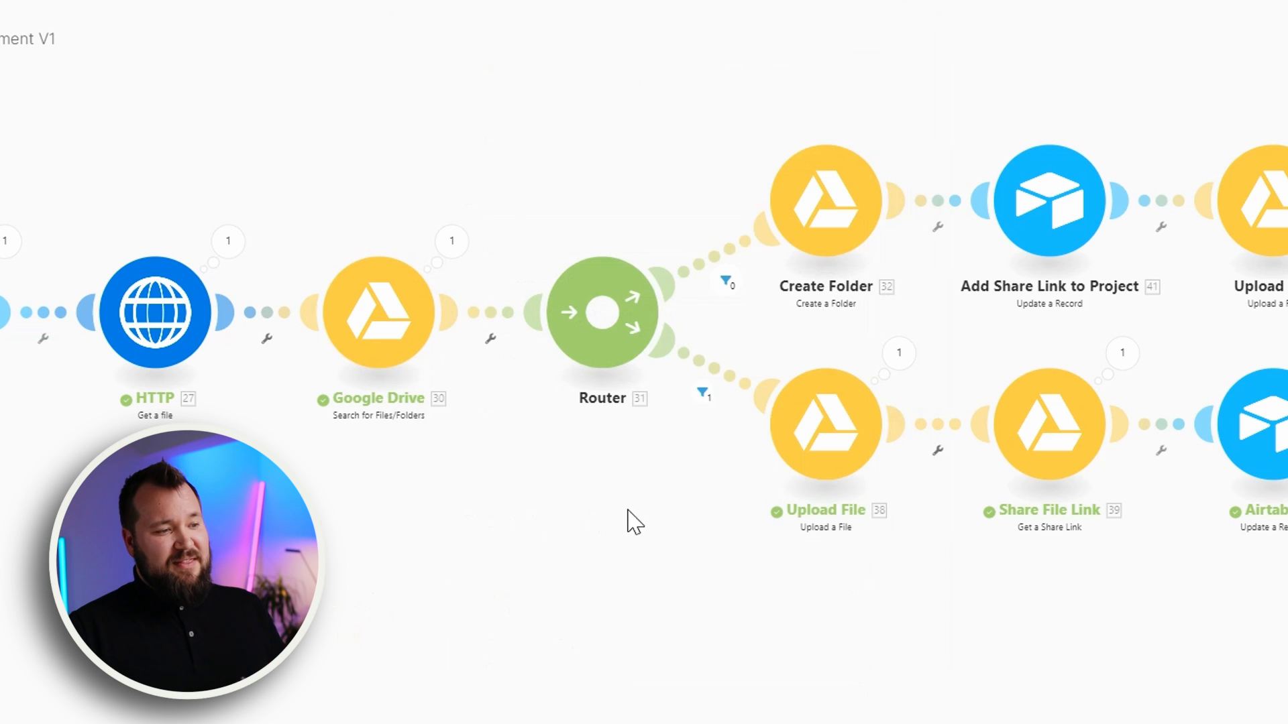
mouse_move(641, 513)
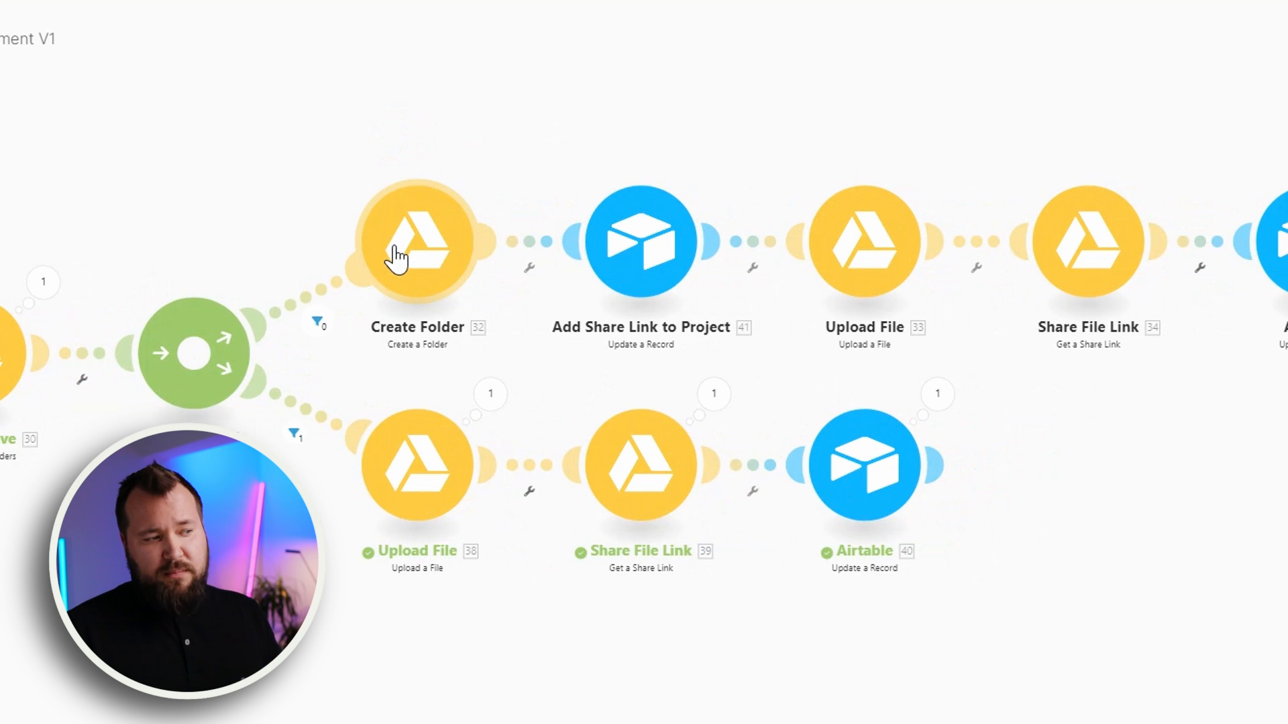
left_click(862, 463)
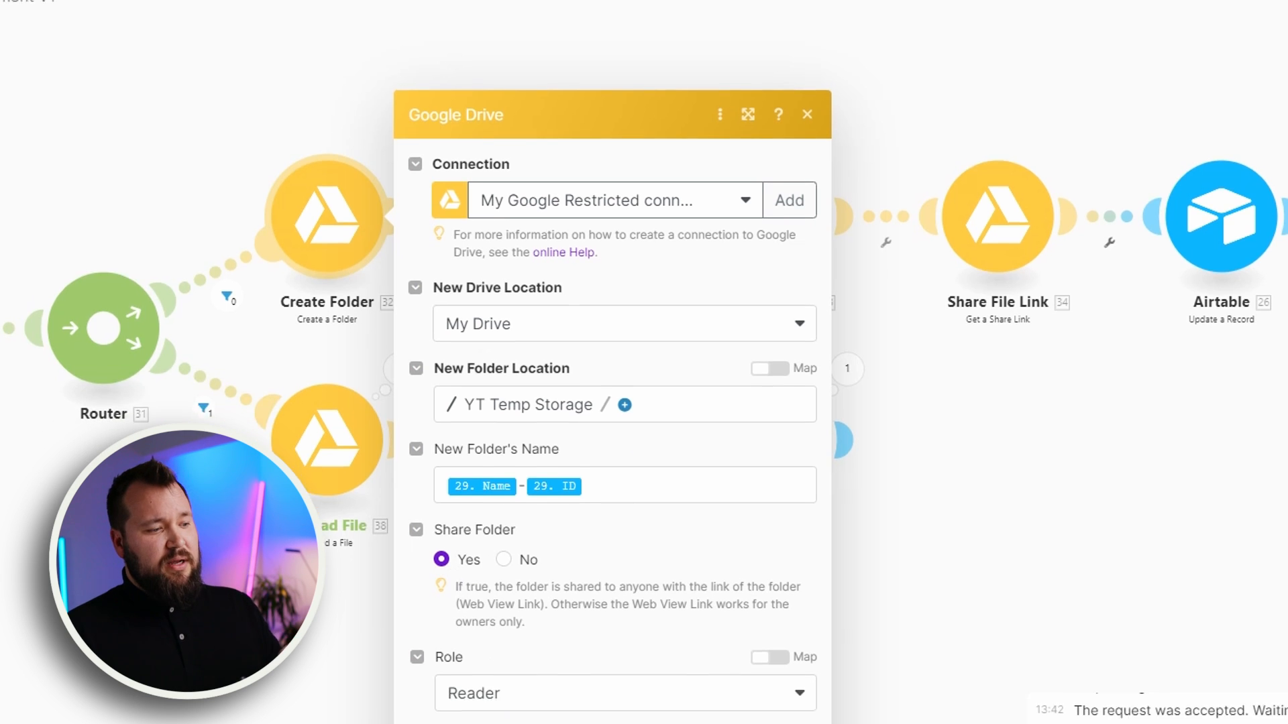
scroll("down", 3)
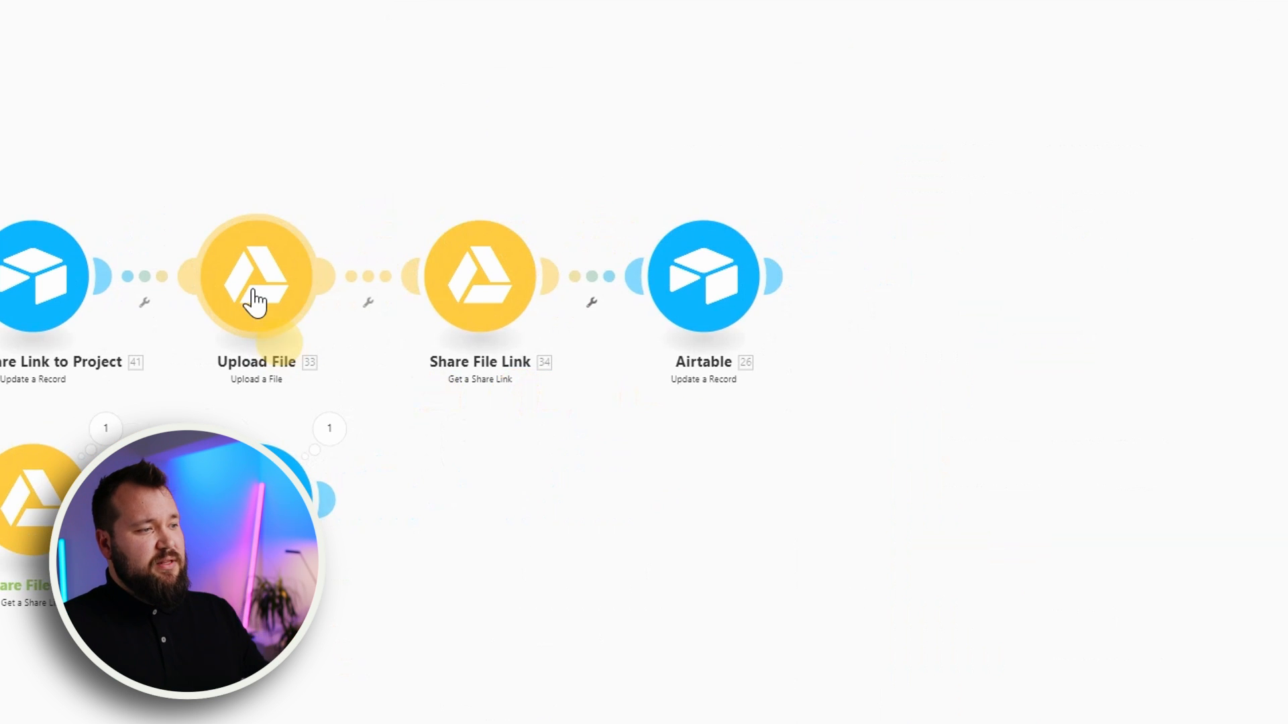
left_click(257, 275)
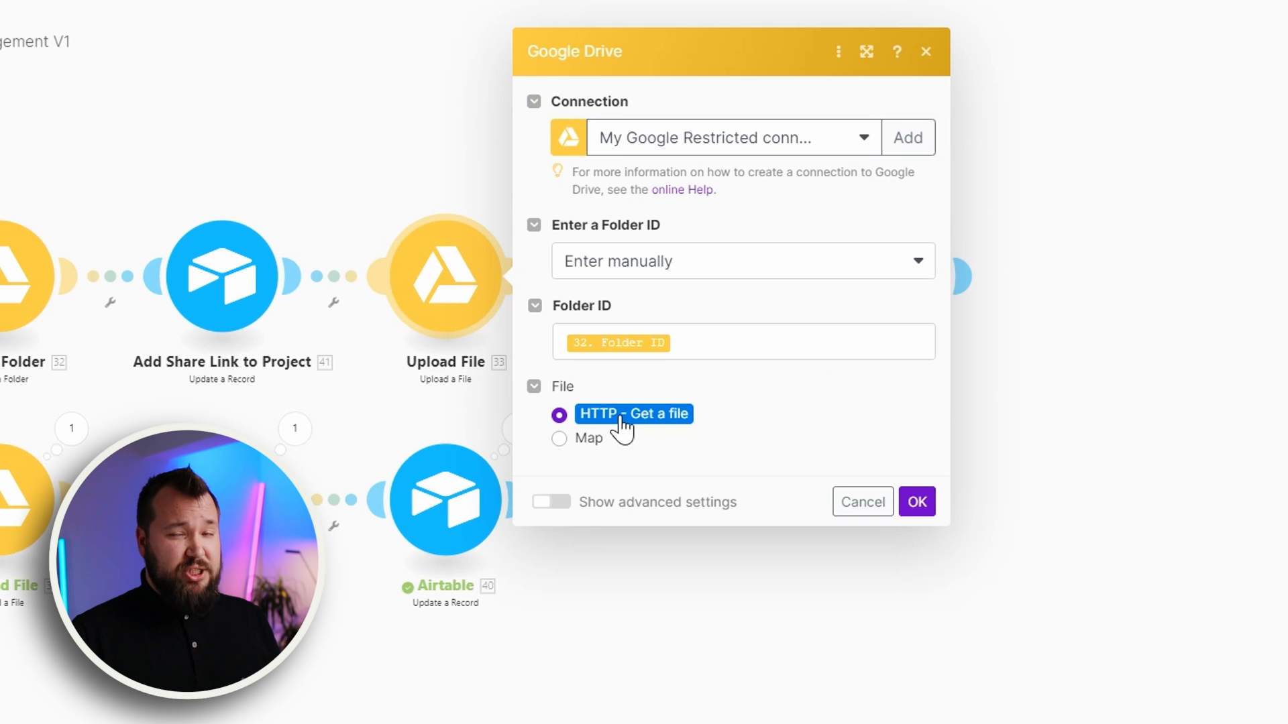
mouse_move(695, 342)
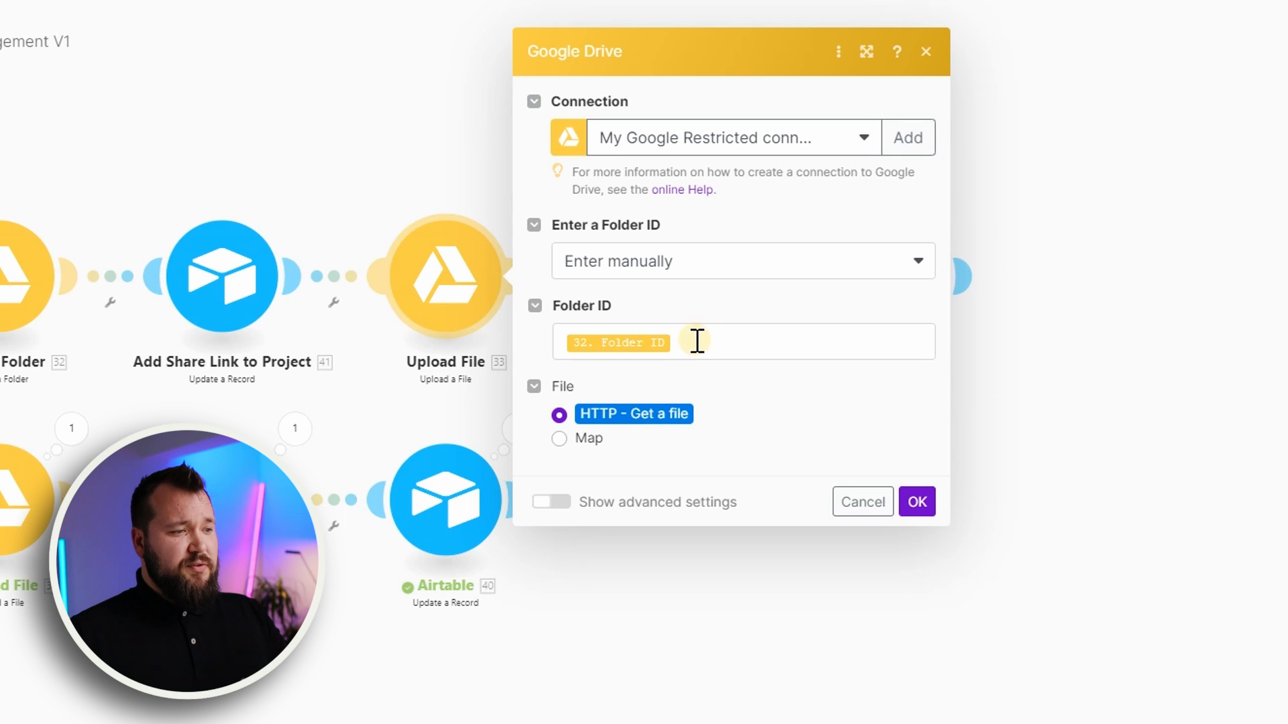
left_click(742, 342)
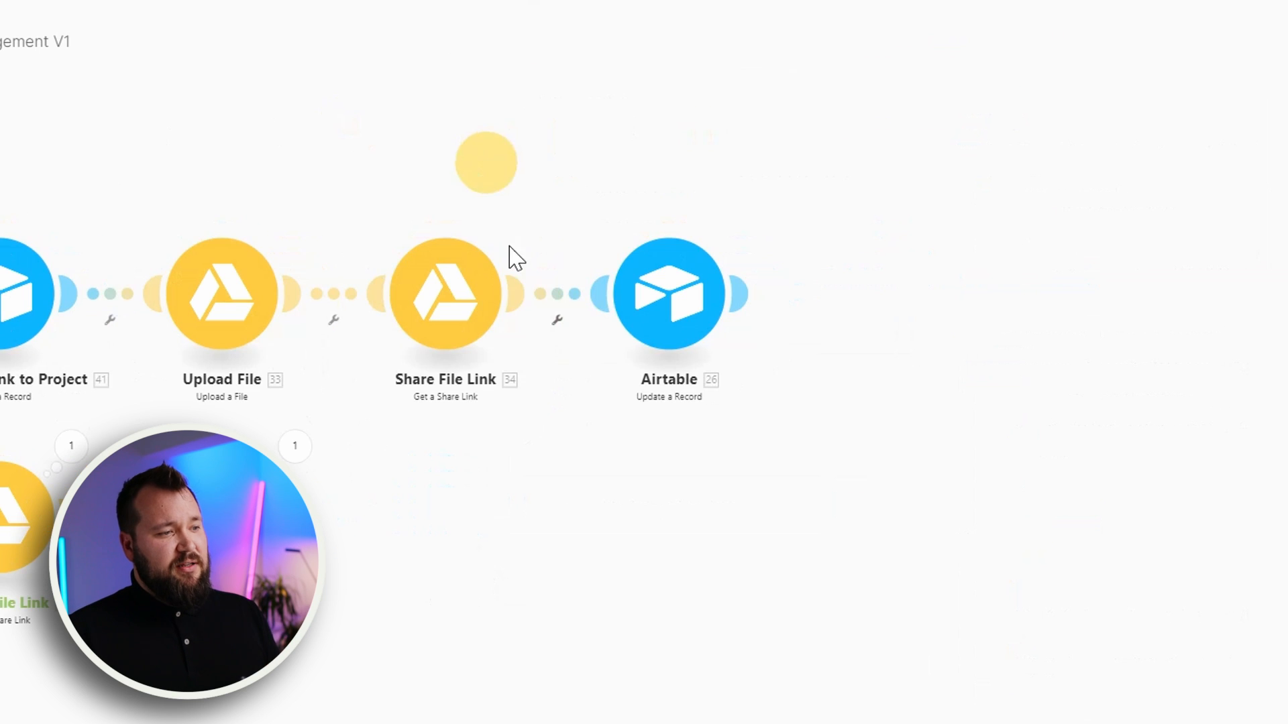
left_click(446, 294)
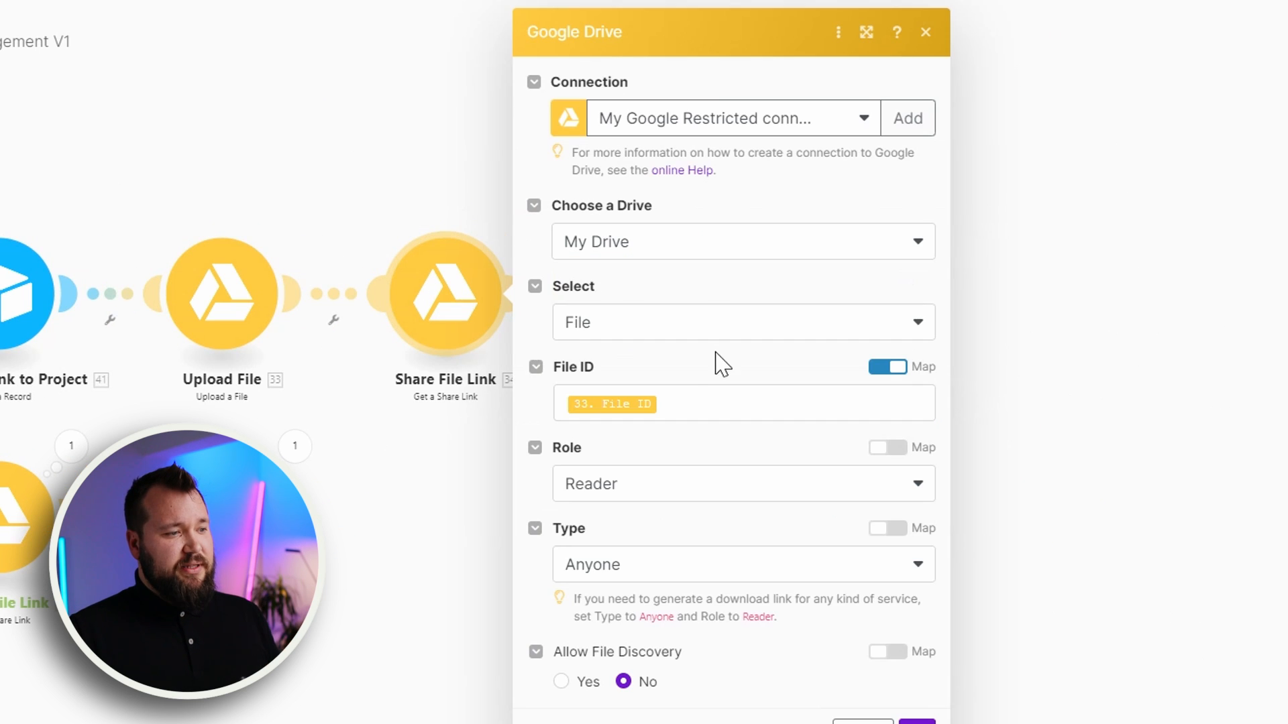
left_click(739, 403)
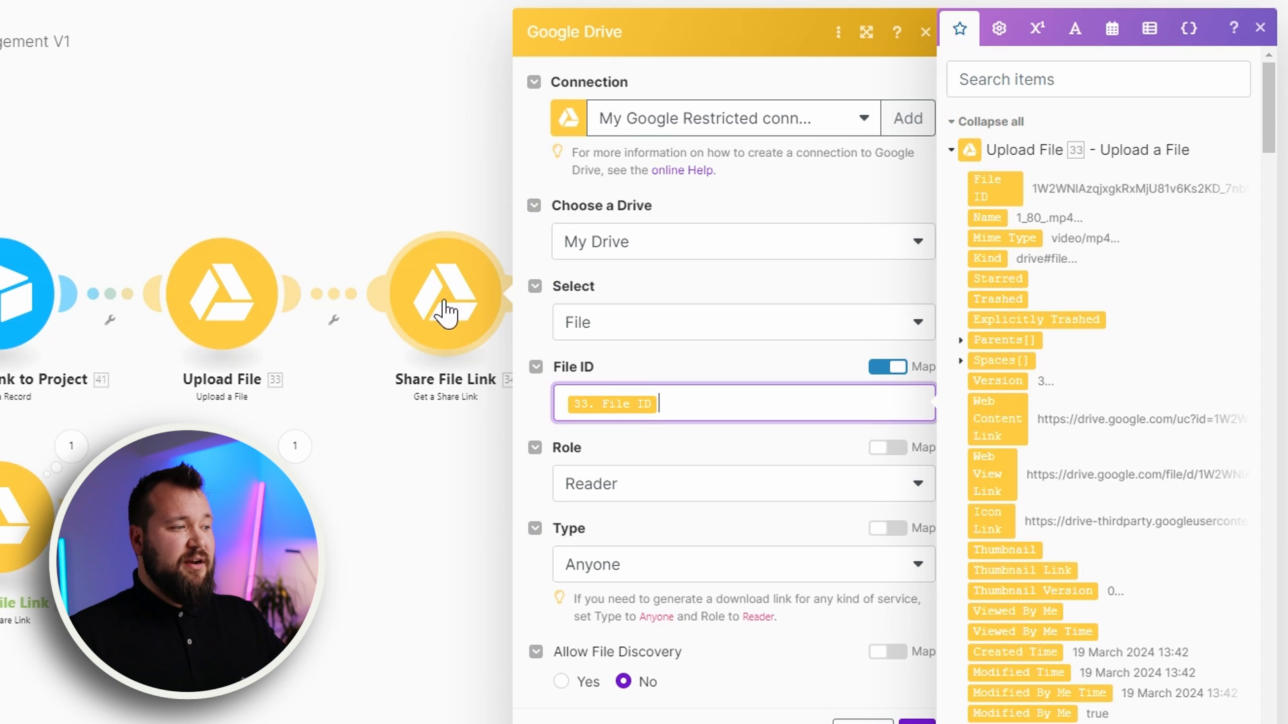
mouse_move(259, 316)
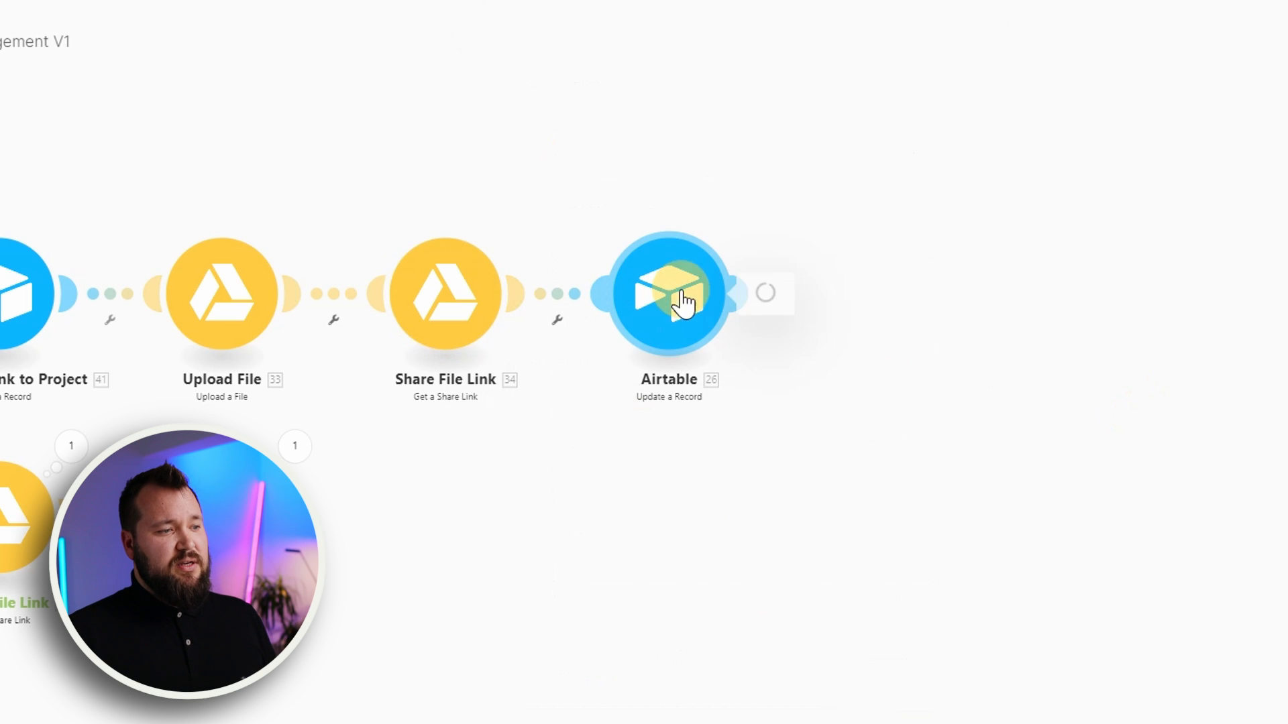
Step: Review the Update a Record module mapping 34. Share Link into File URL and Archive File Link
left_click(667, 294)
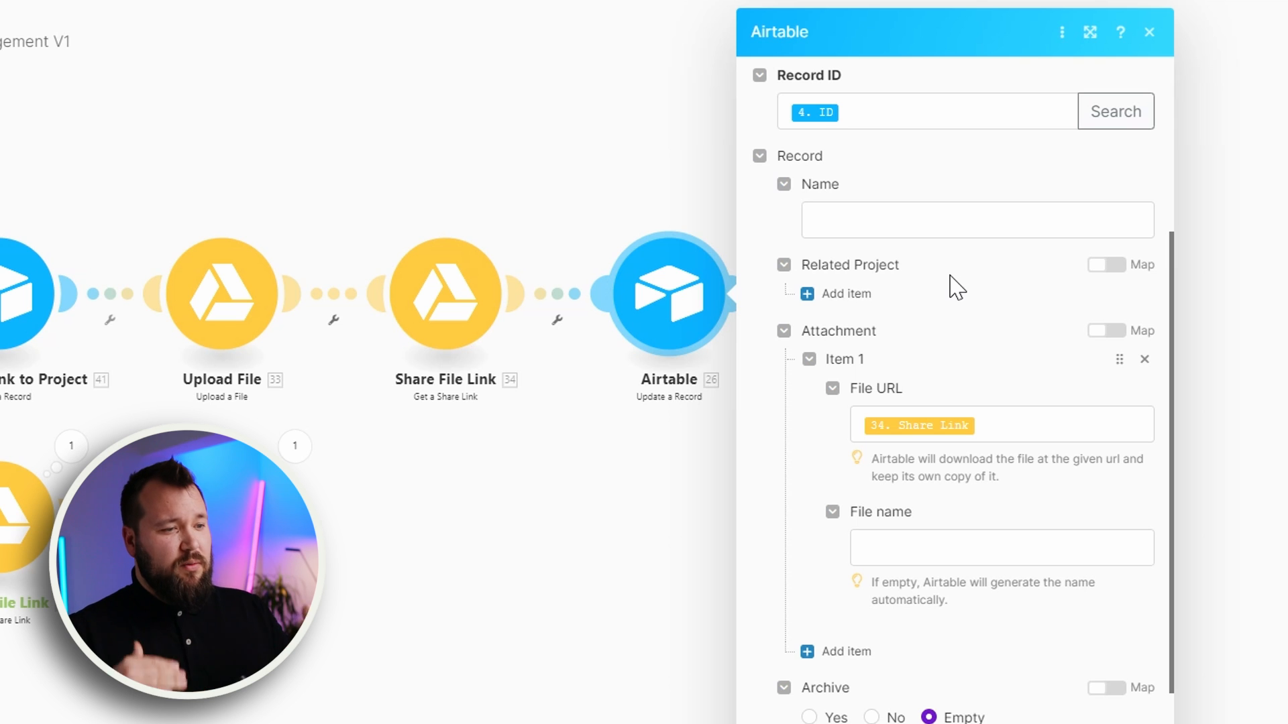
scroll("down", 3)
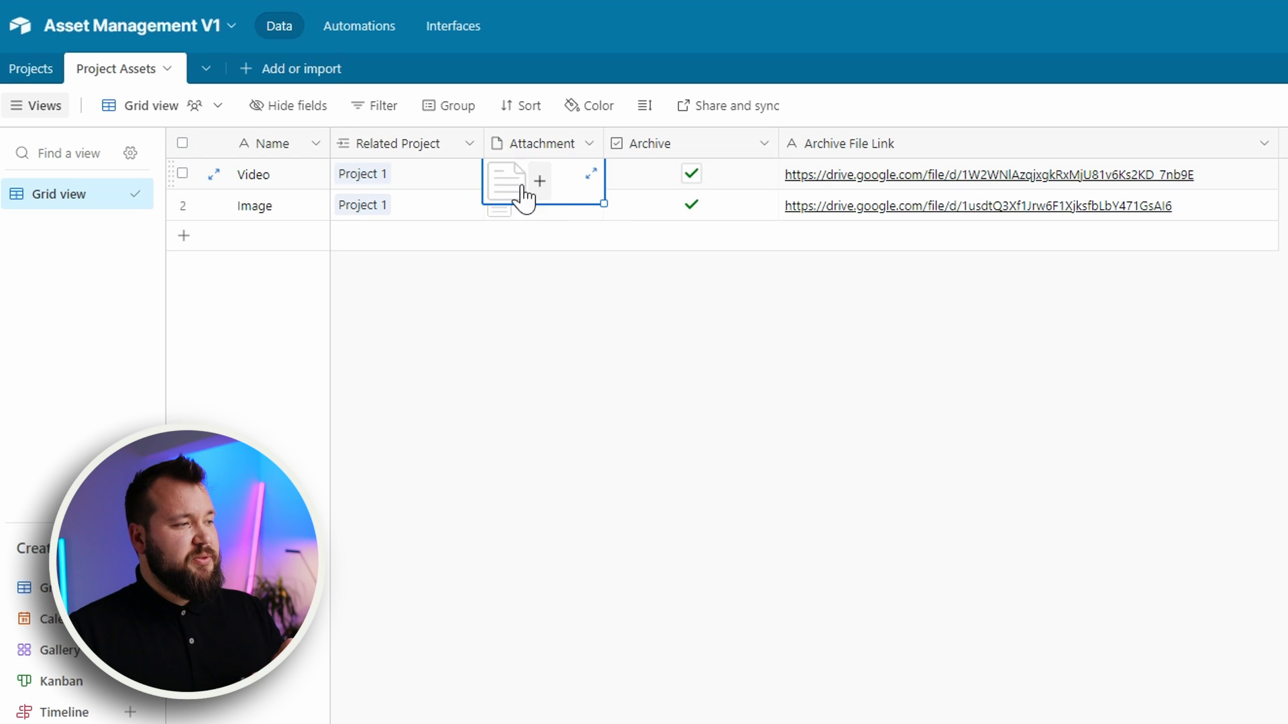
mouse_move(515, 182)
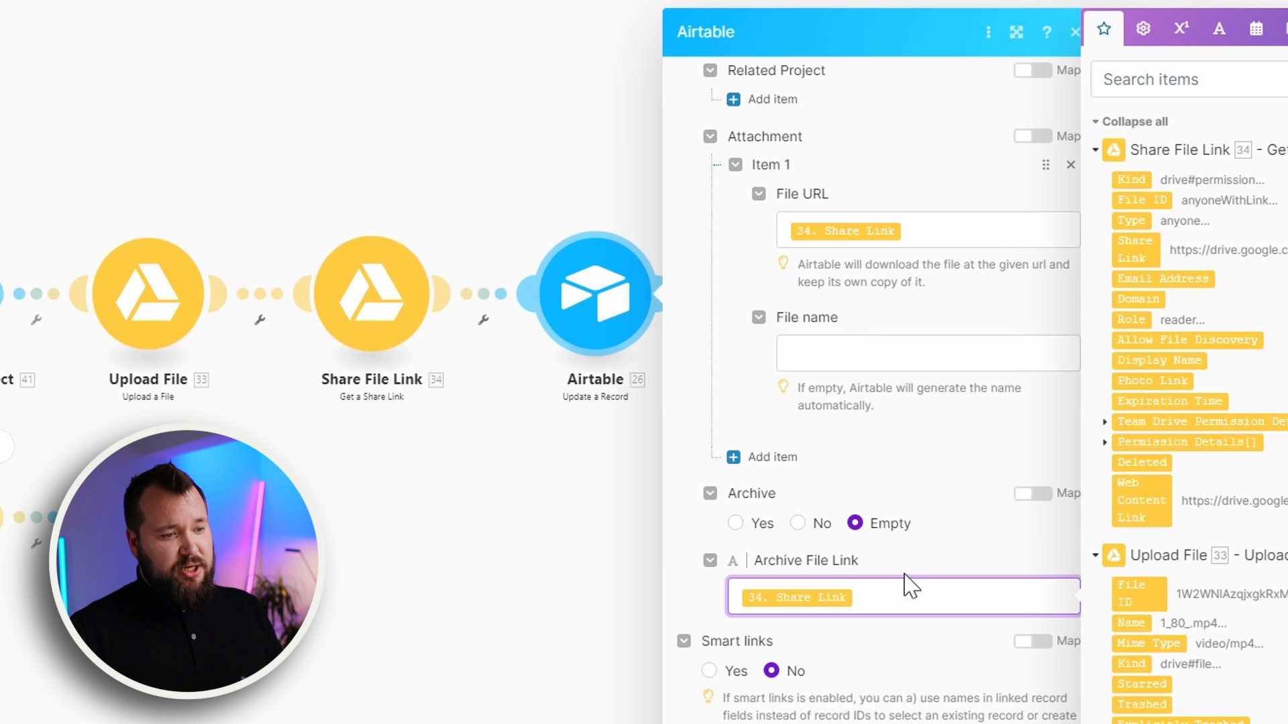
mouse_move(858, 598)
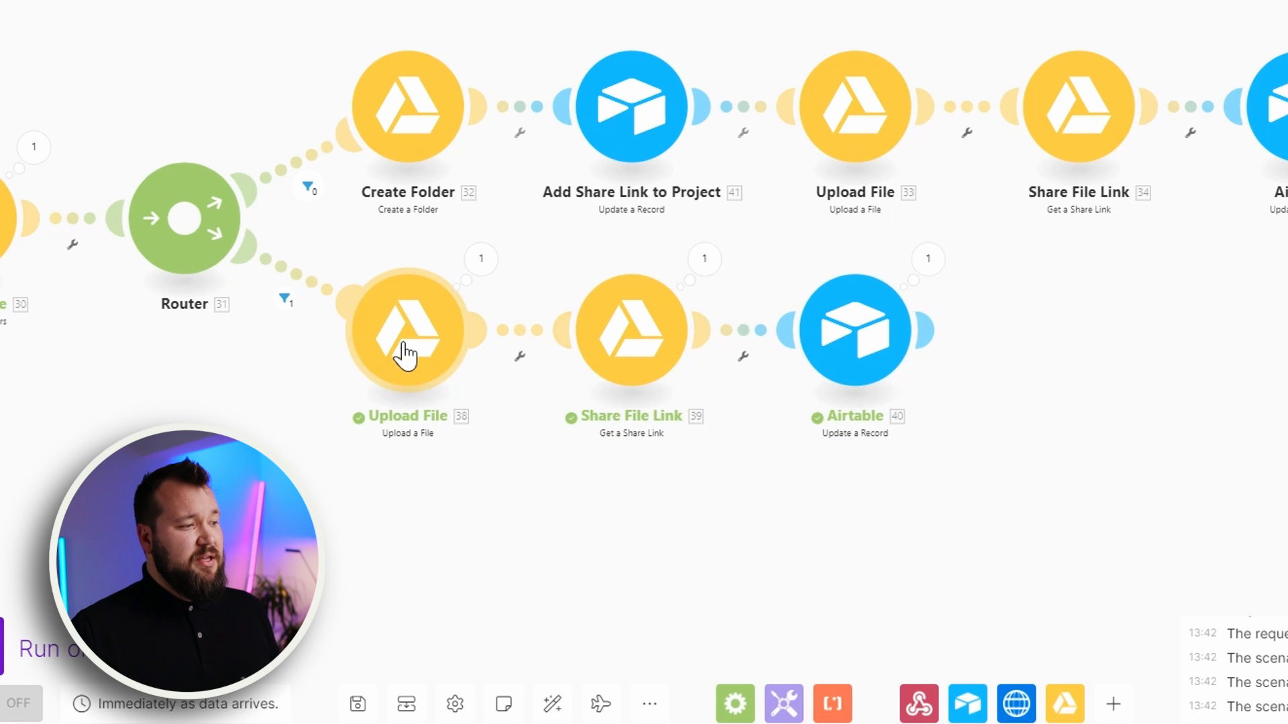
left_click(408, 328)
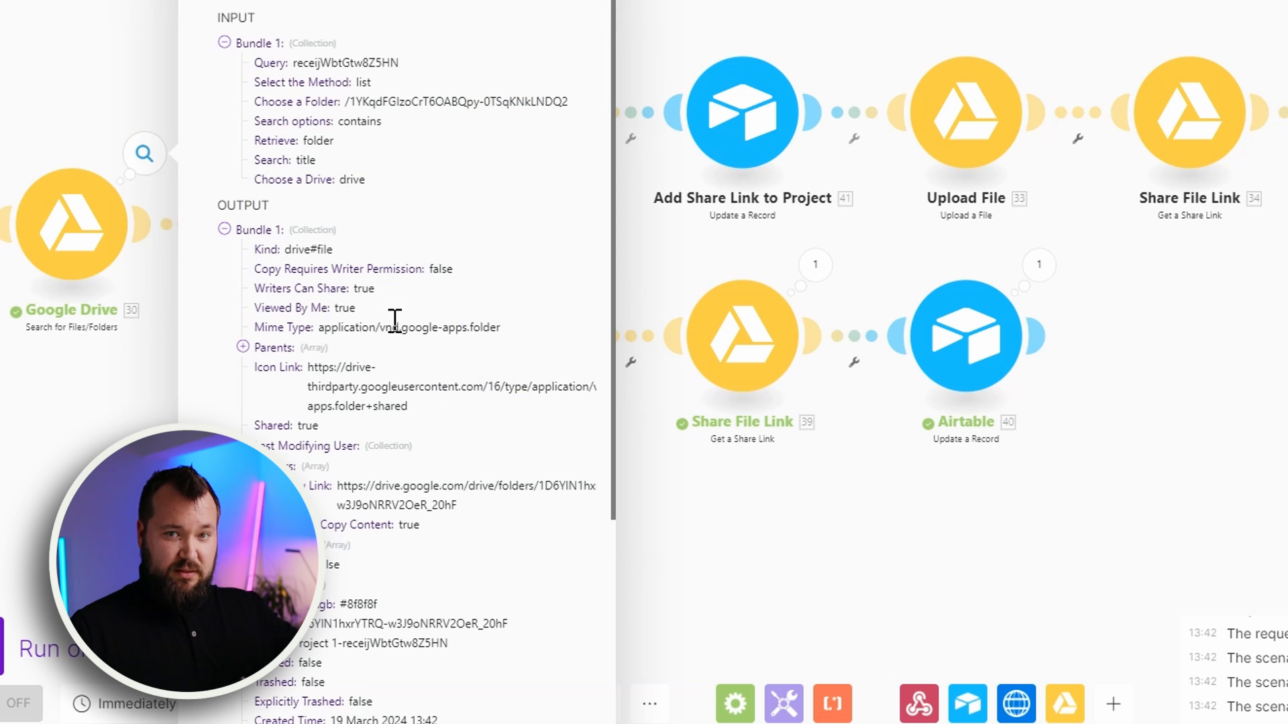
mouse_move(733, 541)
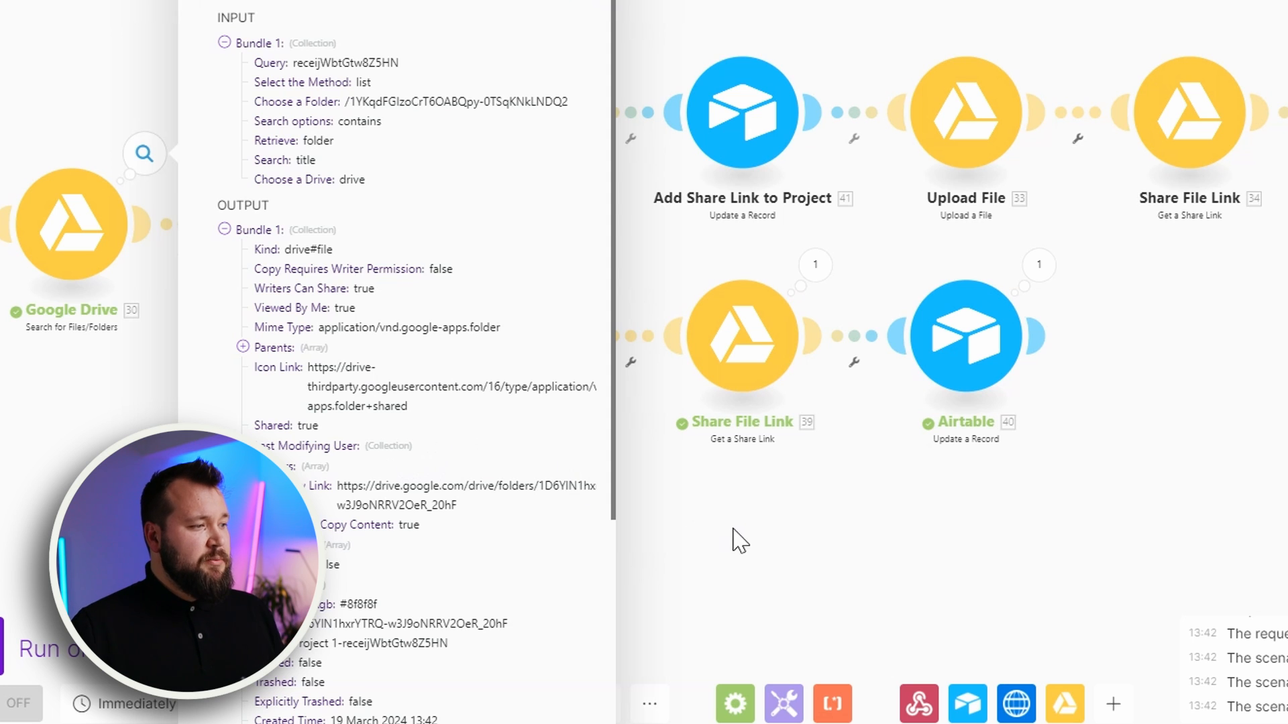
mouse_move(118, 421)
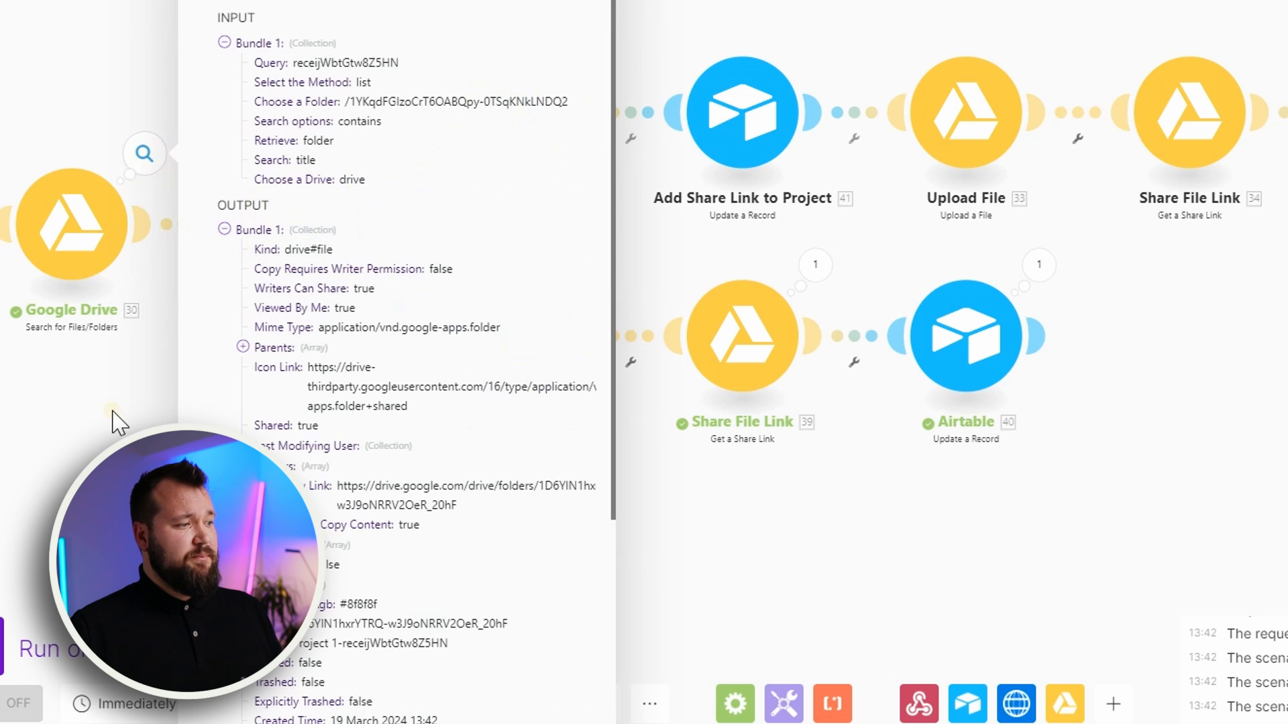
left_click(514, 336)
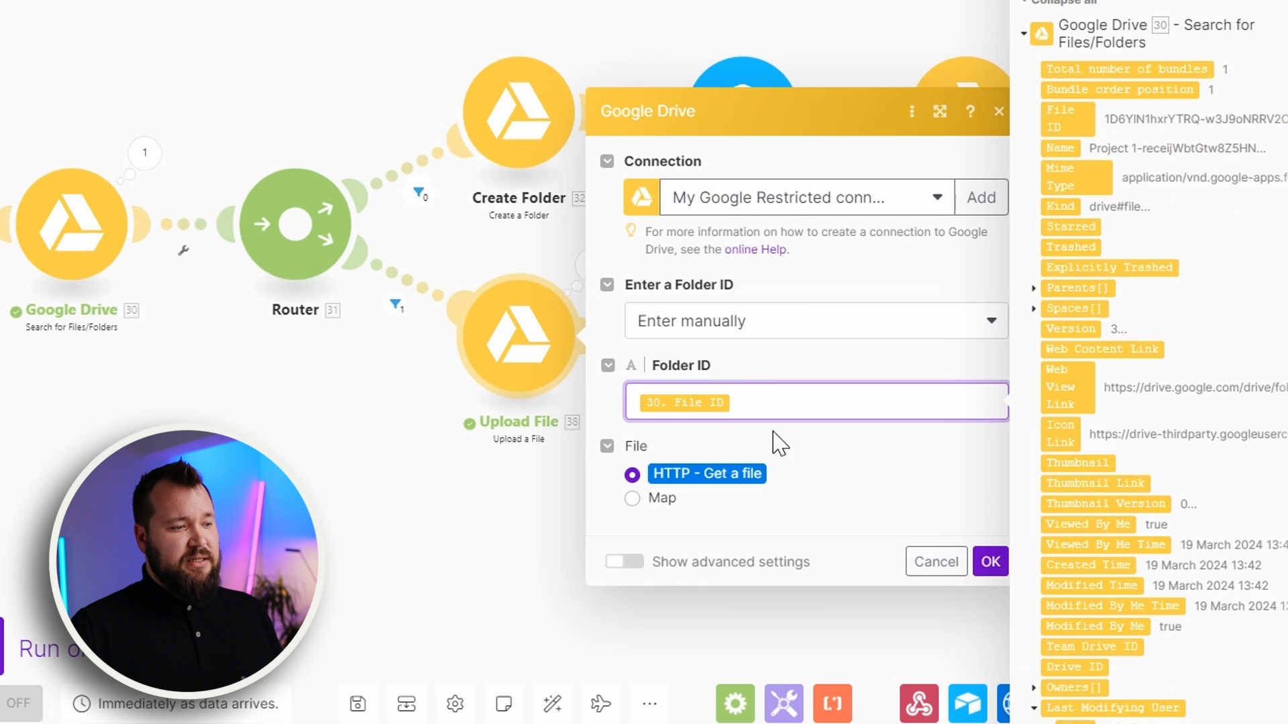
left_click(990, 562)
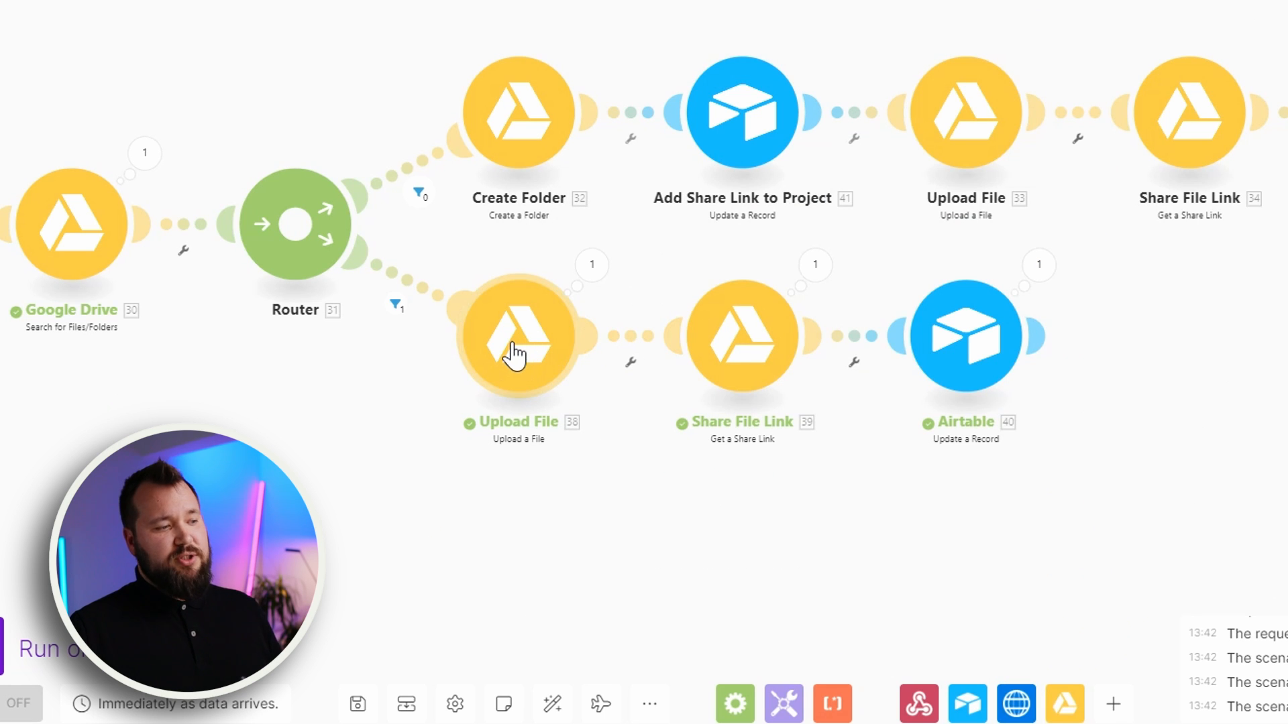
mouse_move(968, 332)
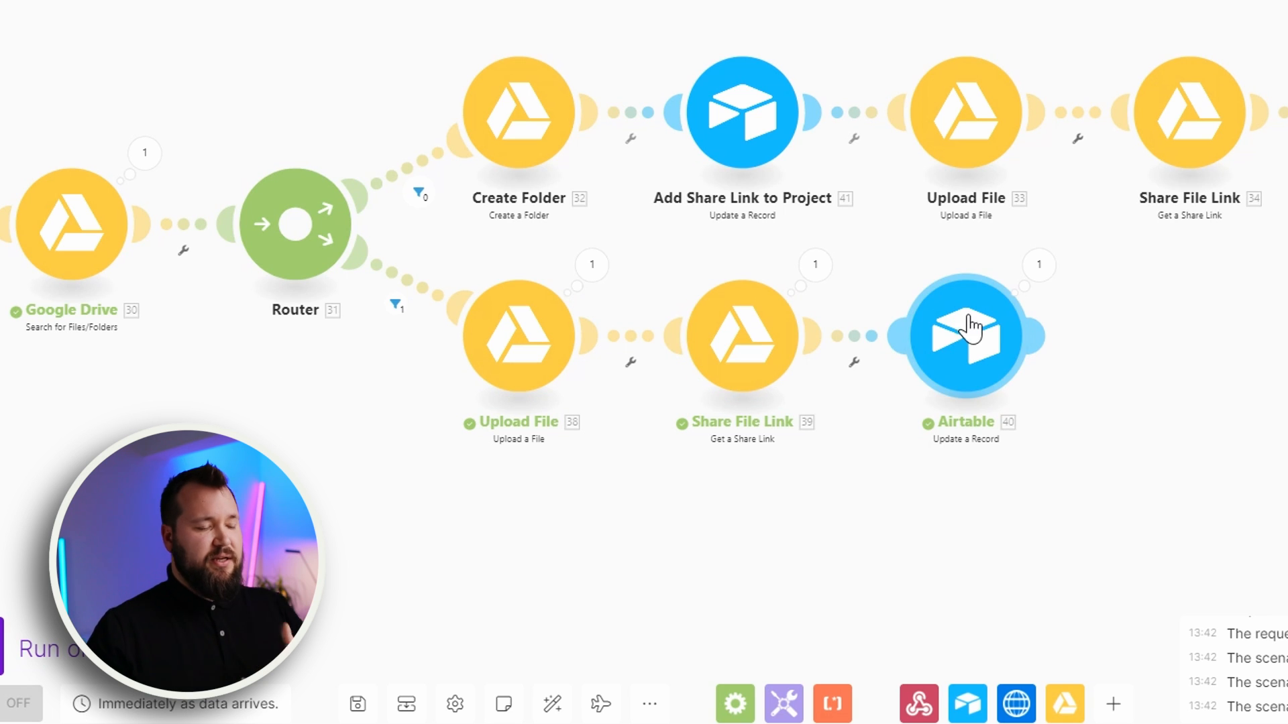
mouse_move(410, 181)
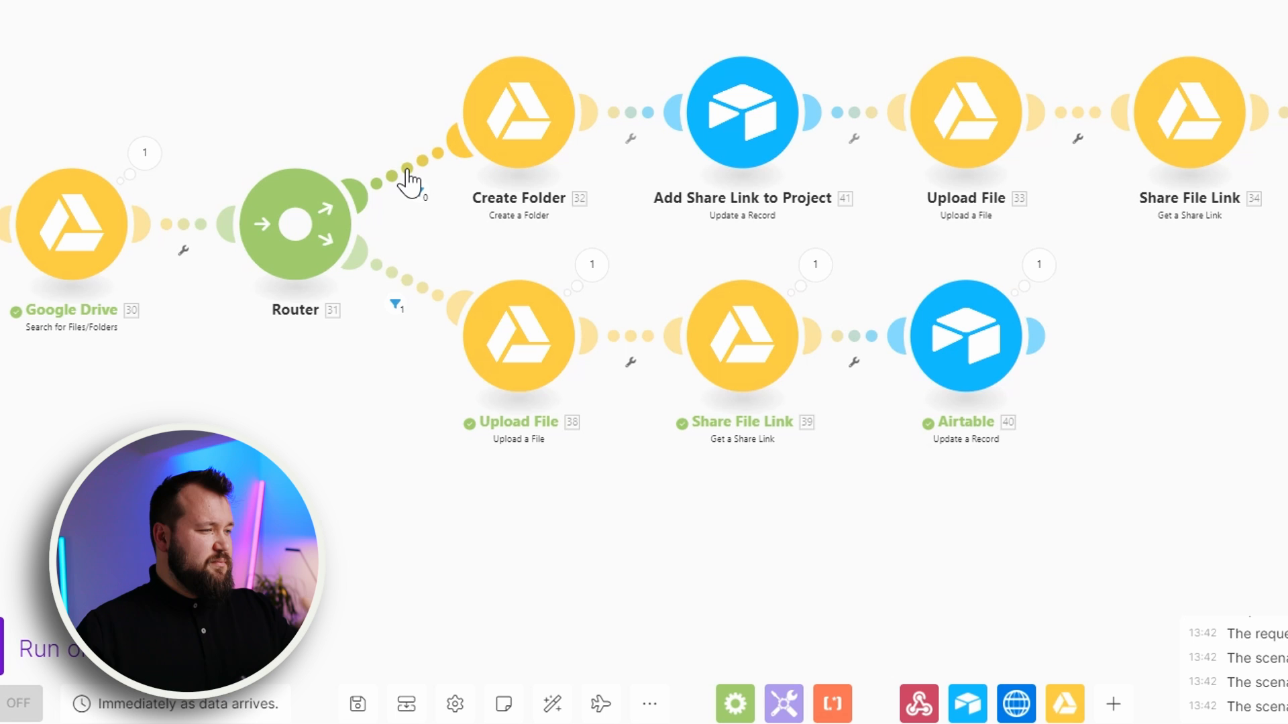
mouse_move(419, 193)
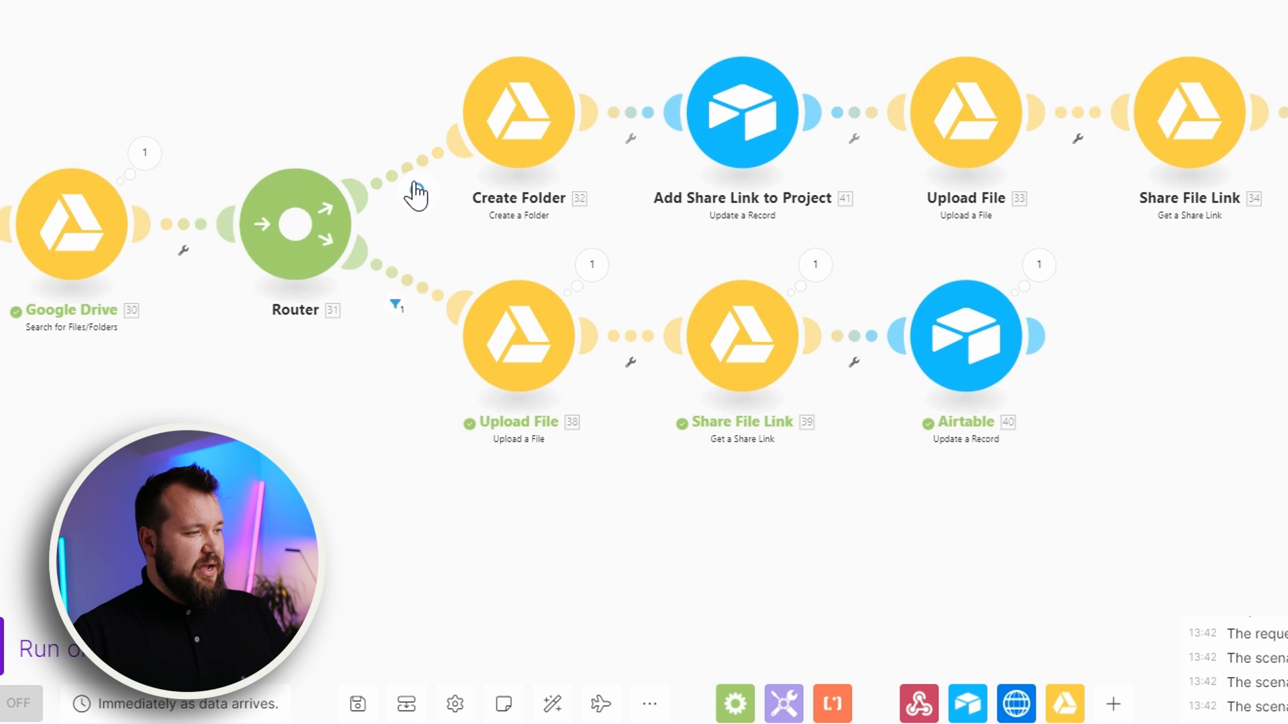
Step: Check the router filters: Total number of bundles Equal to 0 and Not equal to 0
left_click(418, 189)
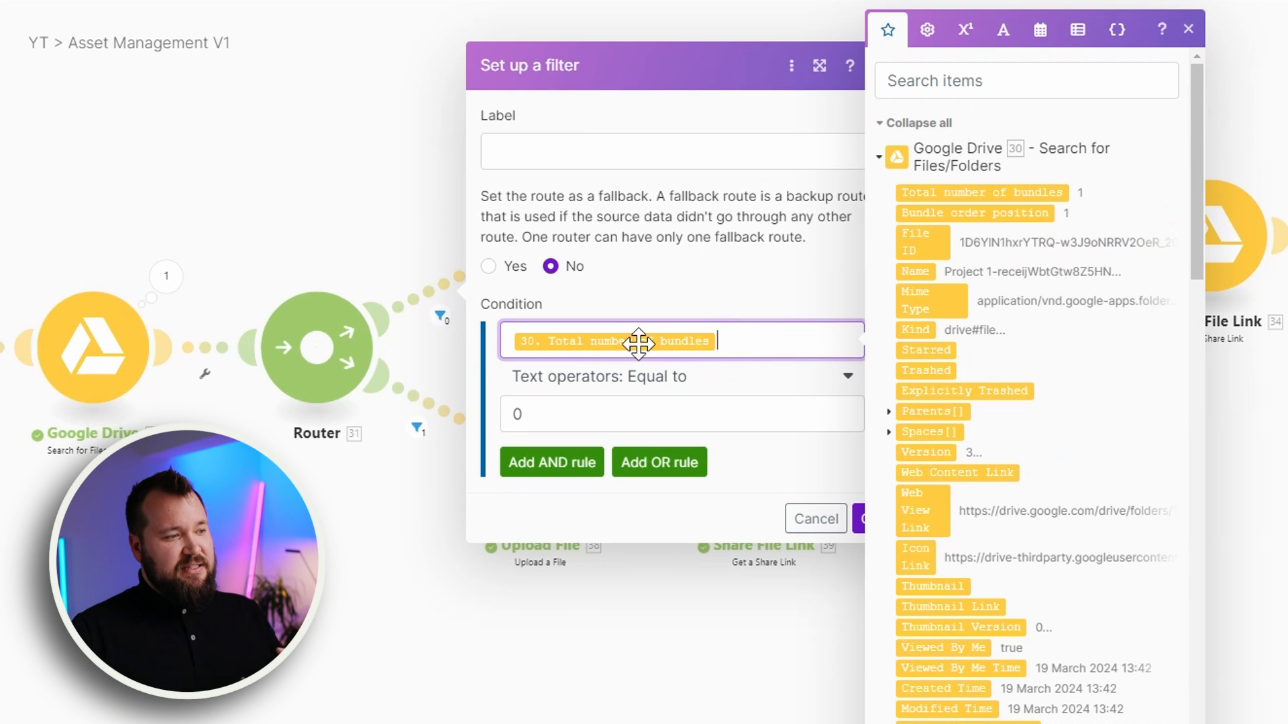
left_click(814, 517)
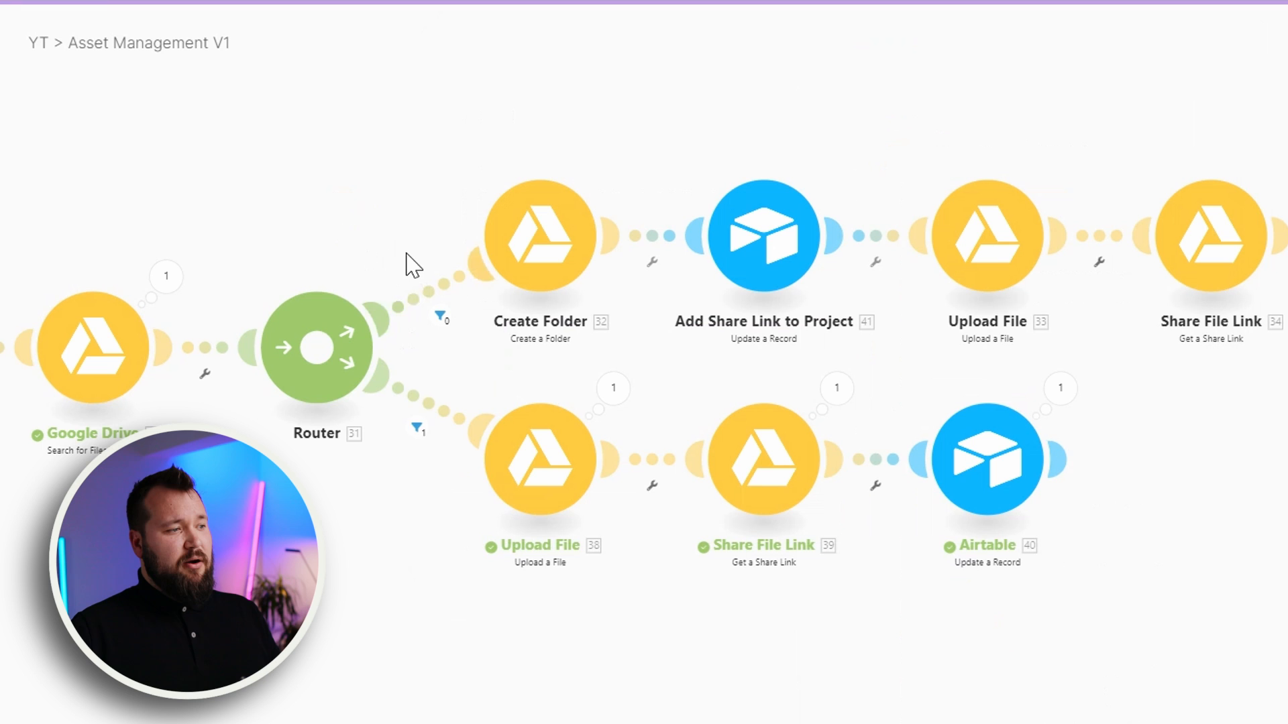
left_click(440, 316)
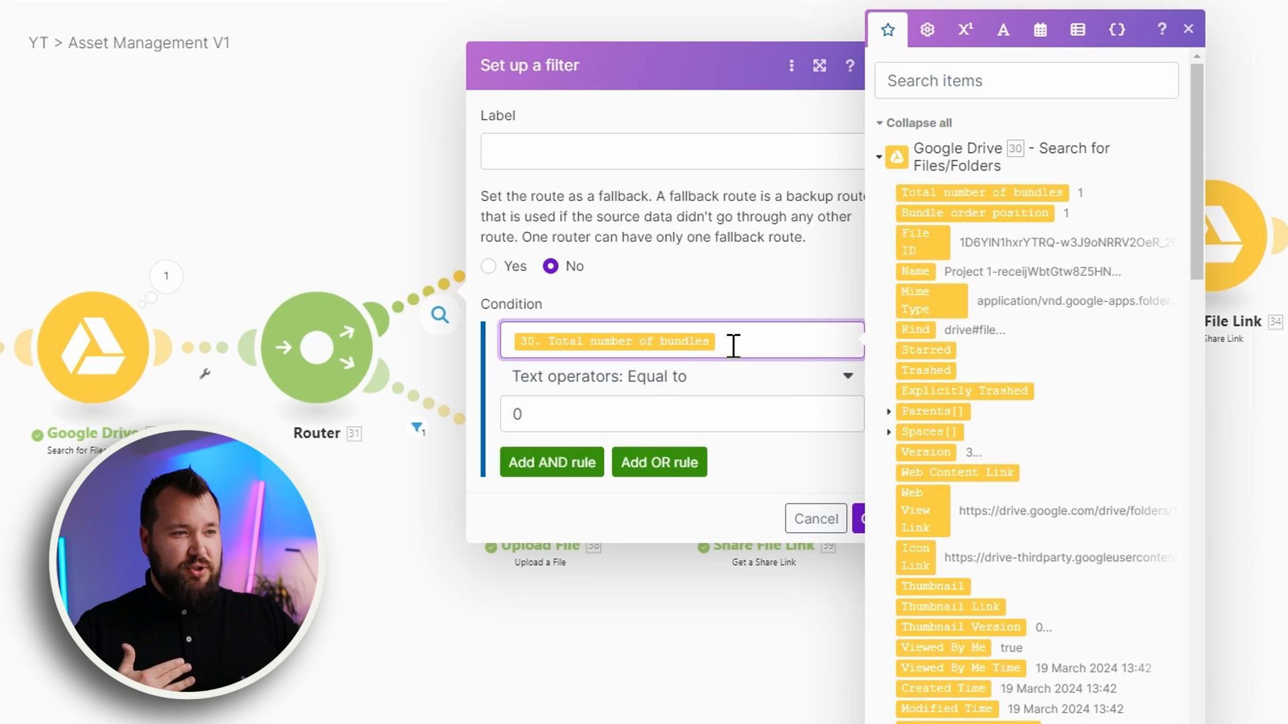
mouse_move(663, 344)
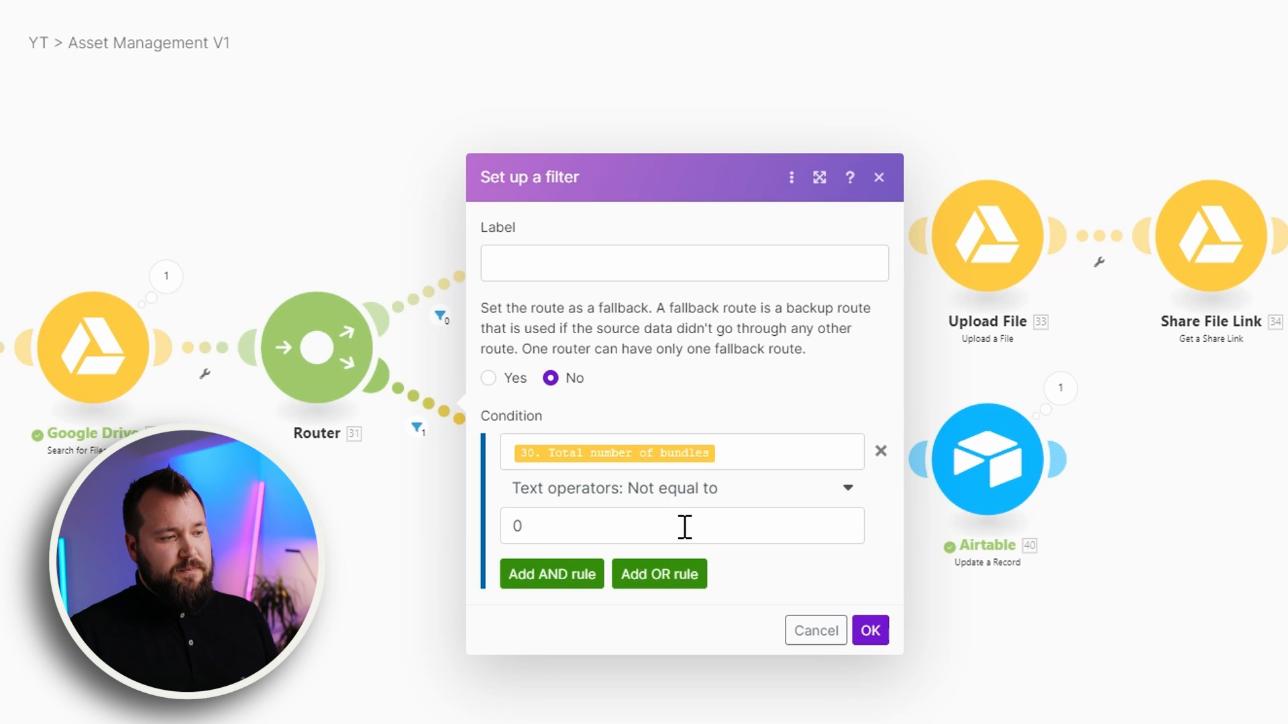
mouse_move(431, 298)
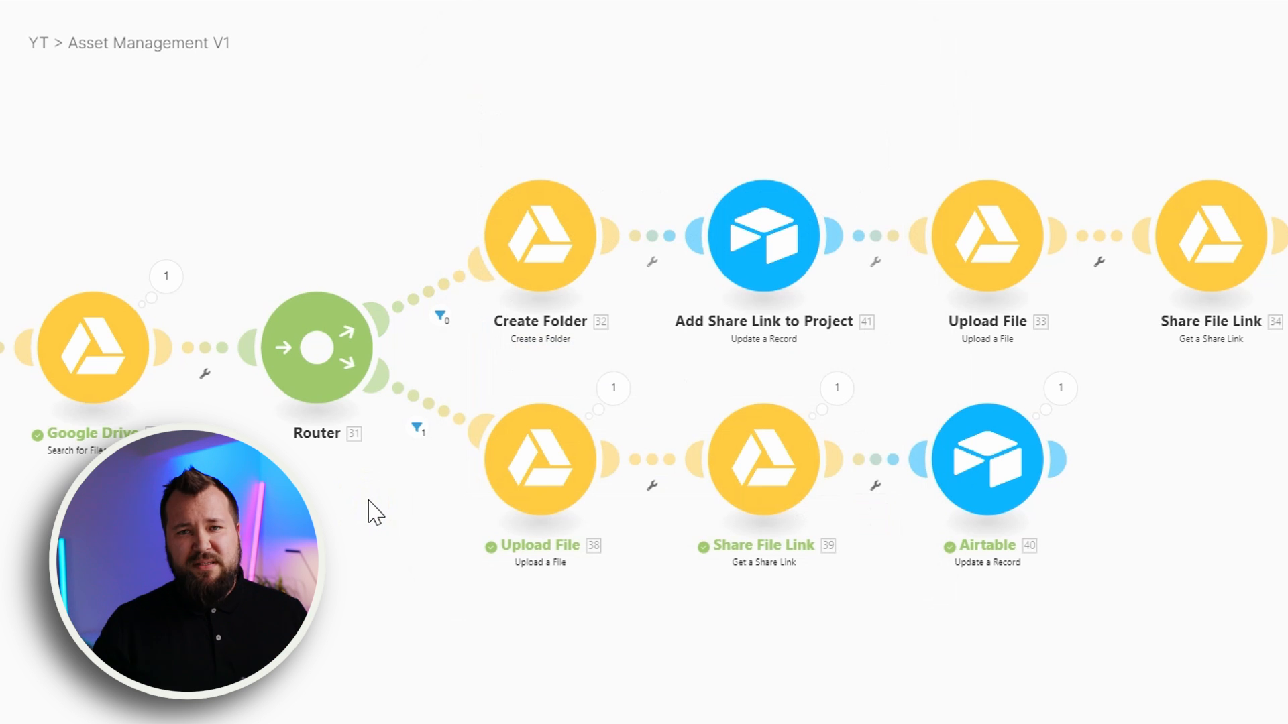
mouse_move(418, 178)
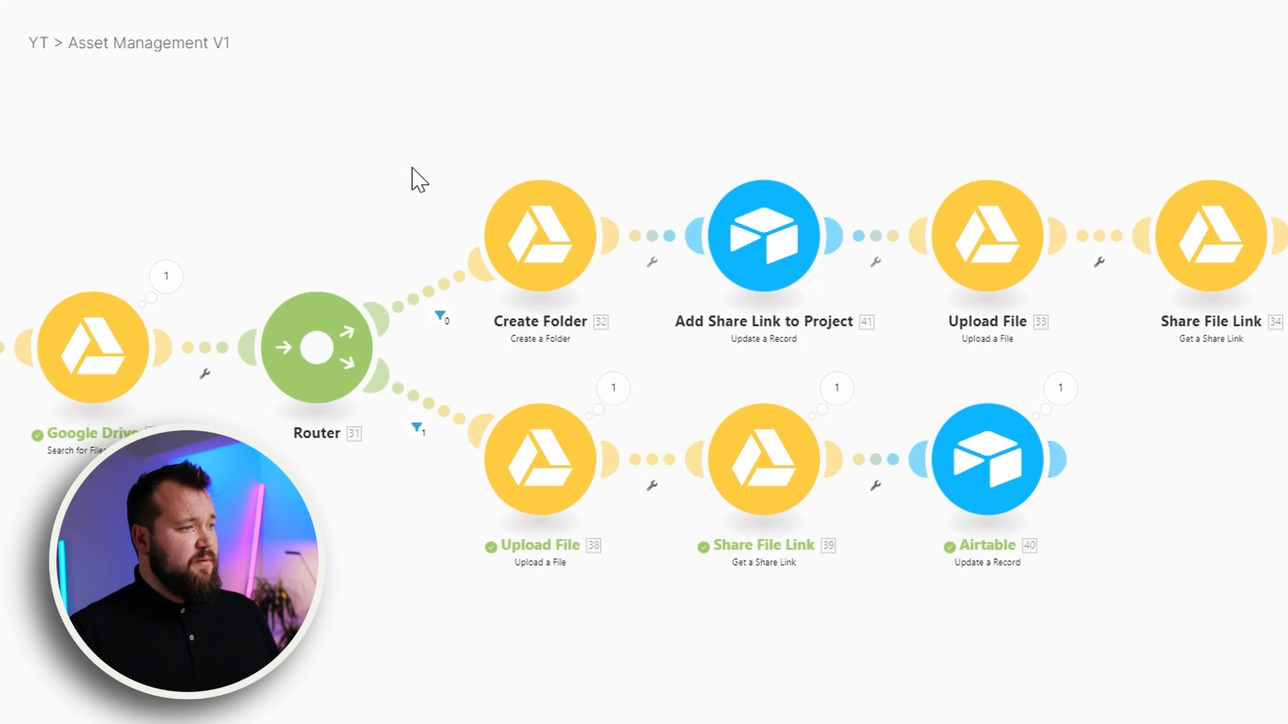